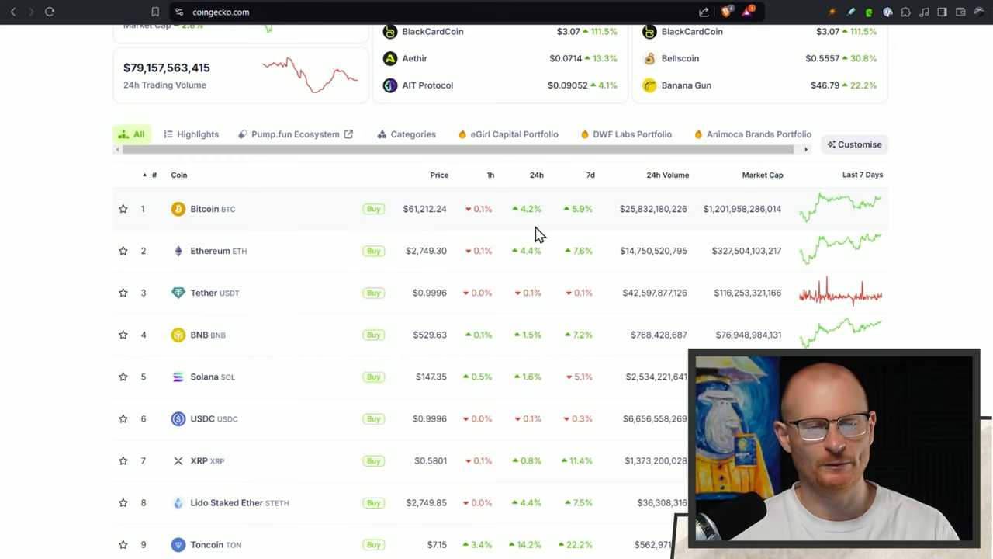
Step: Scroll down the CoinGecko ranking past Bitcoin, Ethereum and Tether prices and 24h changes
scroll(down, 3)
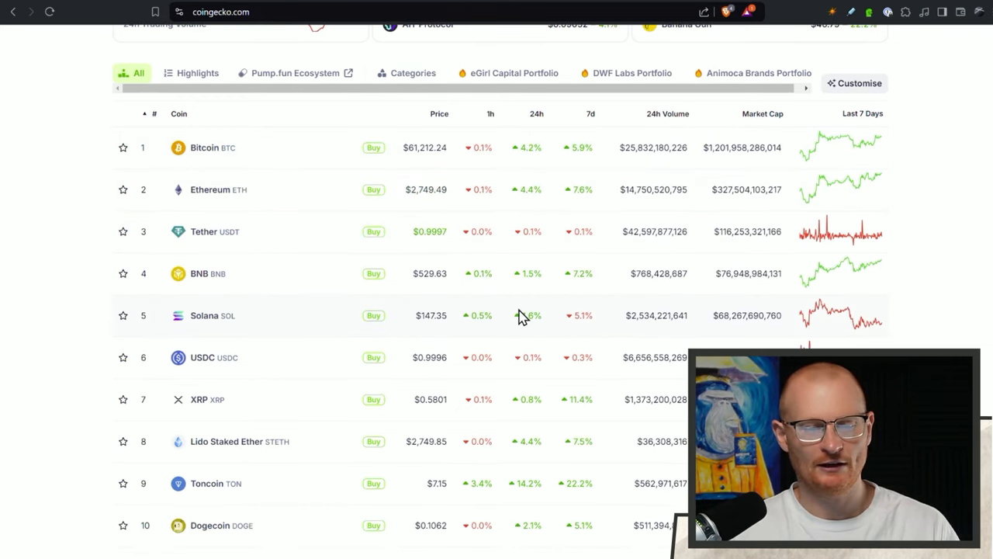
mouse_move(90, 217)
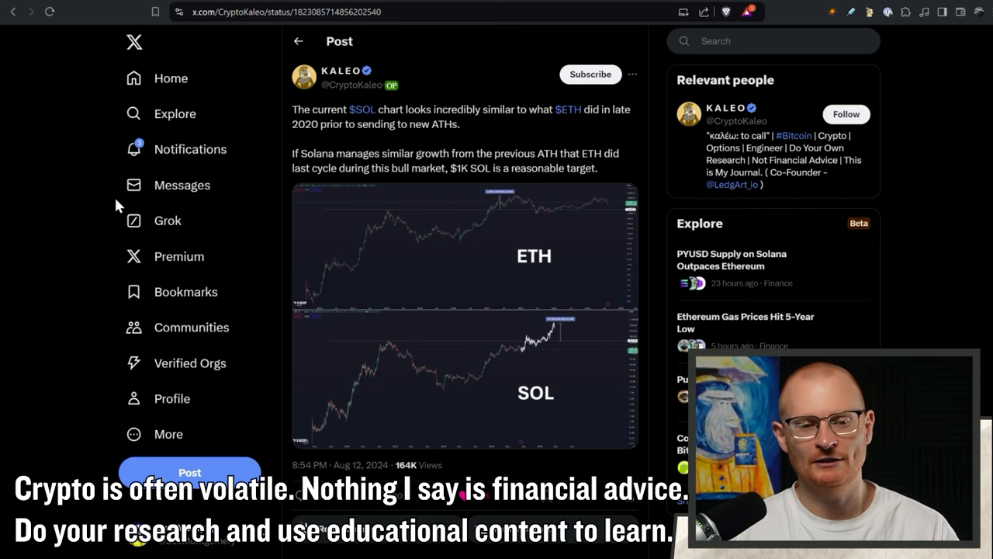
Step: Expand KALEO's SOL versus ETH late-2020 chart image to full size
click(463, 313)
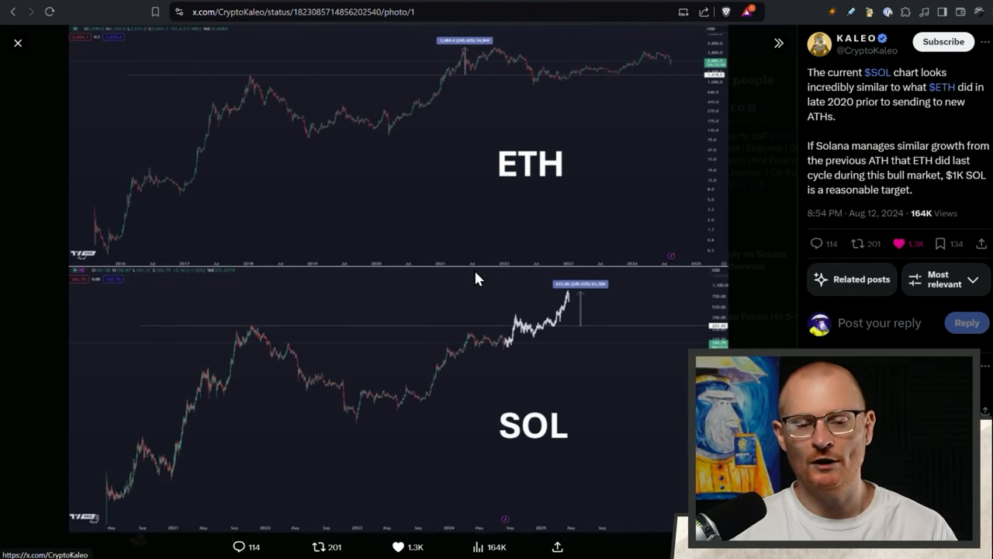
mouse_move(484, 339)
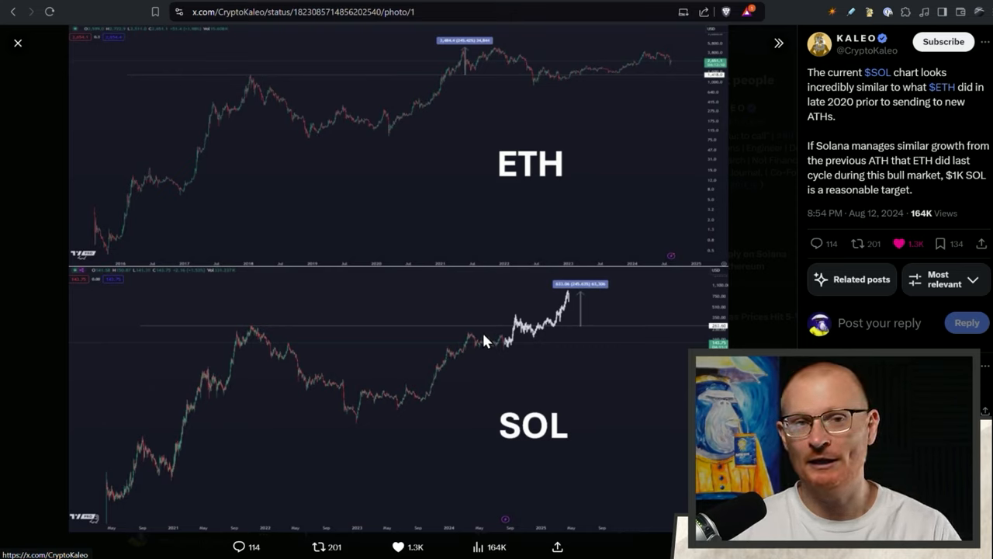
mouse_move(488, 344)
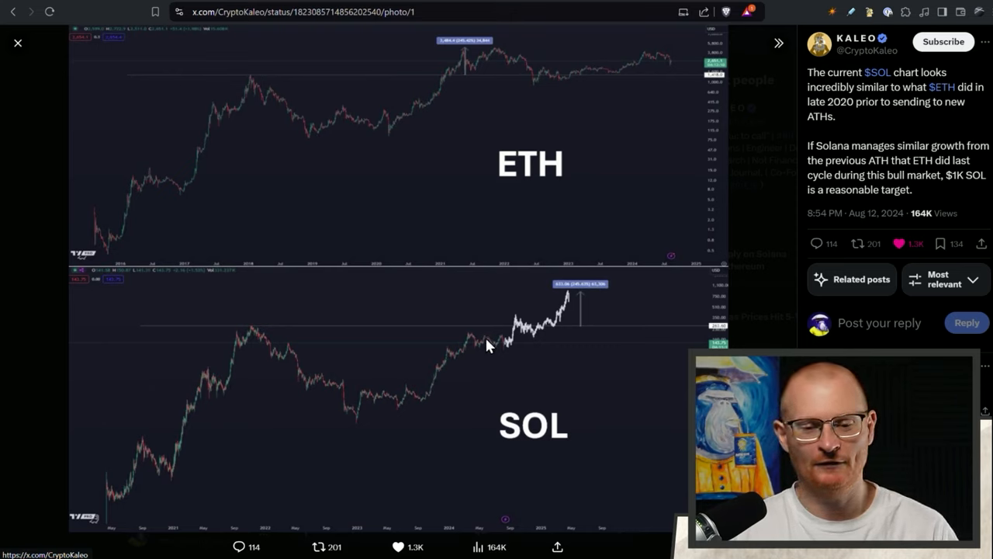
mouse_move(485, 334)
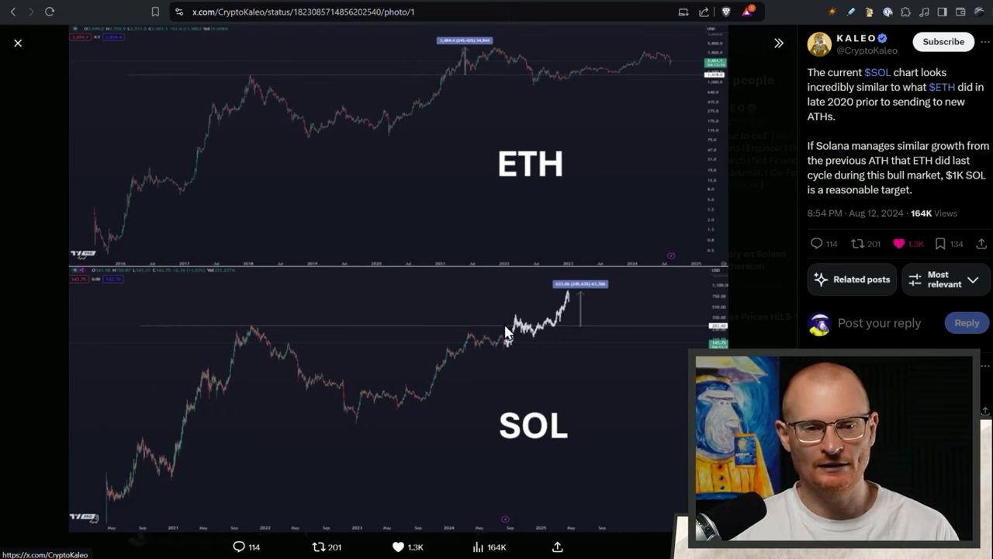
mouse_move(675, 264)
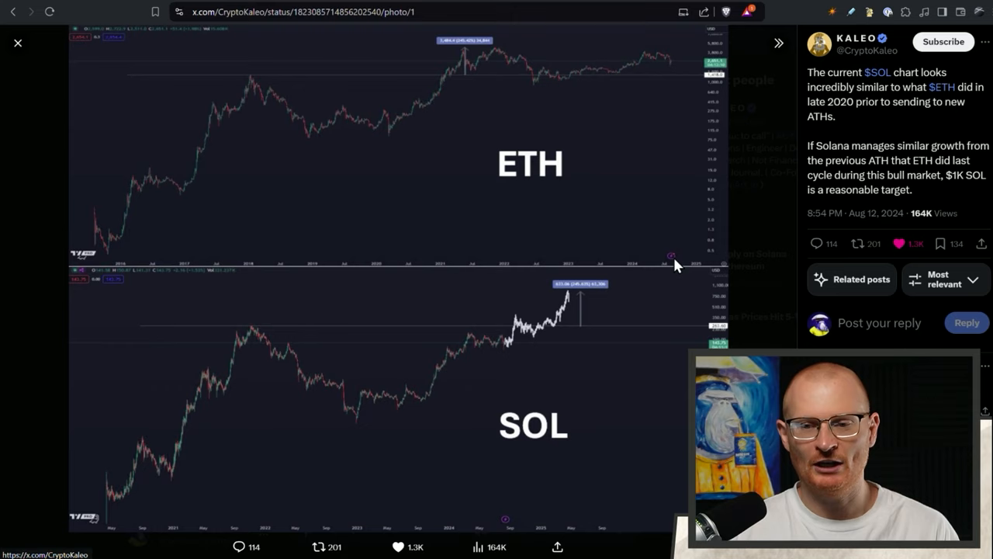
mouse_move(915, 133)
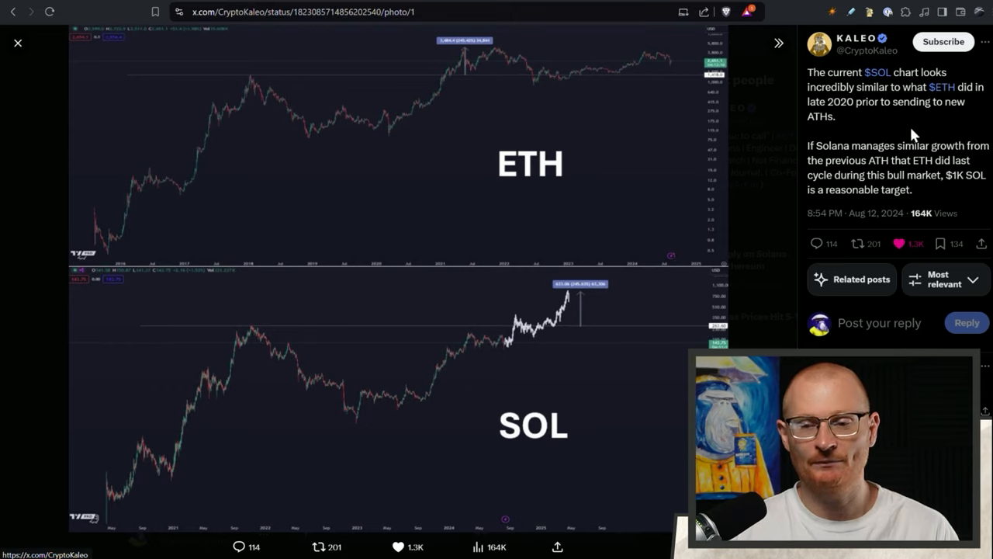
mouse_move(925, 125)
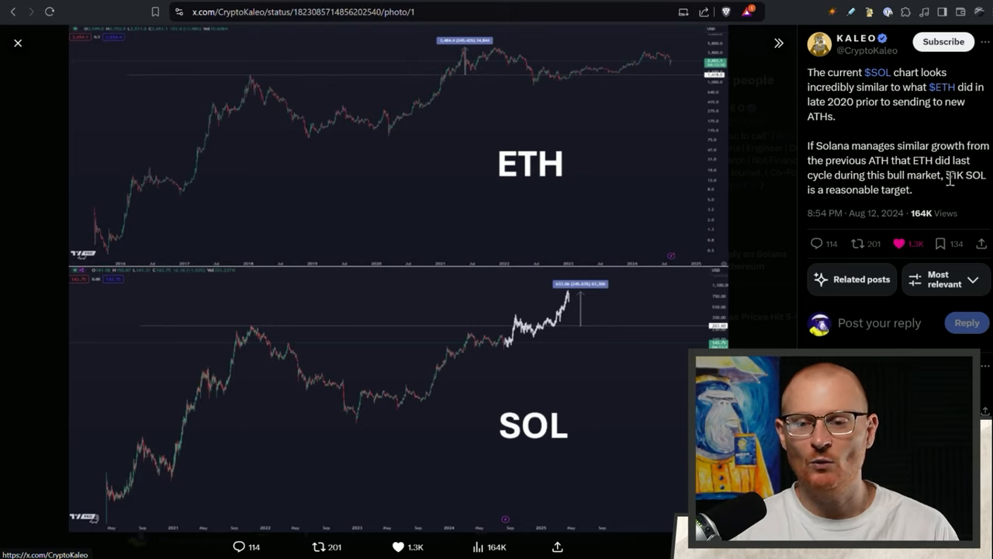
mouse_move(621, 344)
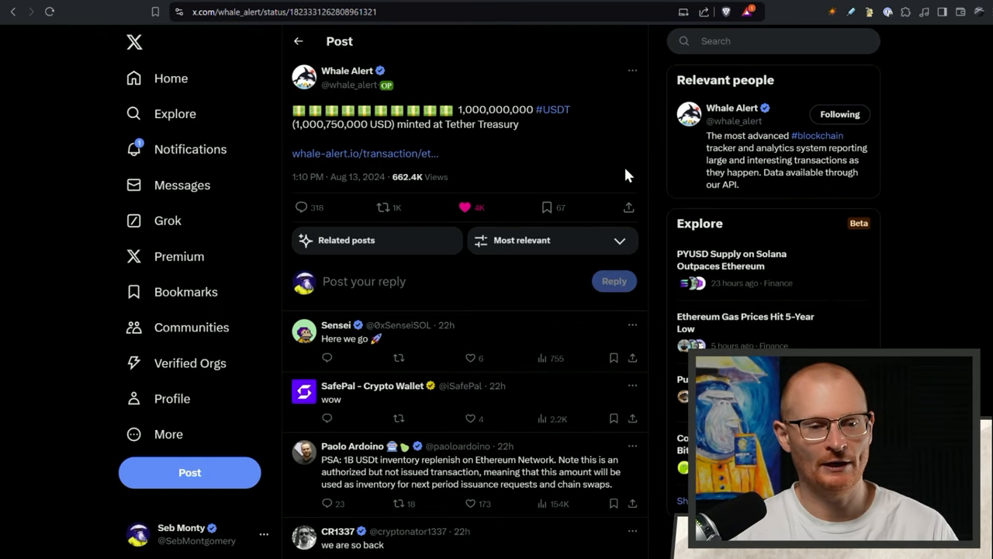
mouse_move(511, 157)
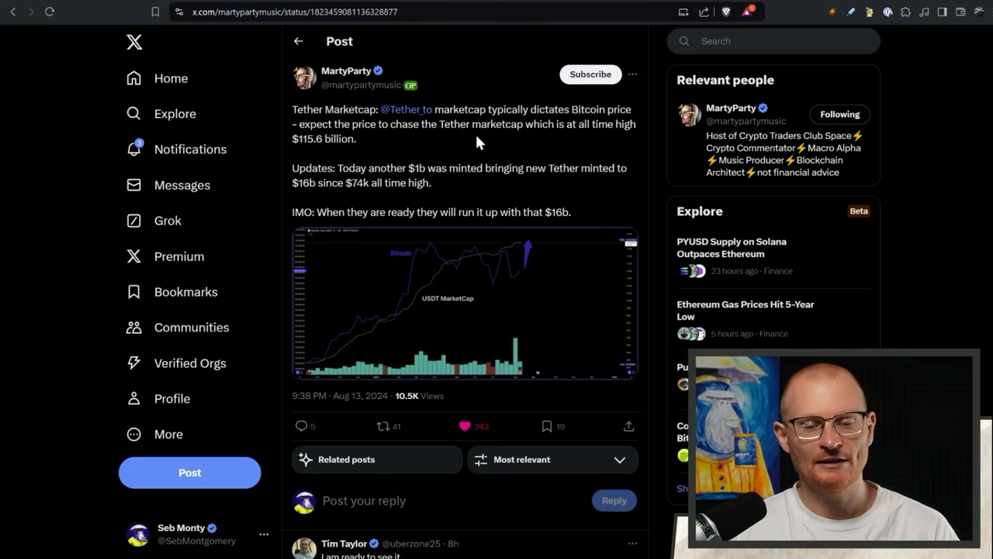
mouse_move(536, 271)
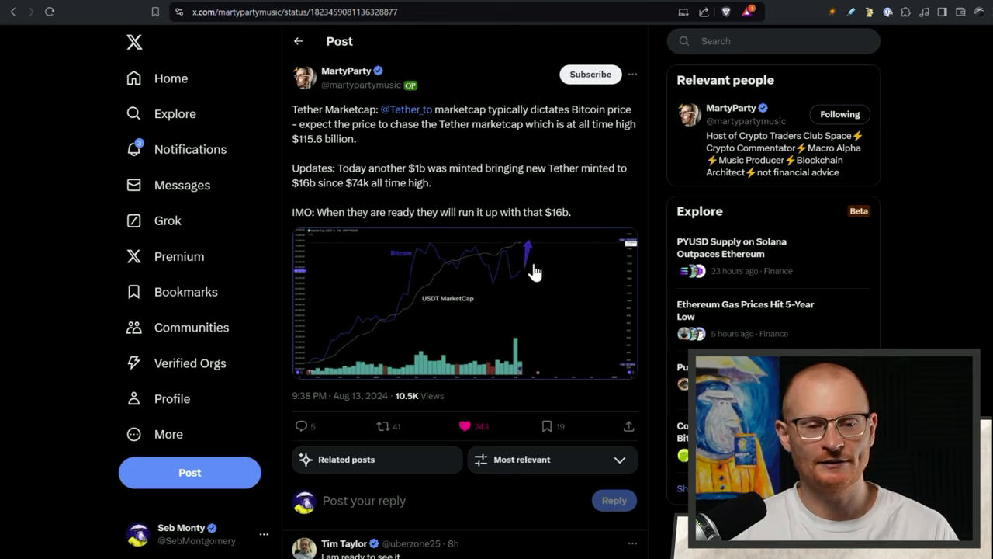
mouse_move(497, 295)
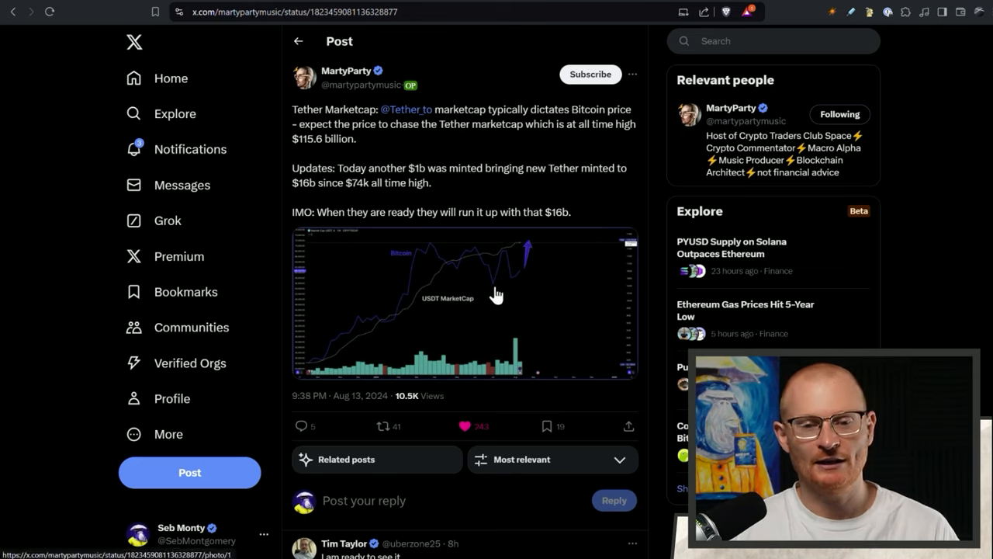
Step: Expand MartyParty's USDT MarketCap versus Bitcoin chart to full size
click(466, 301)
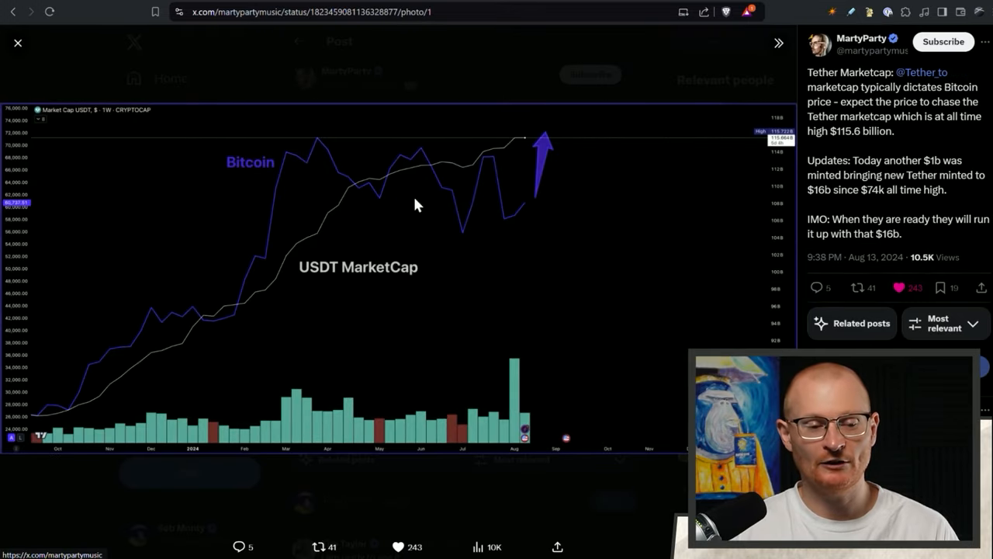
mouse_move(509, 173)
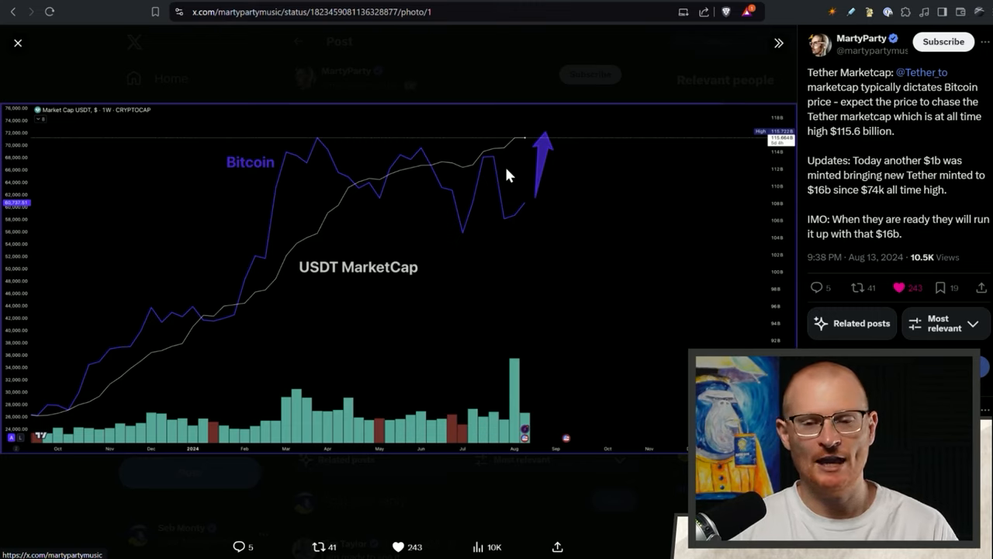
mouse_move(597, 351)
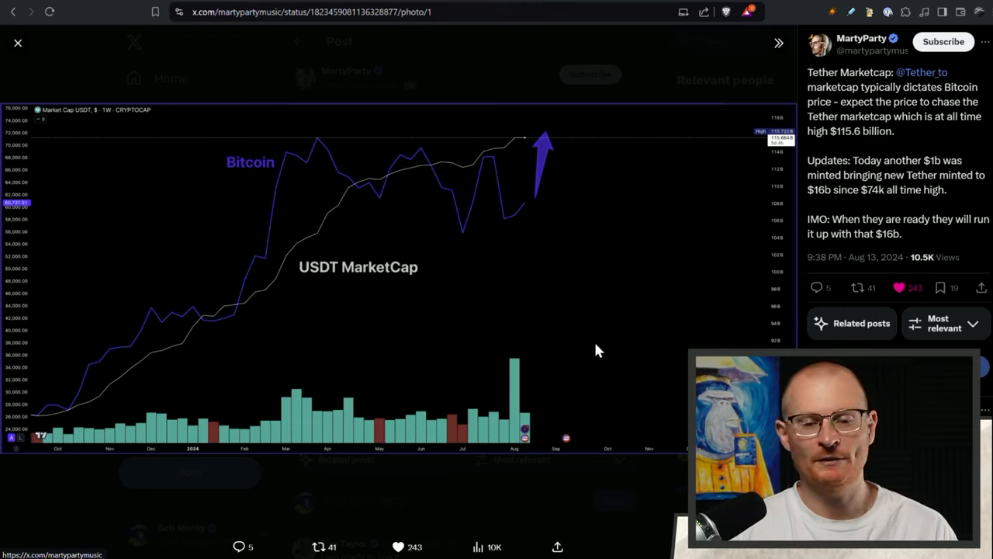
mouse_move(503, 169)
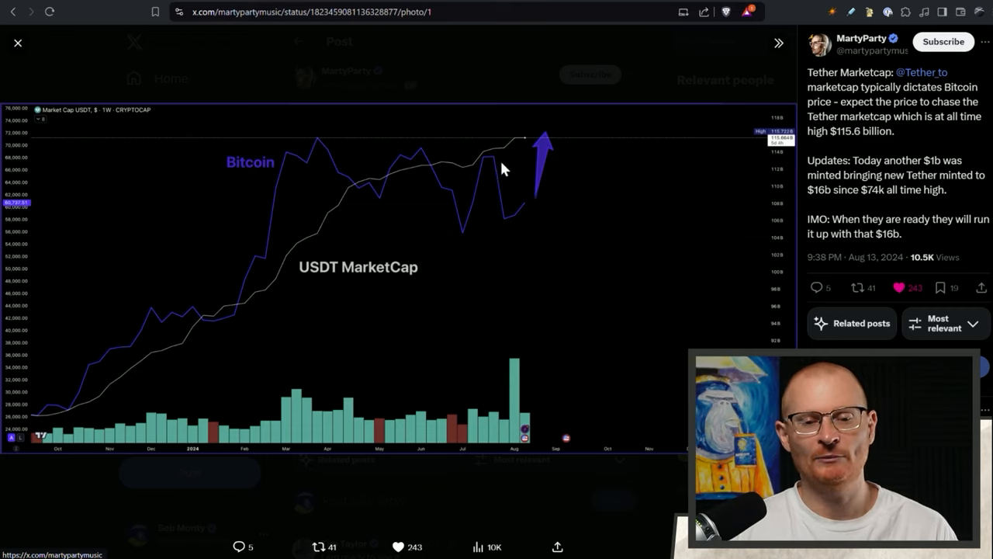
mouse_move(577, 152)
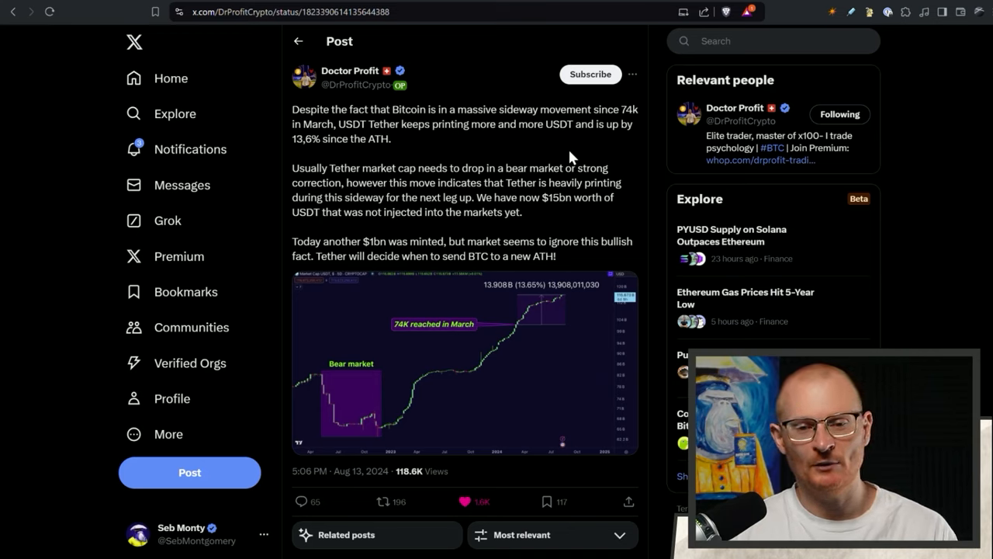
mouse_move(397, 153)
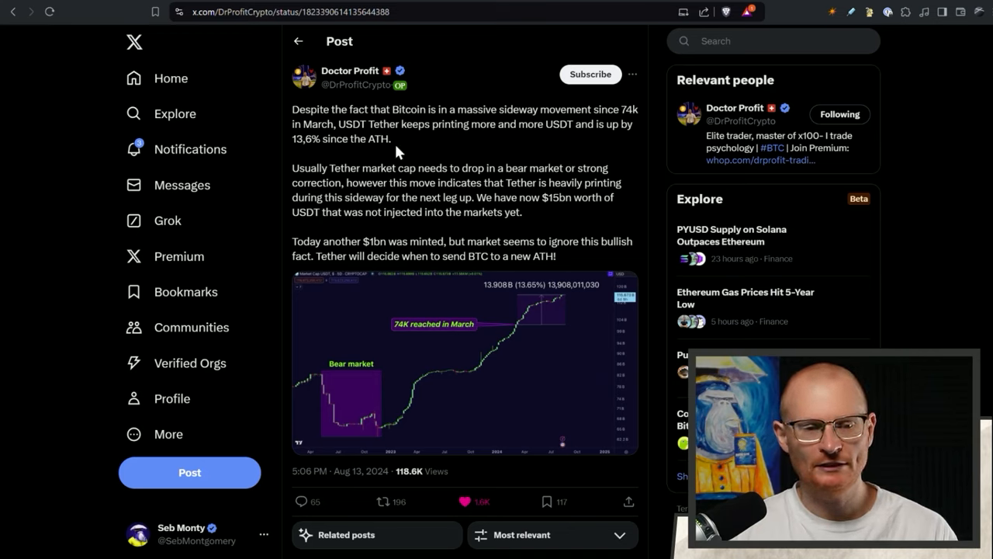
mouse_move(436, 165)
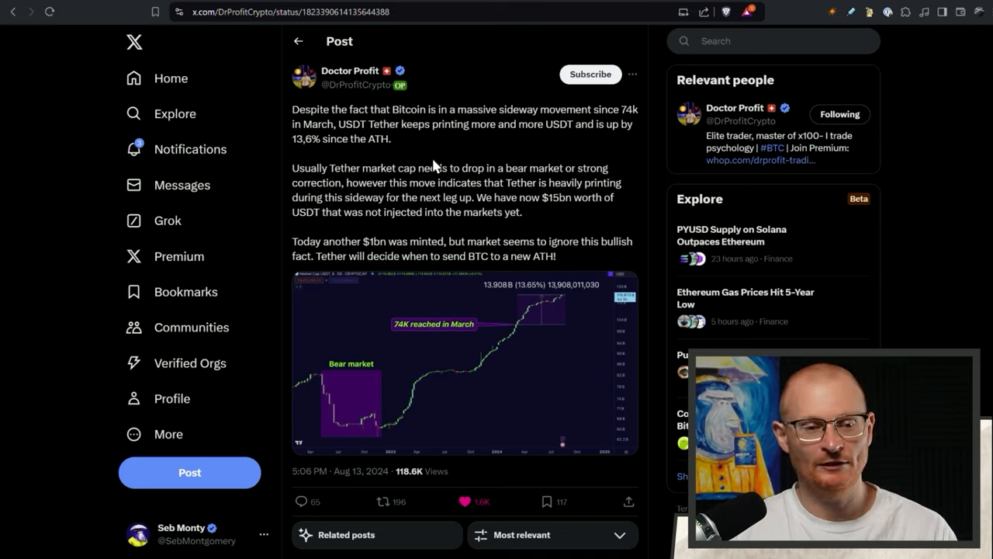
Step: Expand Doctor Profit's Tether market cap chart from the USDT printing post to full size
scroll(down, 3)
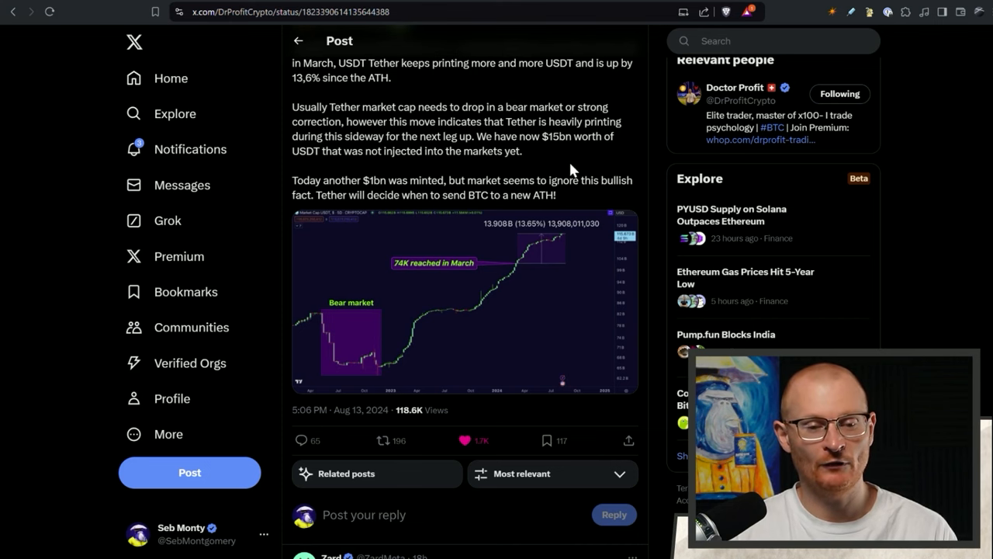
click(465, 303)
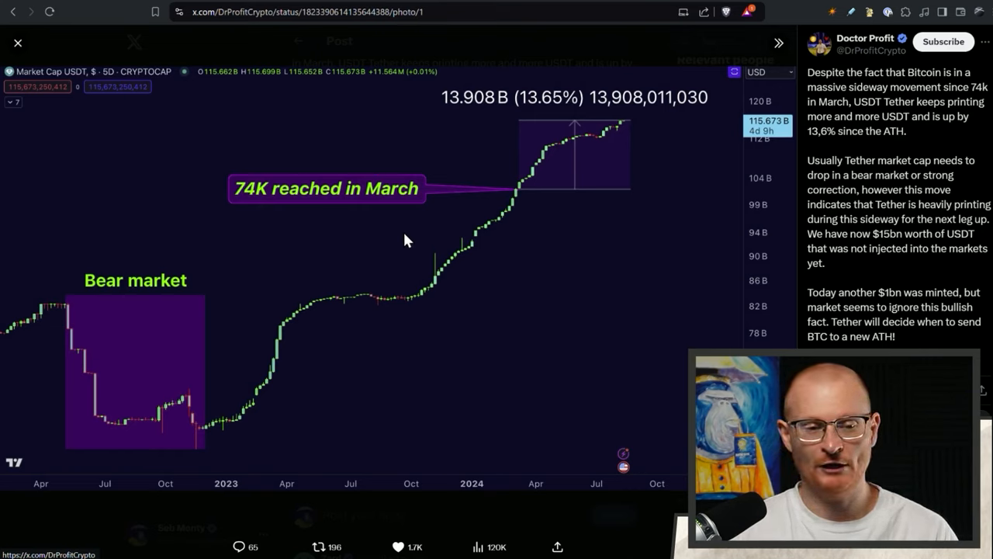
mouse_move(592, 148)
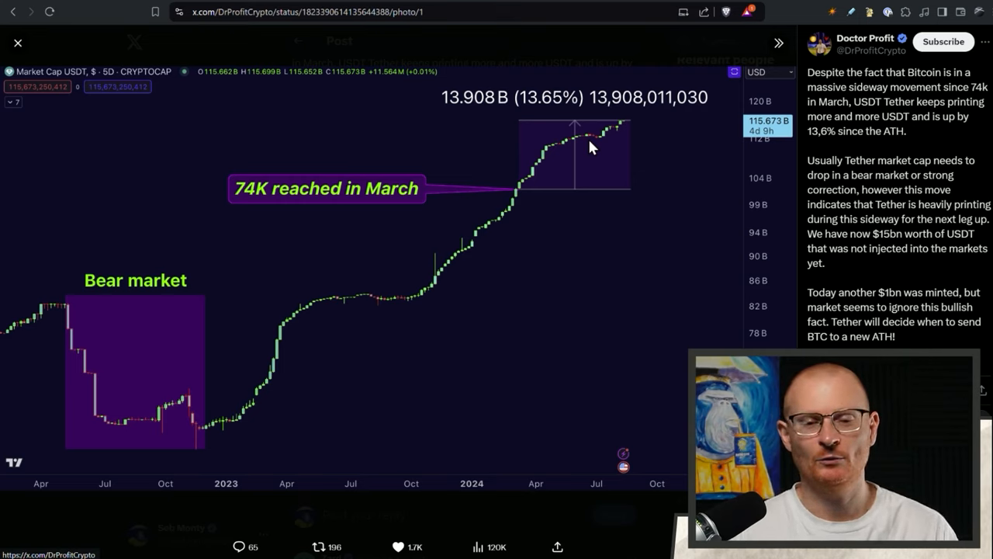
mouse_move(548, 214)
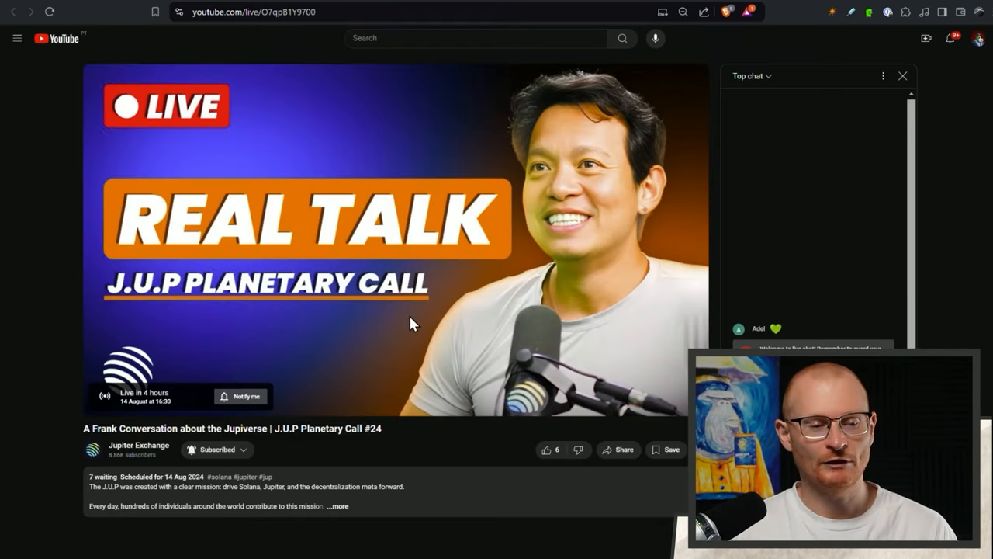
mouse_move(239, 317)
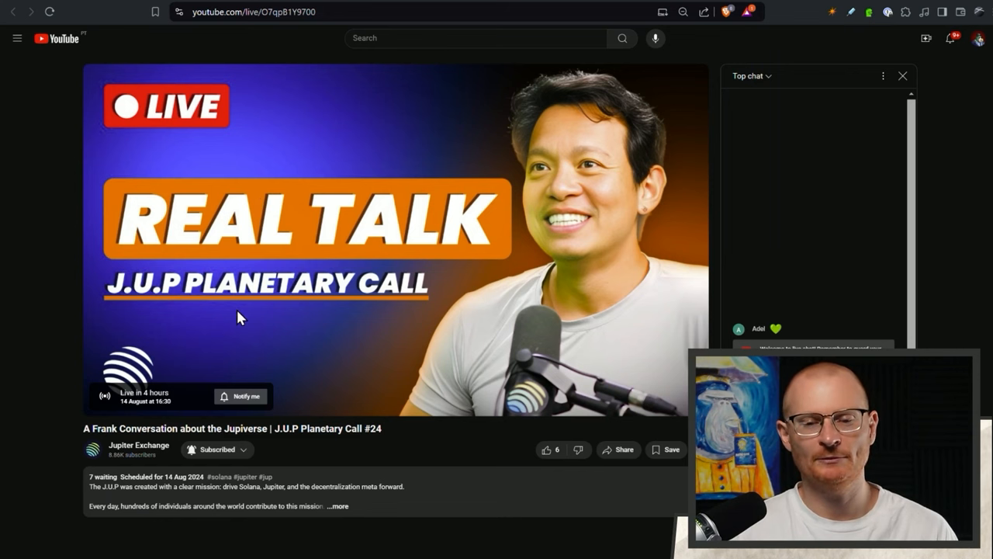
mouse_move(316, 341)
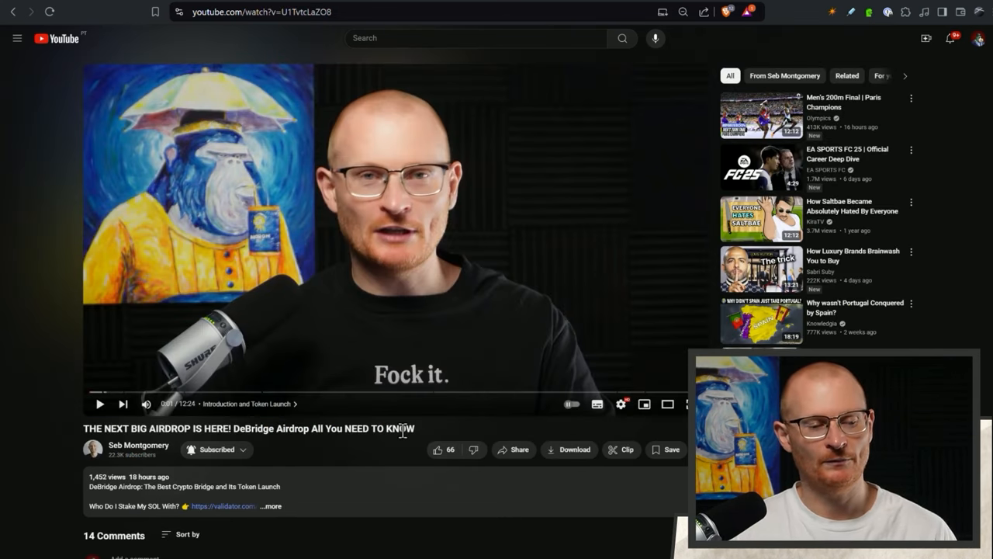
mouse_move(301, 397)
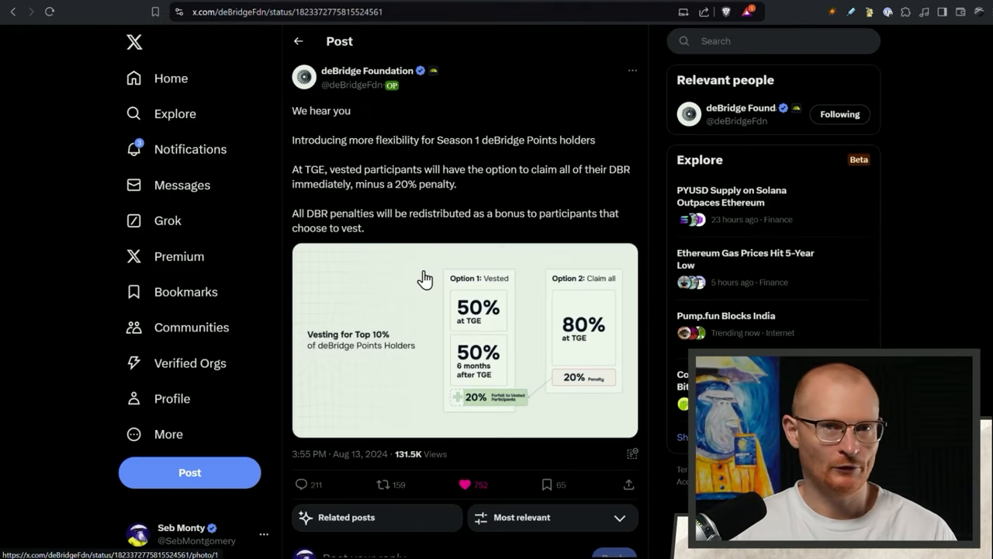
mouse_move(537, 273)
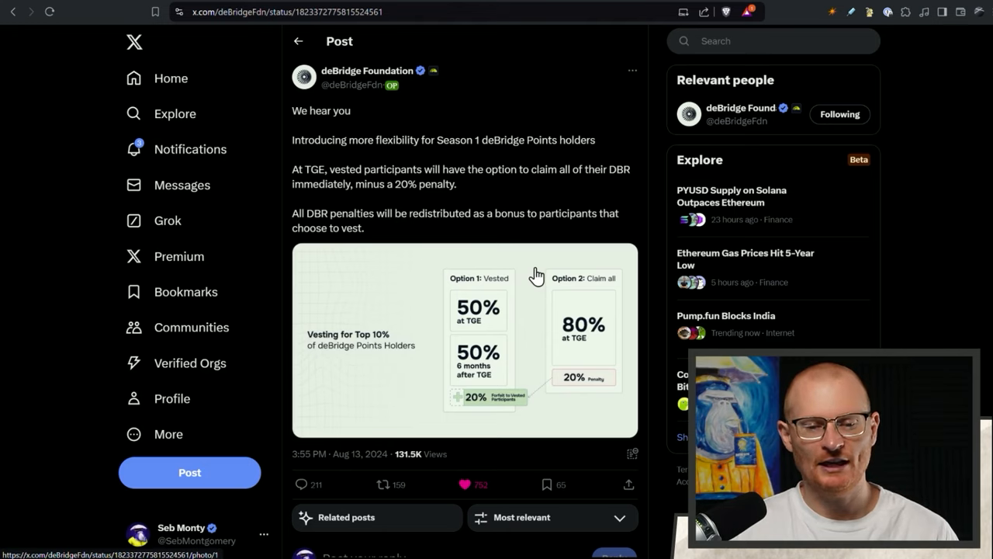
mouse_move(472, 296)
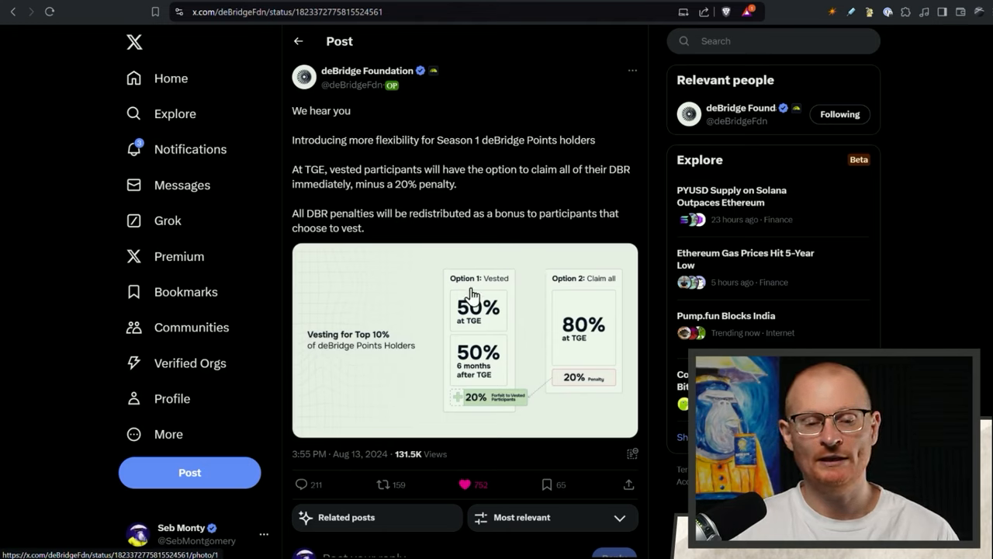
mouse_move(502, 313)
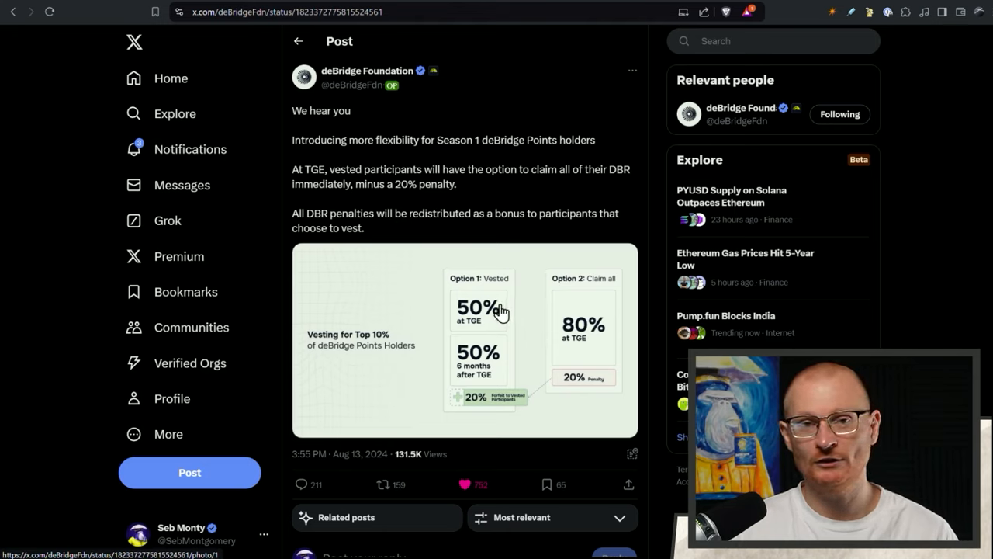
mouse_move(500, 364)
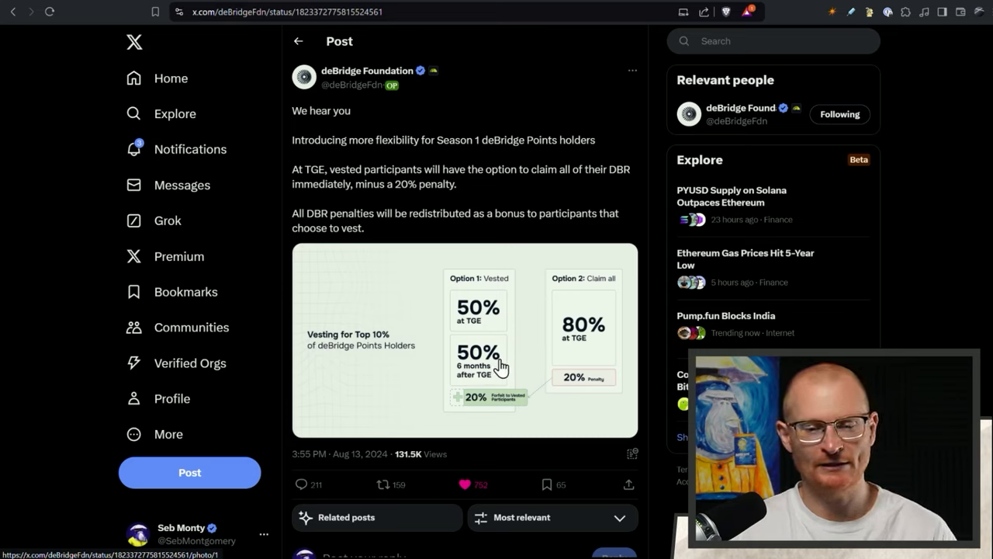
mouse_move(605, 339)
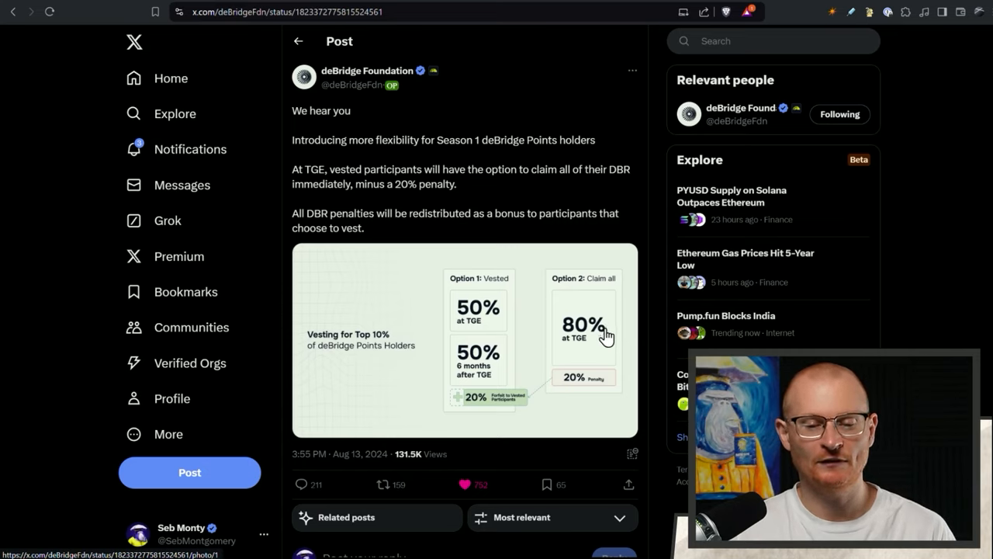
mouse_move(599, 403)
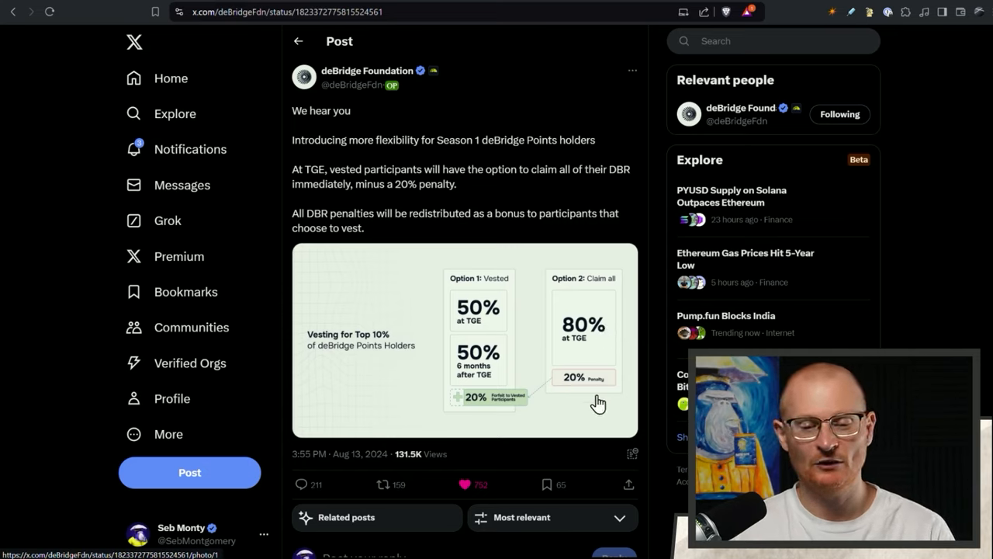
mouse_move(534, 328)
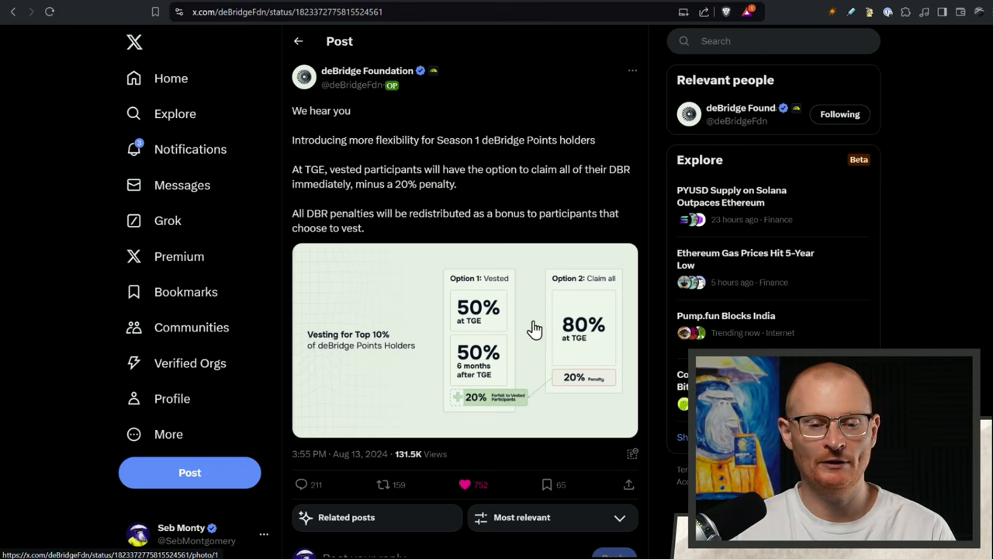
mouse_move(459, 298)
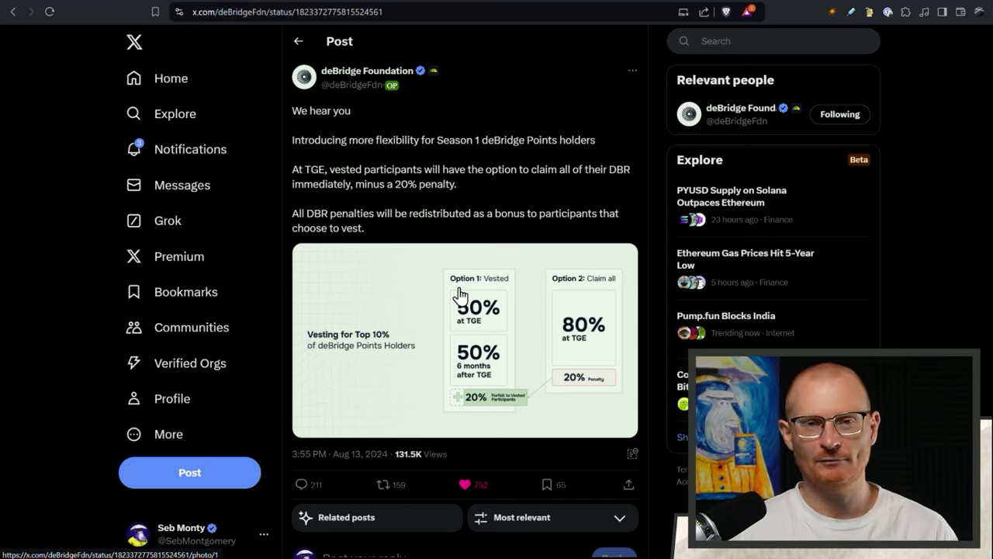
mouse_move(447, 357)
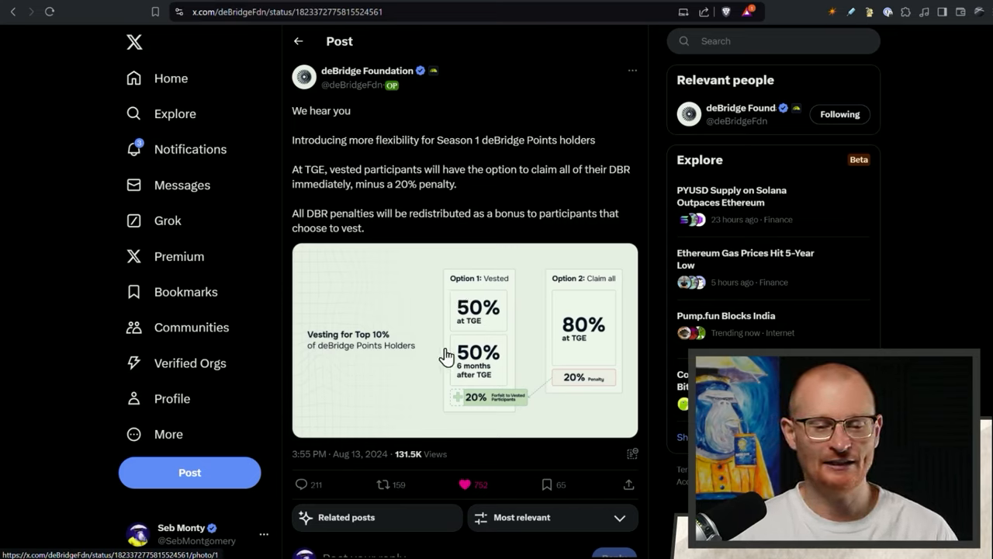
mouse_move(512, 303)
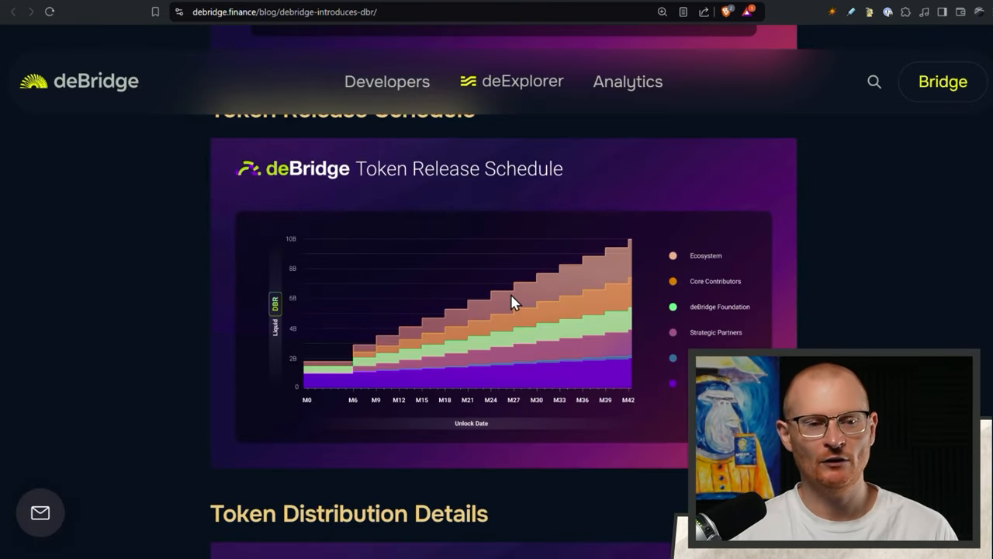
mouse_move(496, 363)
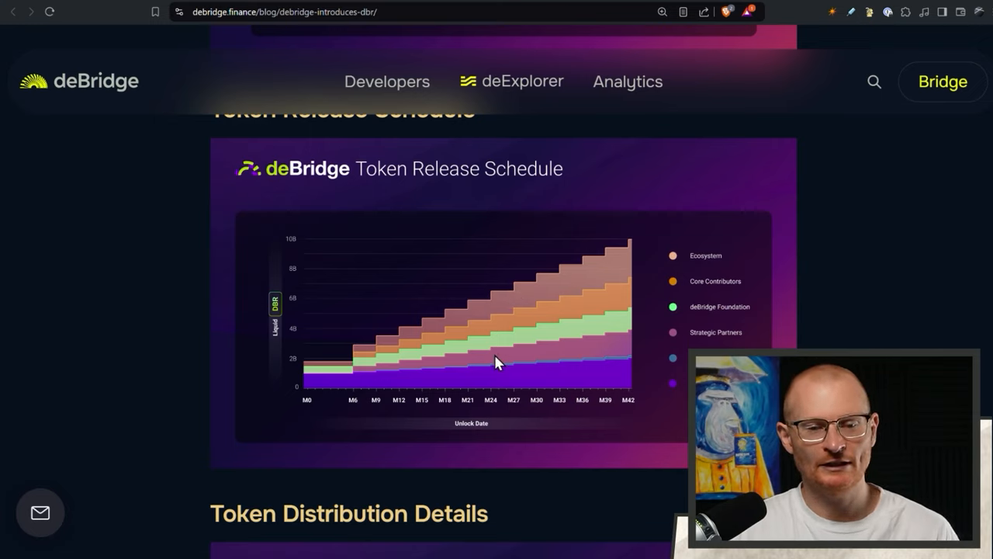
mouse_move(644, 286)
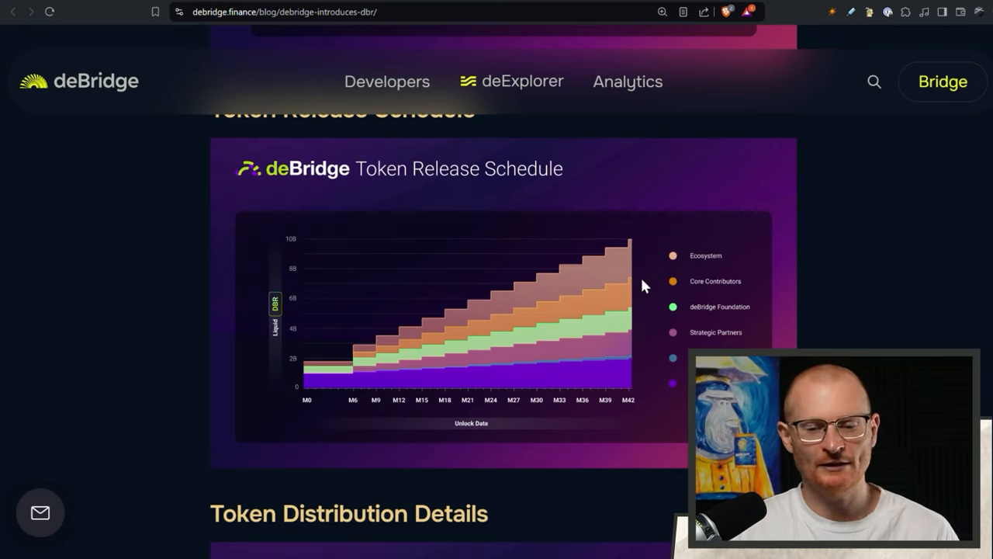
mouse_move(487, 370)
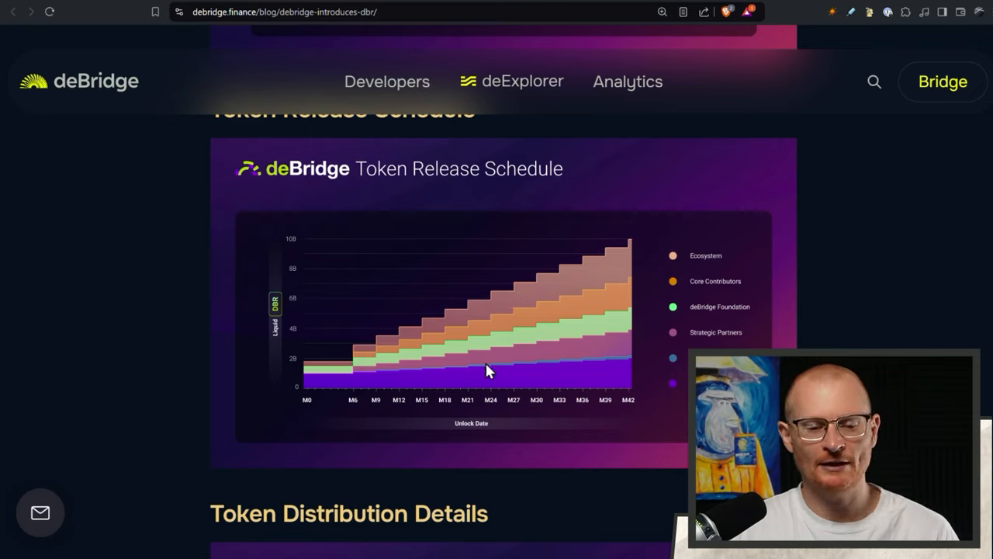
mouse_move(369, 366)
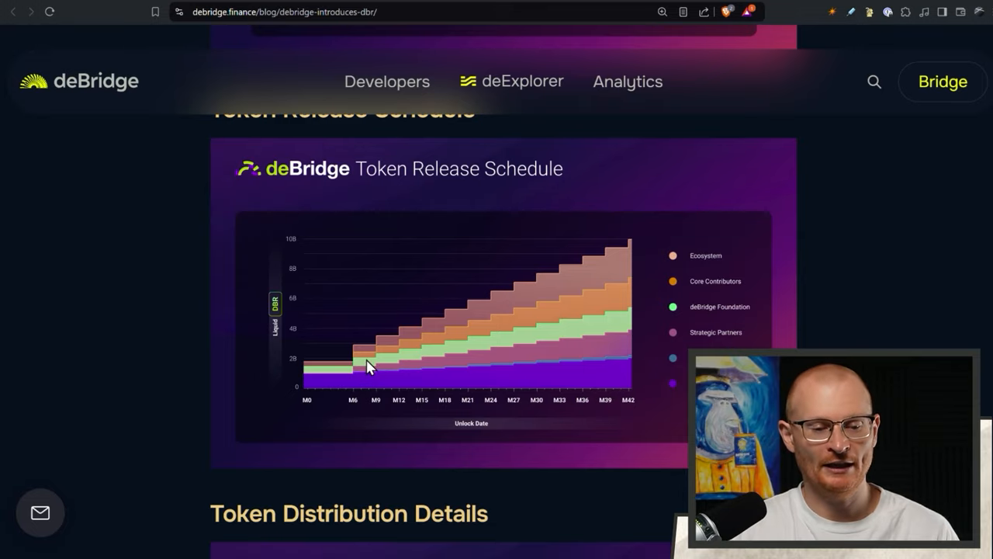
Step: Review the DBR release schedule chart and distribution table with Ecosystem at 26%
scroll(down, 3)
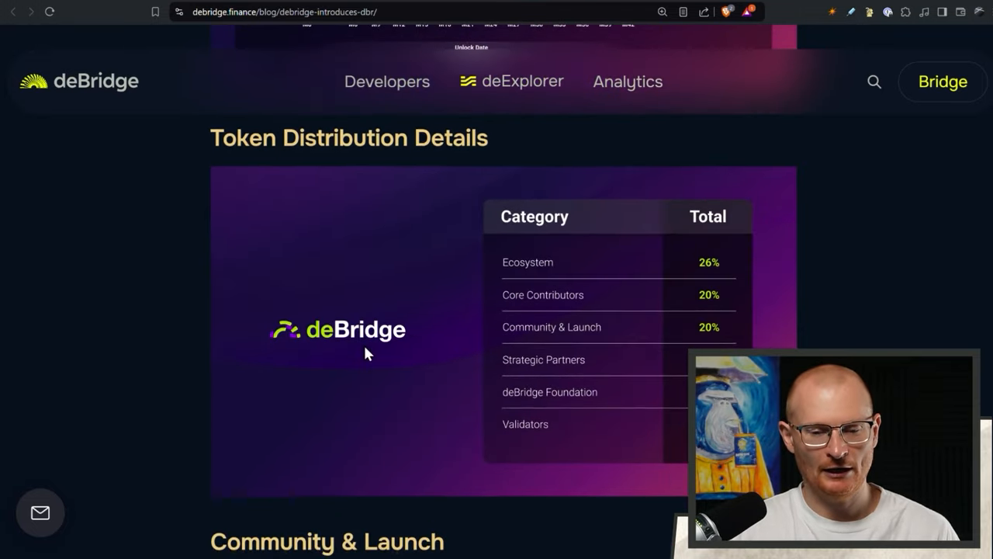
scroll(down, 3)
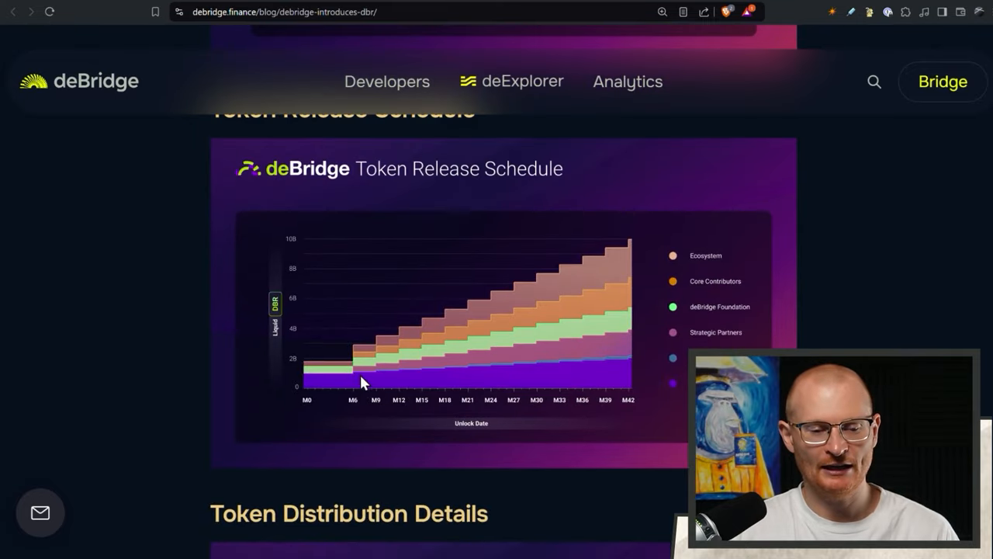
mouse_move(376, 378)
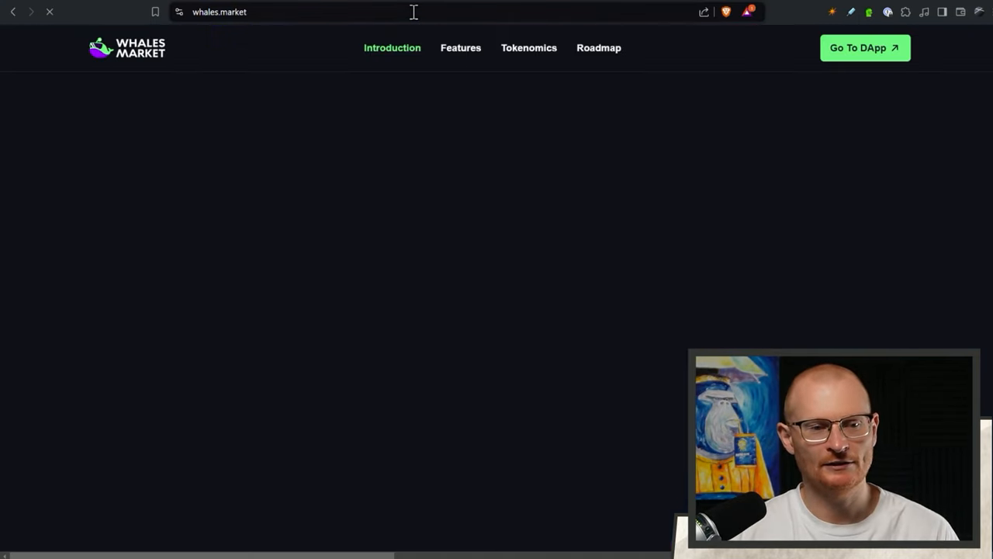
Step: Enter the Whales Market DApp and view the DBR pre-market's $0.0235 chart and sell offers
click(864, 47)
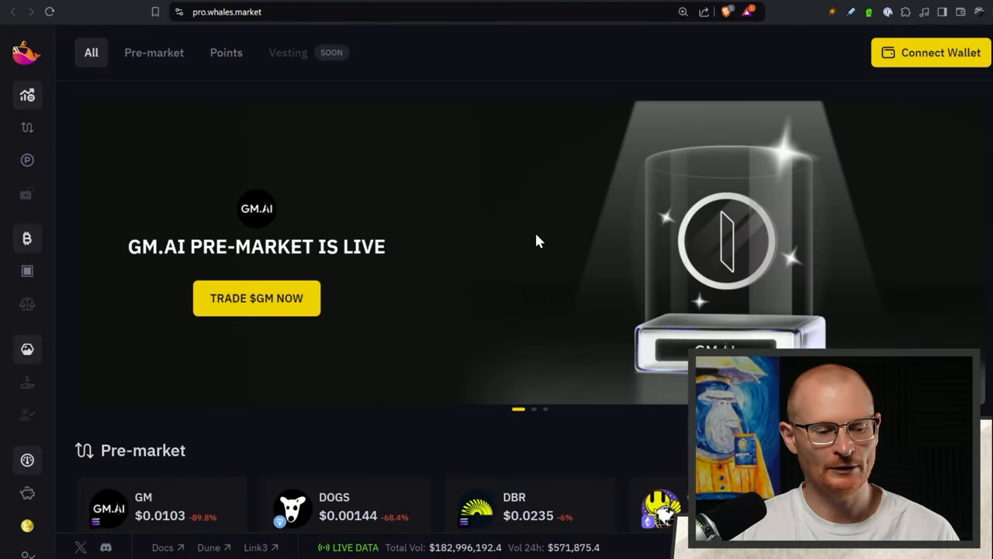
click(529, 505)
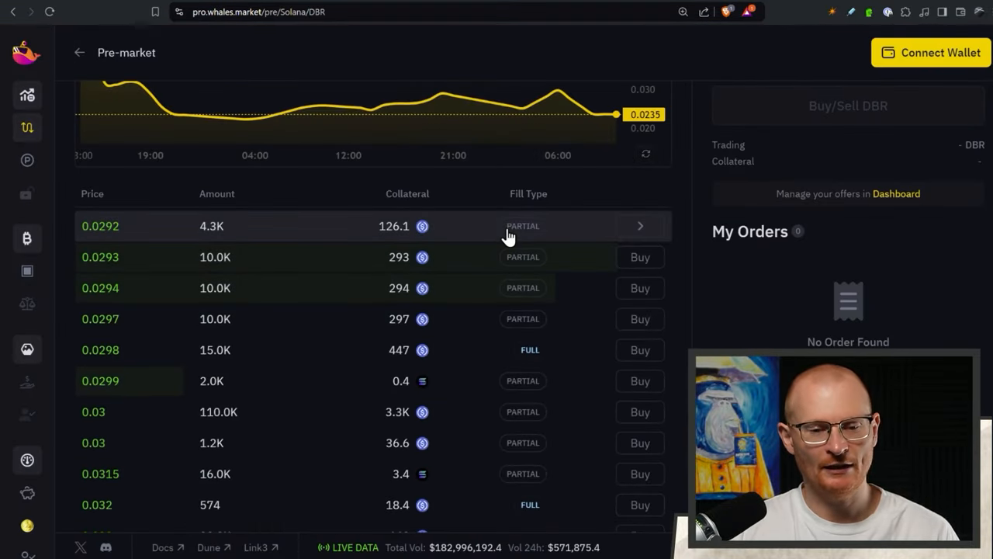
scroll(up, 3)
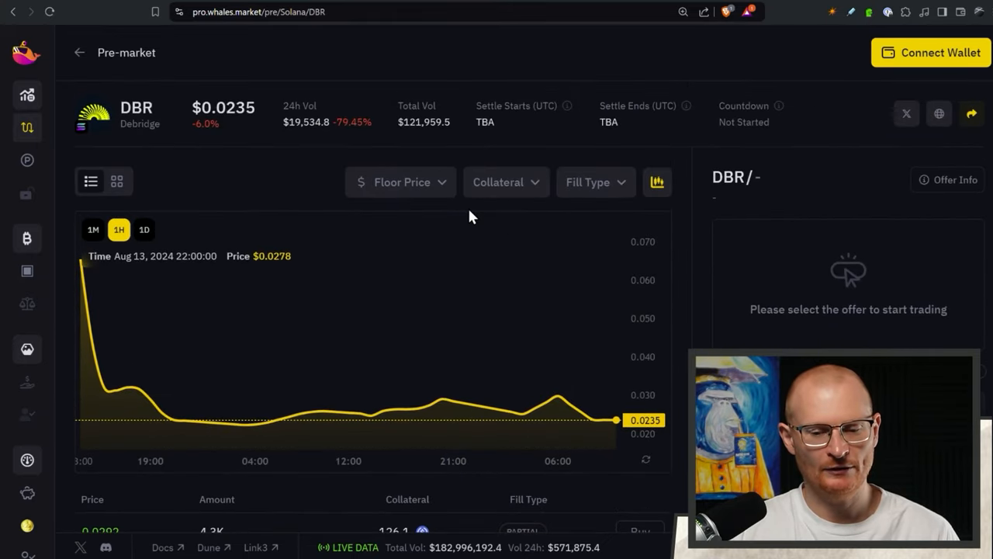
scroll(down, 3)
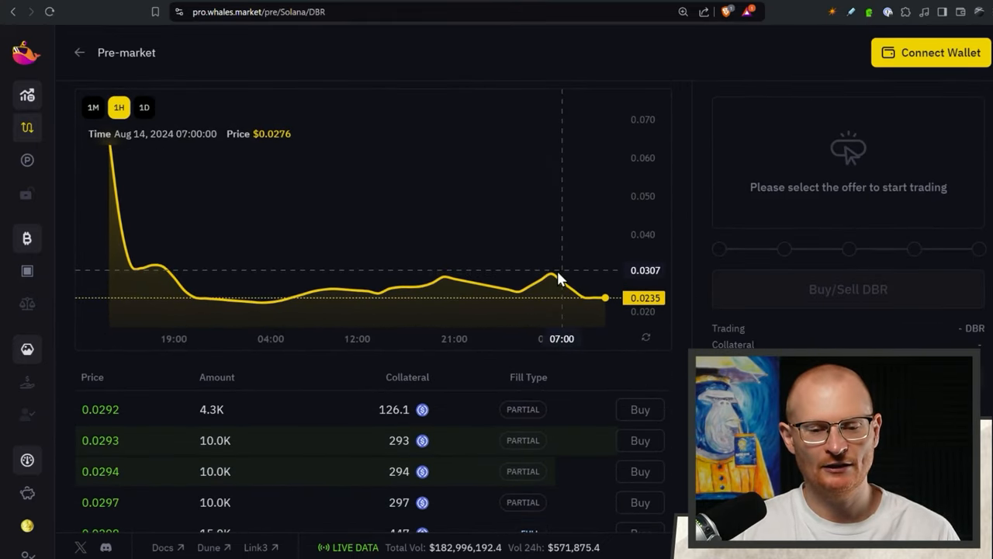
mouse_move(551, 276)
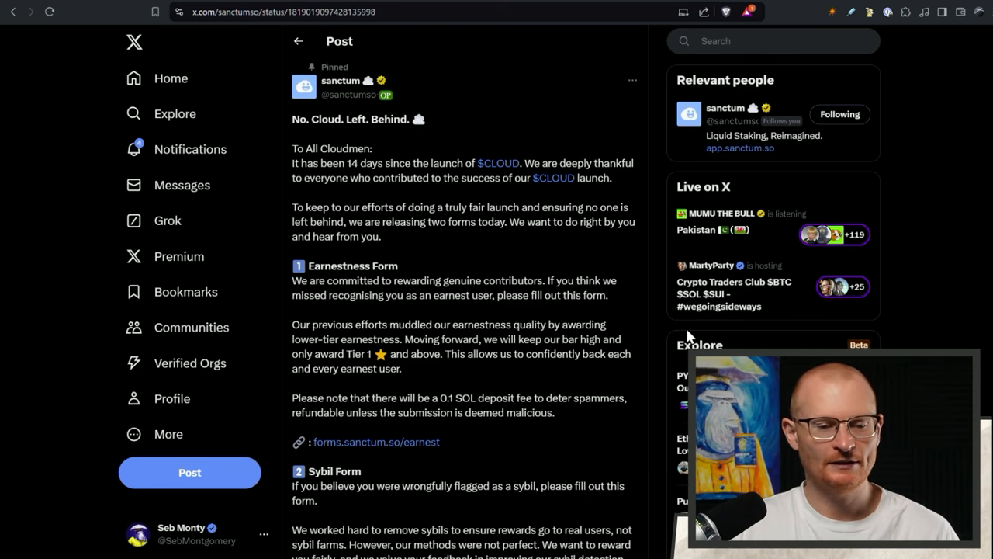
Step: Read Sanctum's 'No Cloud Left Behind' earnestness and sybil appeal form sections and deadline
scroll(down, 3)
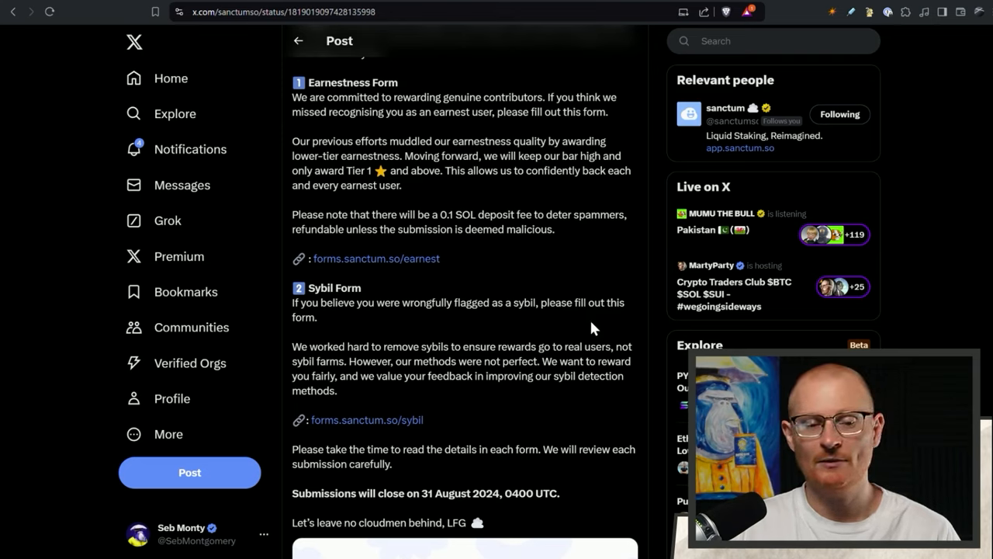
mouse_move(406, 360)
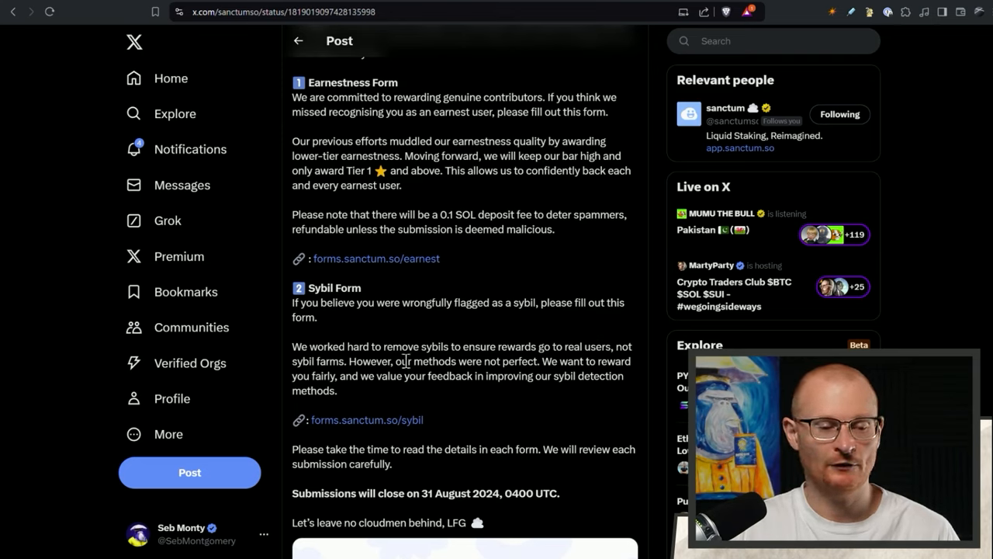
mouse_move(435, 287)
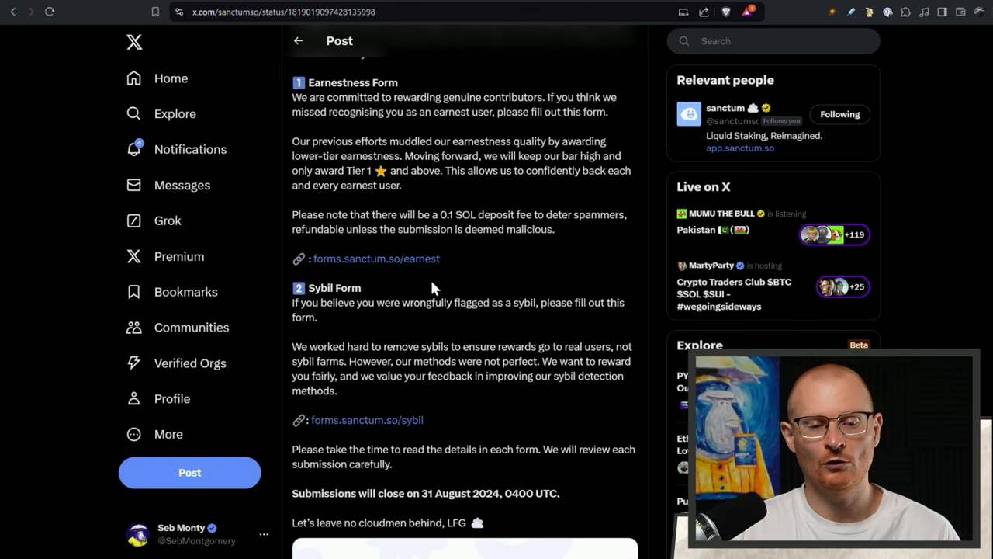
scroll(down, 3)
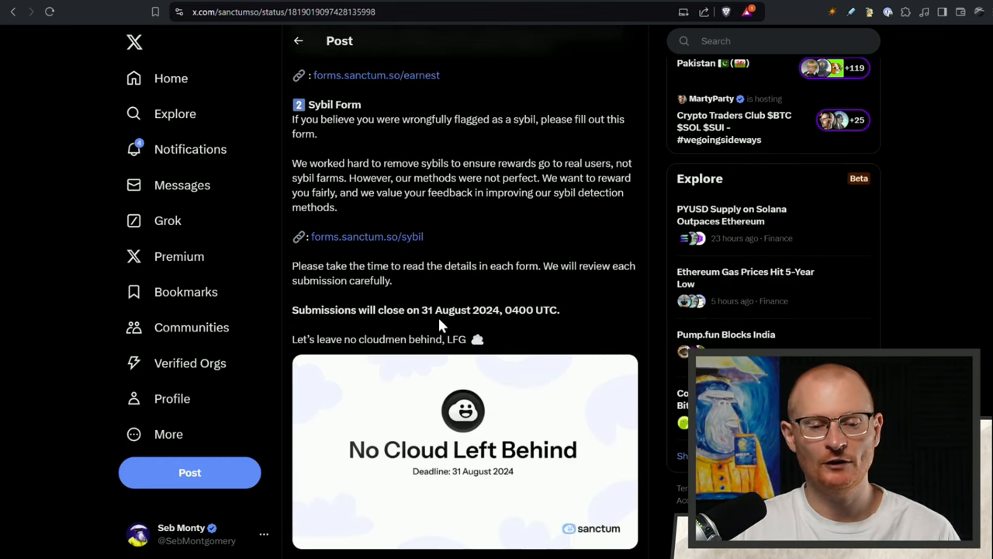
mouse_move(503, 324)
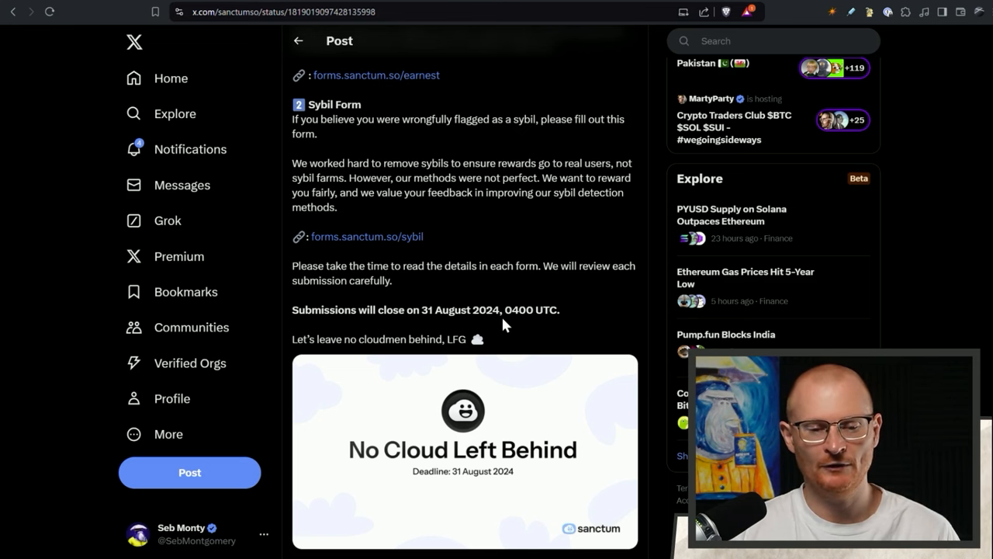
scroll(up, 3)
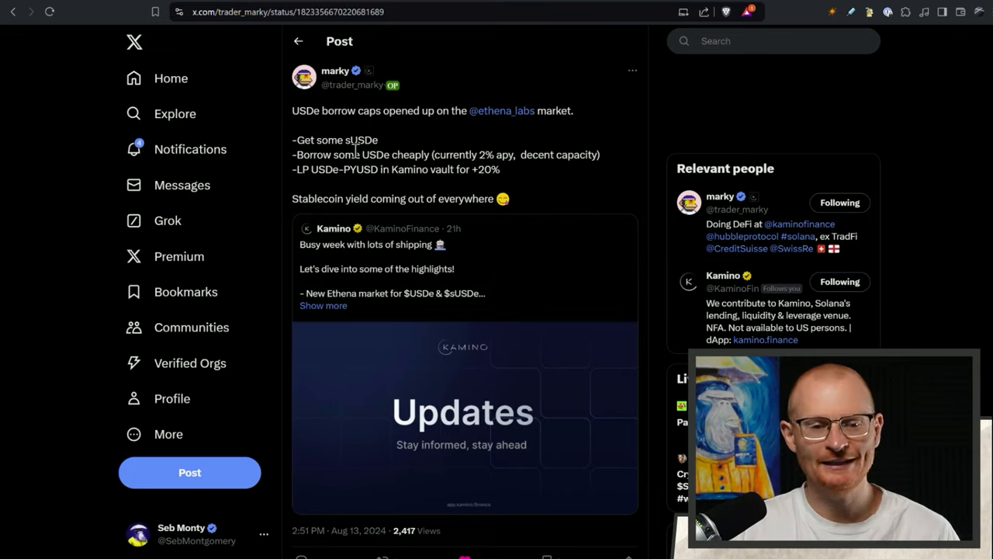
mouse_move(540, 132)
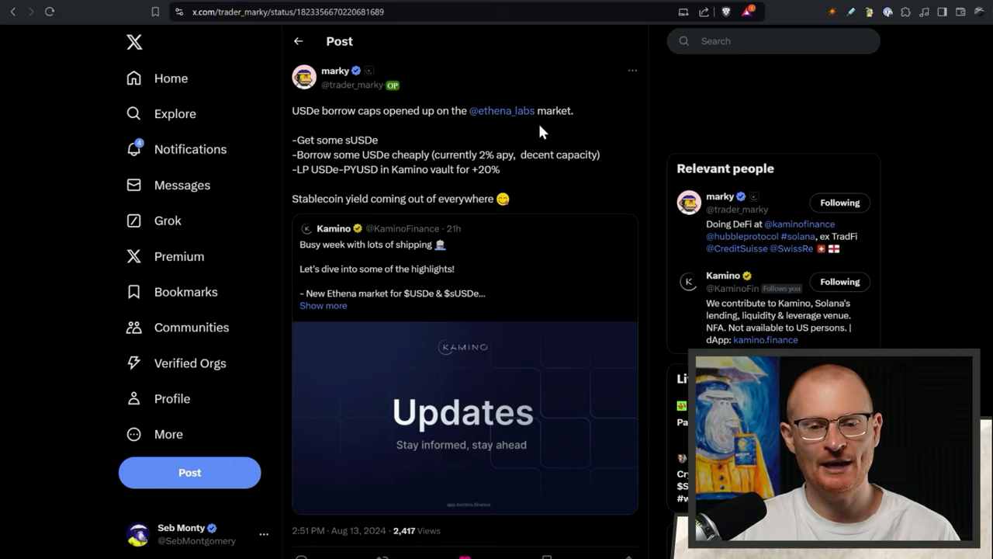
mouse_move(318, 115)
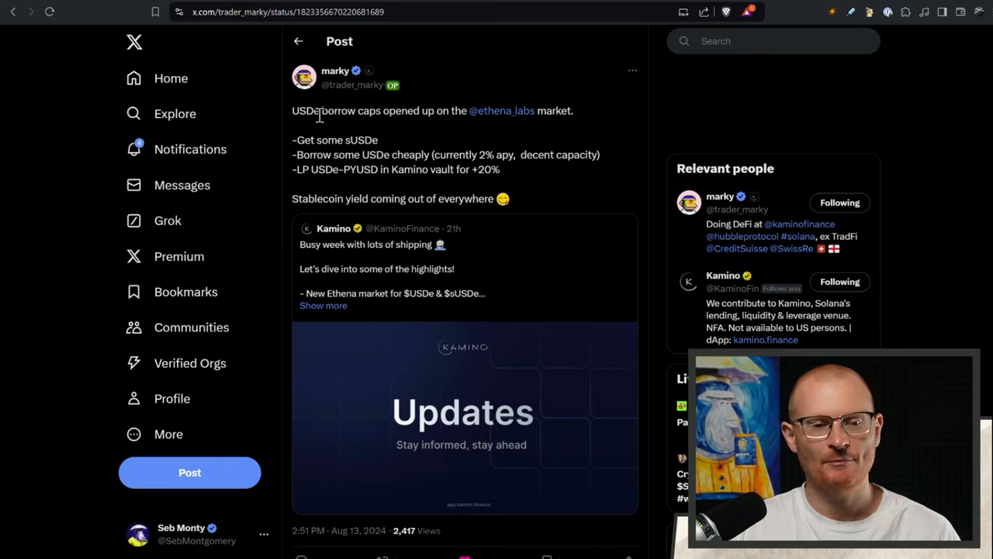
mouse_move(316, 130)
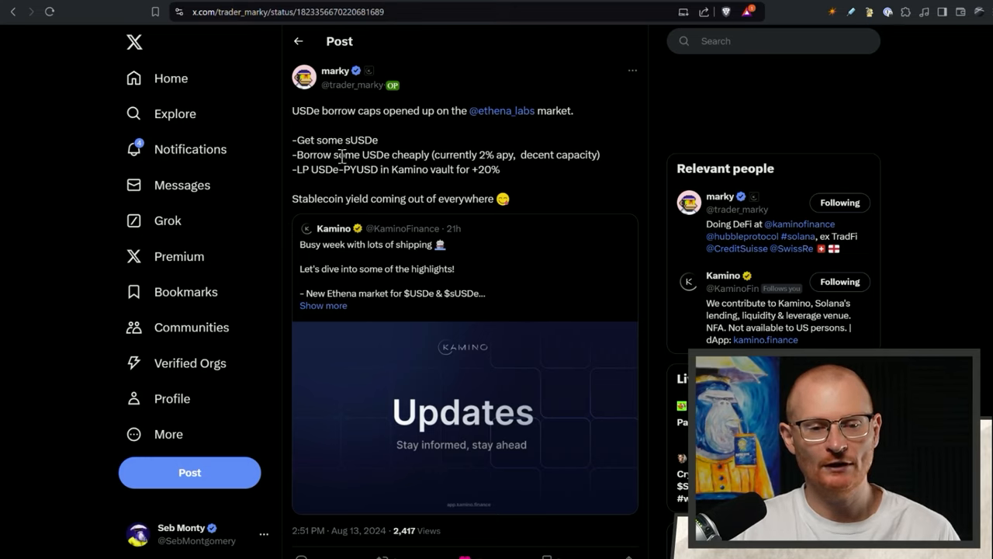
mouse_move(404, 158)
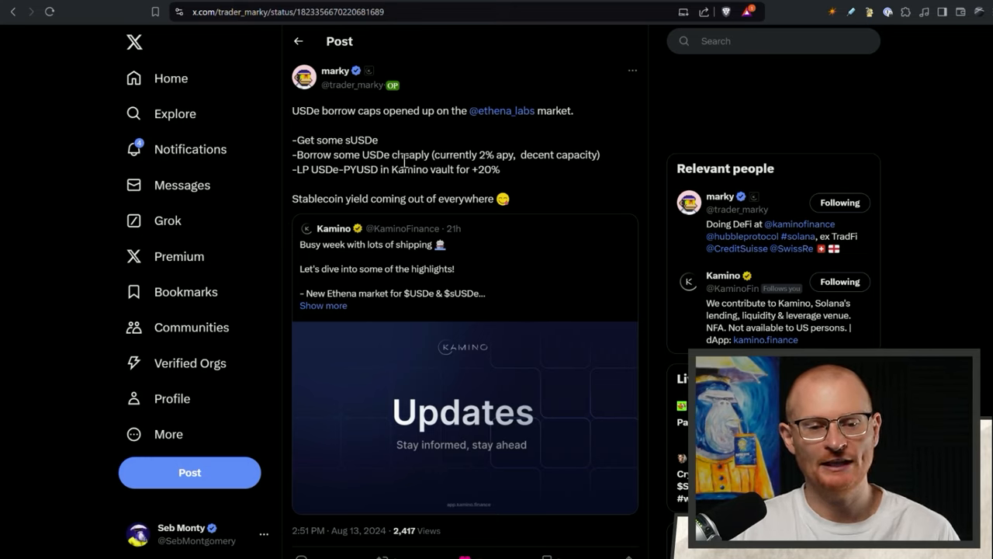
mouse_move(519, 171)
text(ethe)
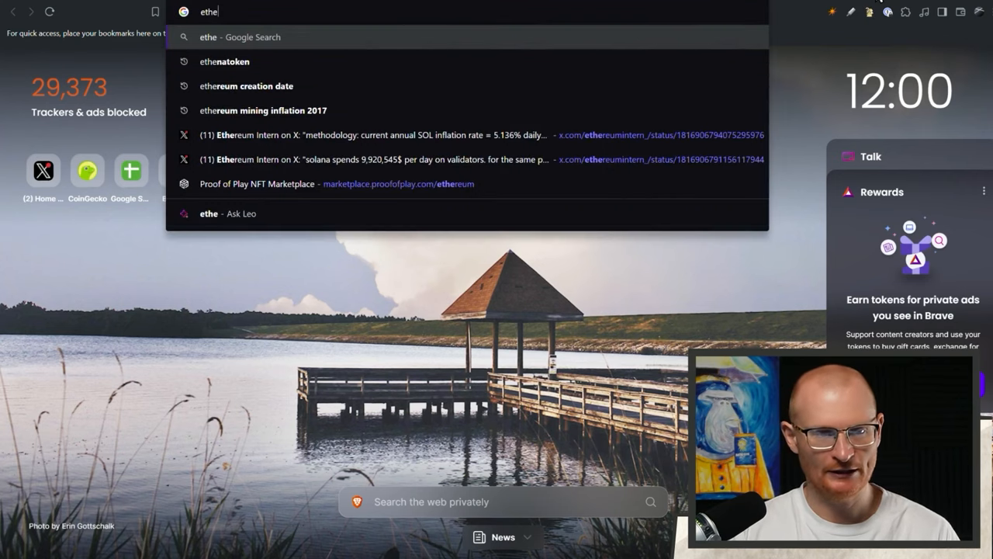
Step: Search Google for 'ethena rate usde apy' and review Staking Rewards' sUSDe page and Get sUSDe section
text(na rate u)
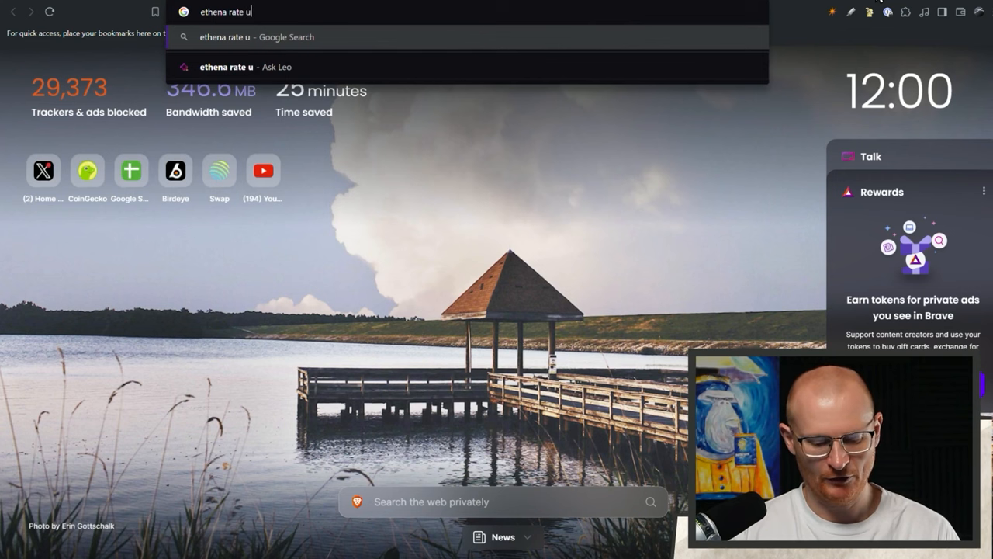
key(Return)
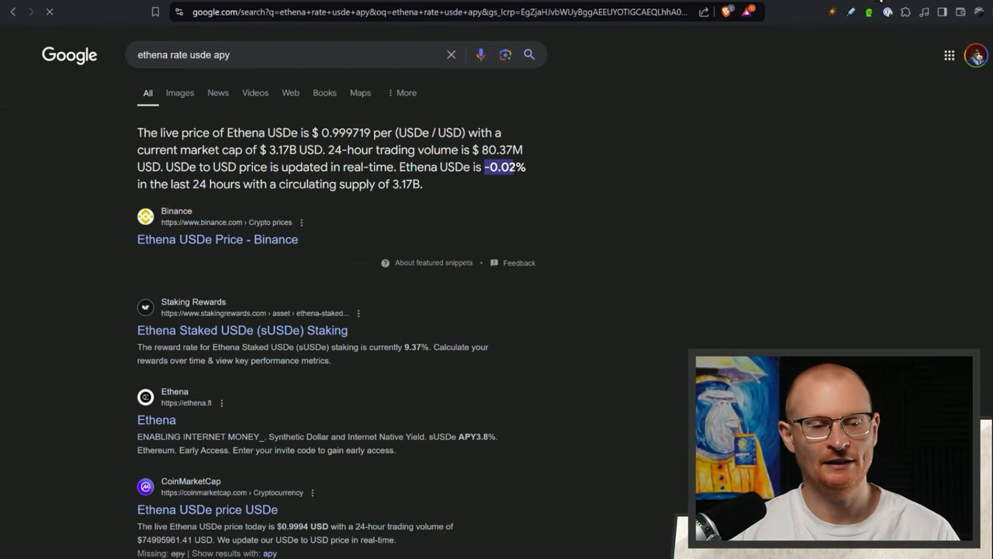
scroll(down, 3)
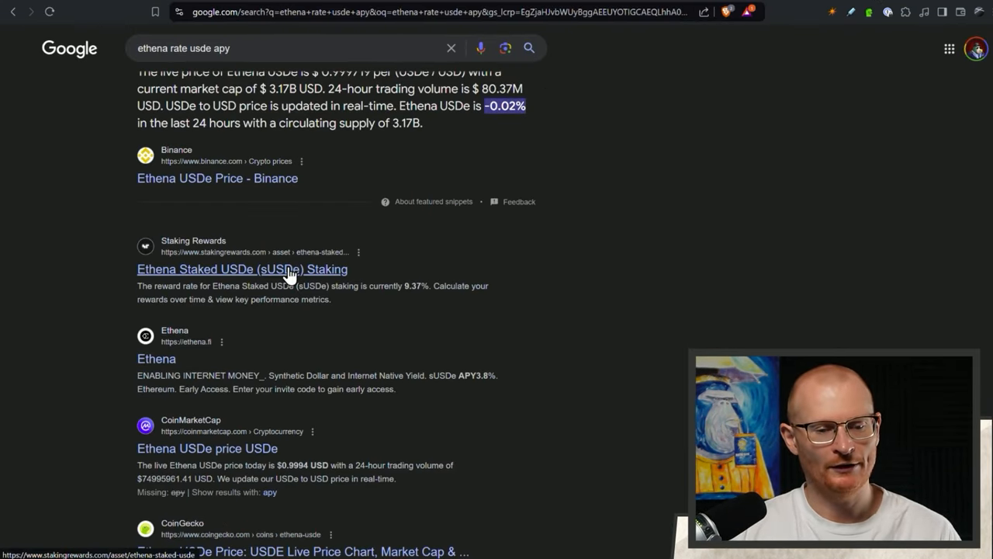
click(243, 268)
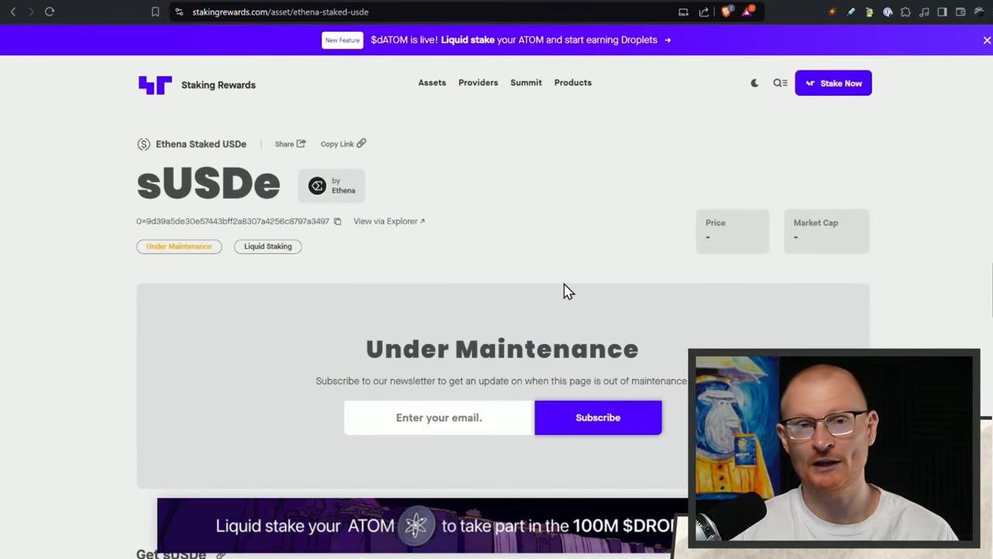
mouse_move(525, 251)
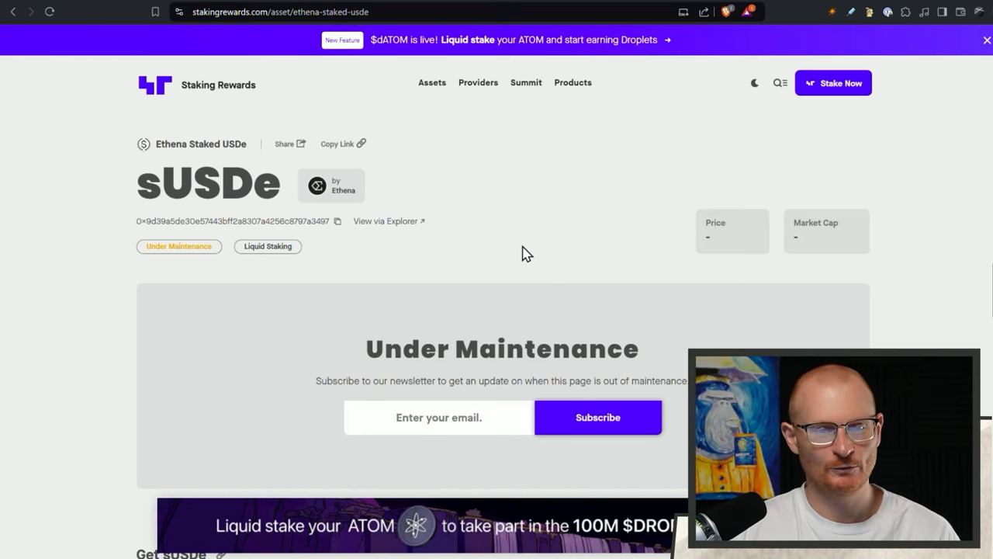
scroll(down, 3)
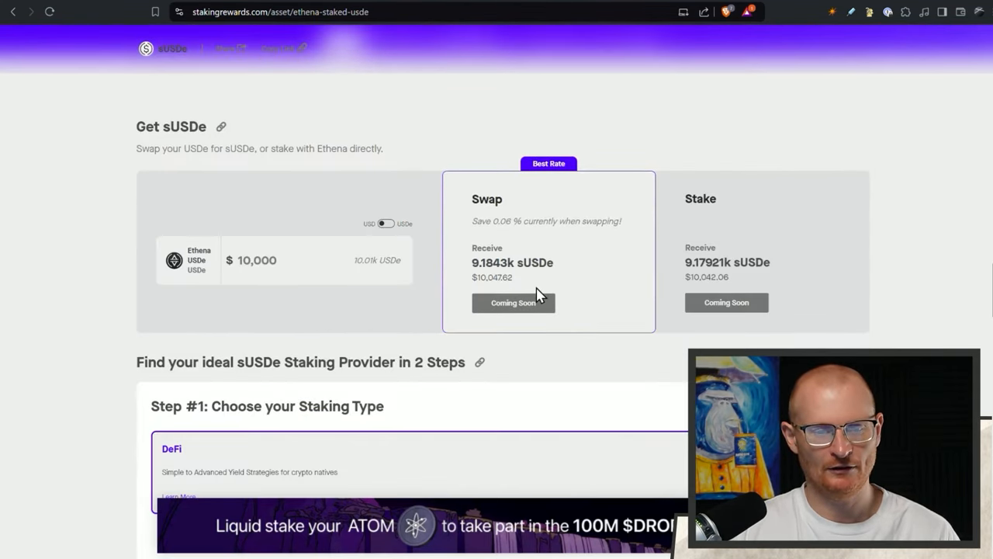
scroll(up, 3)
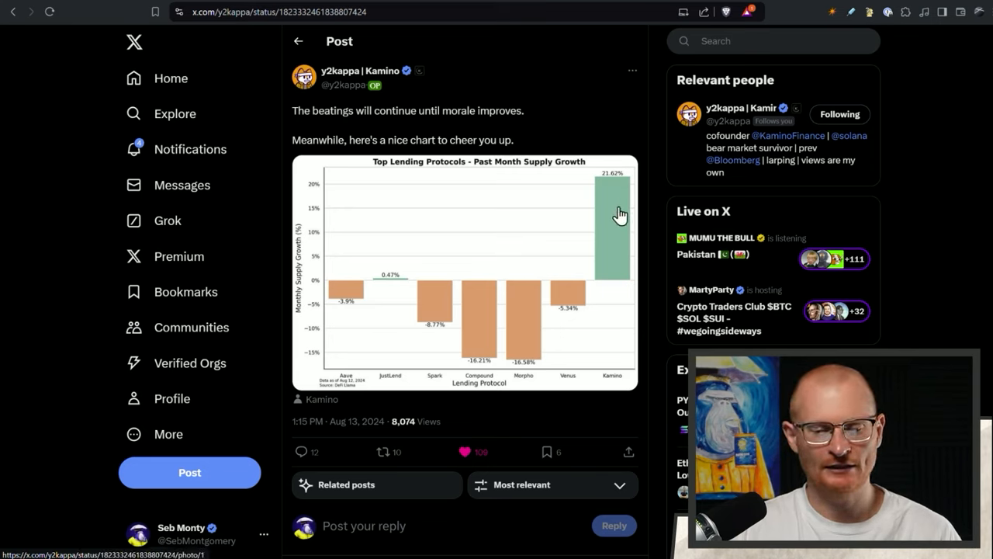
mouse_move(481, 261)
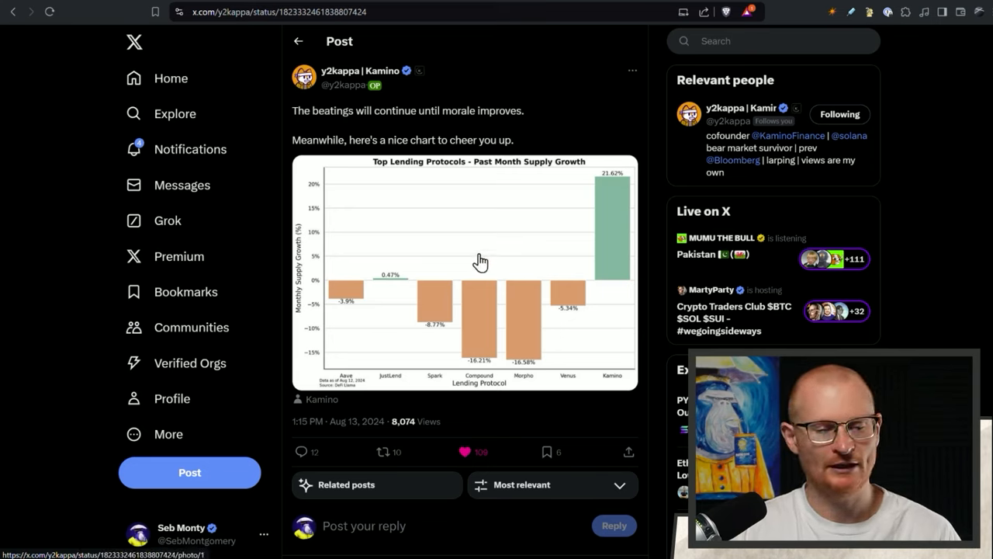
mouse_move(473, 293)
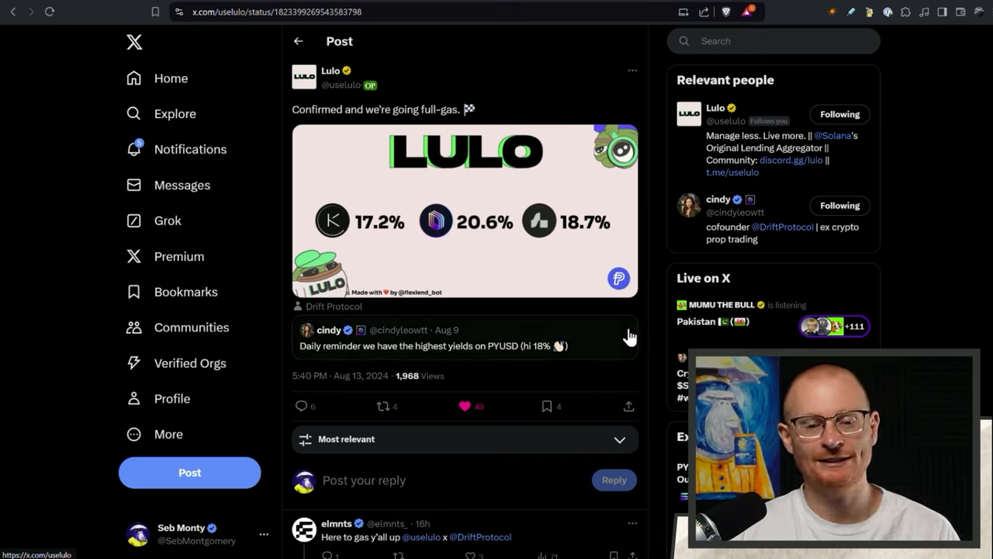
mouse_move(481, 263)
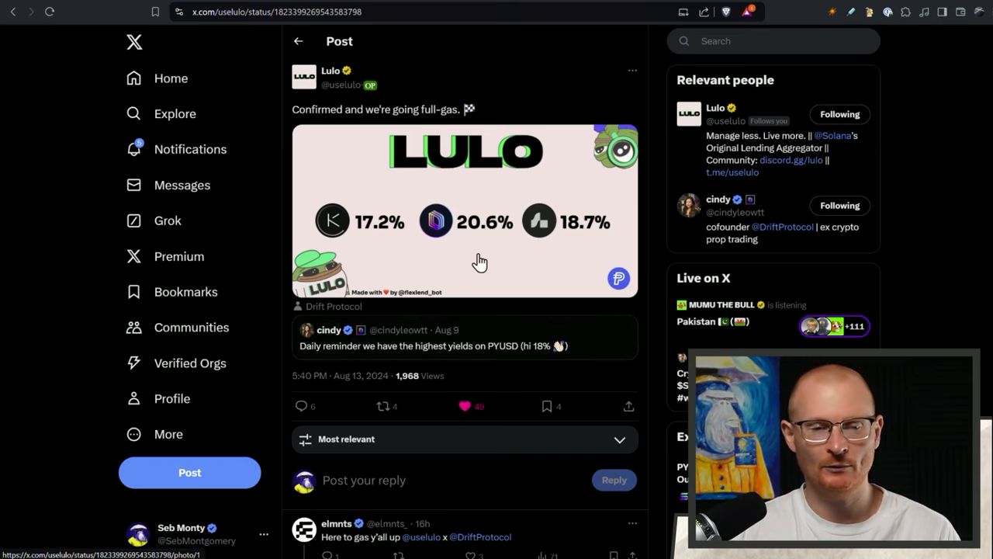
mouse_move(433, 215)
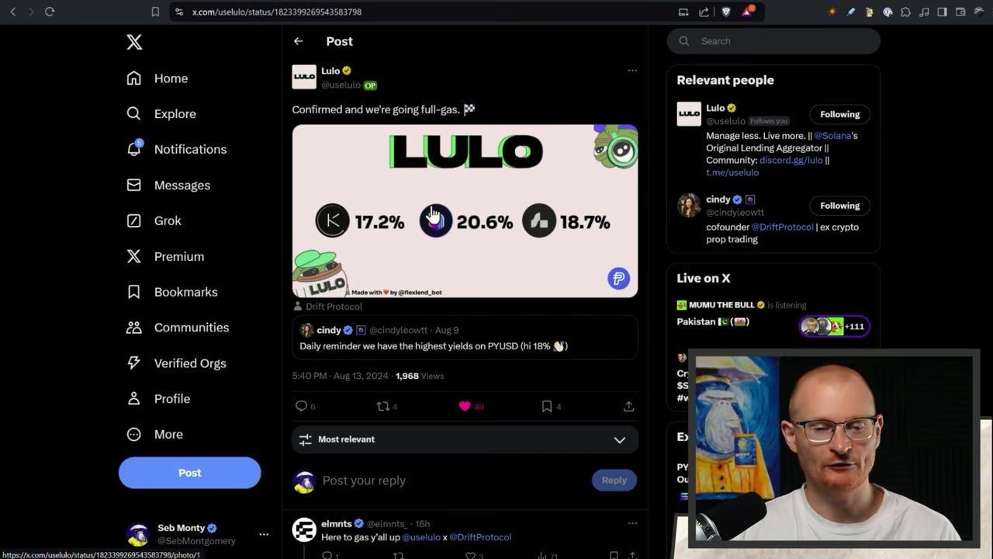
mouse_move(431, 233)
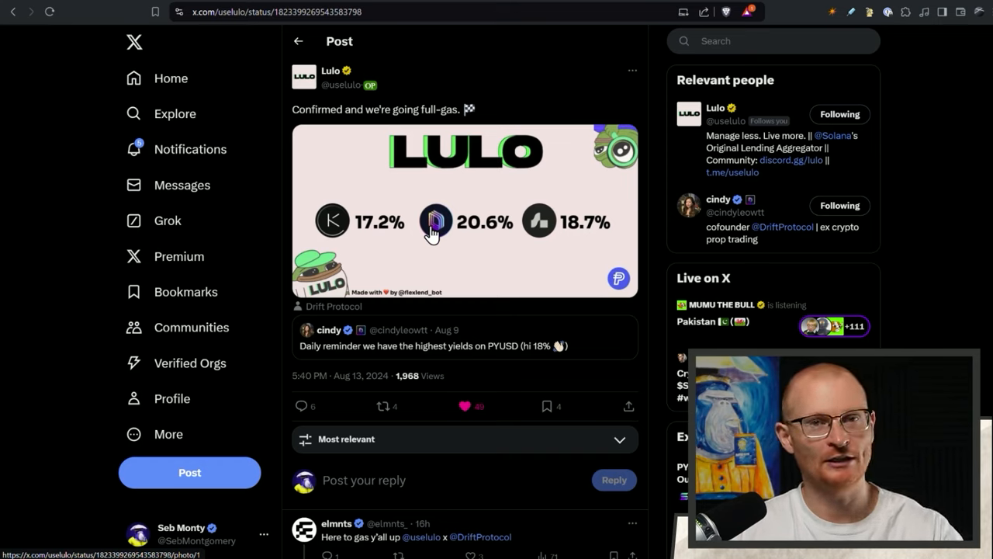
mouse_move(506, 227)
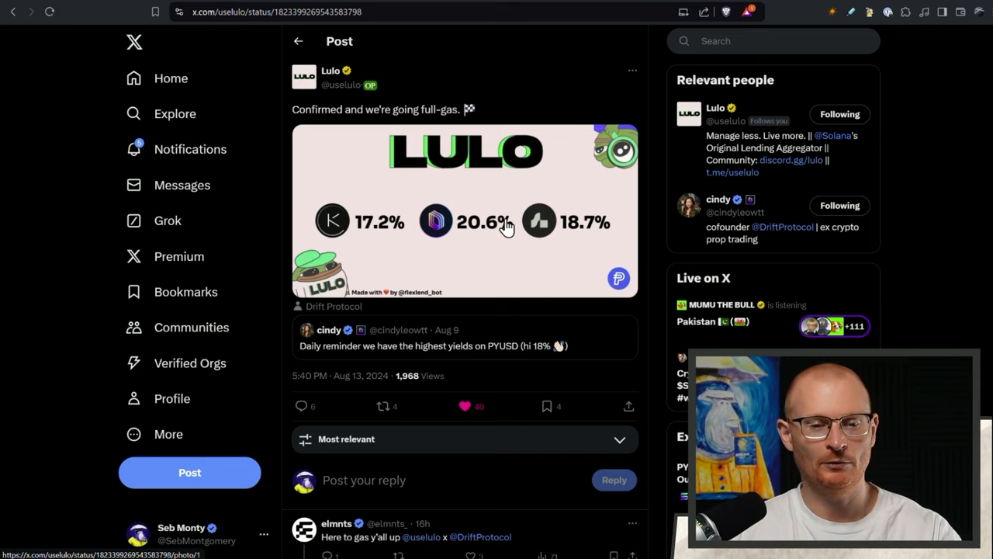
mouse_move(512, 241)
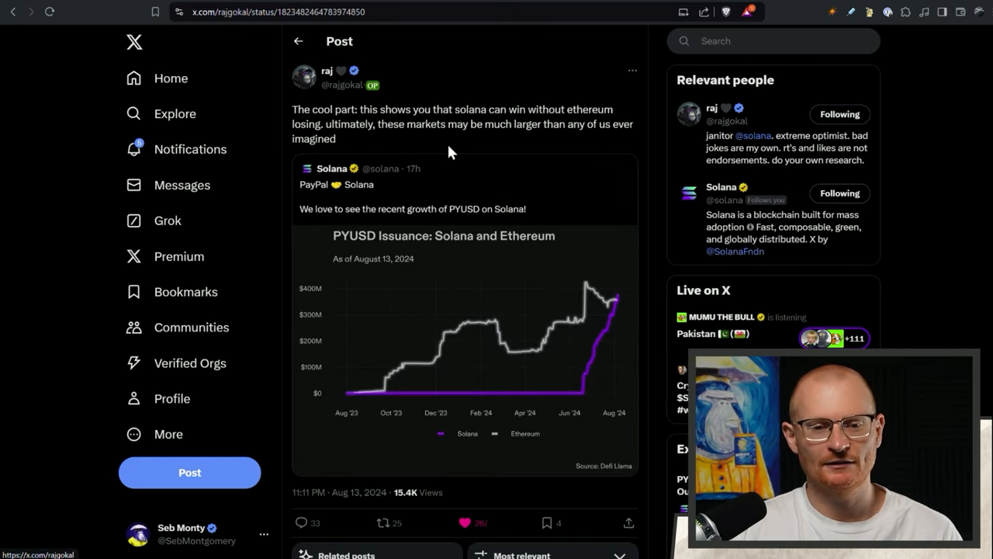
mouse_move(527, 154)
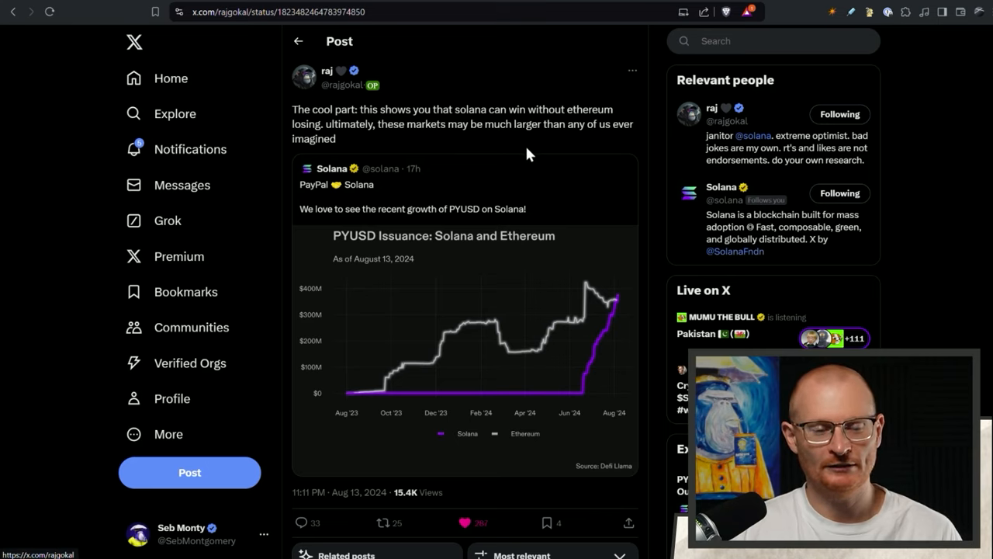
mouse_move(475, 160)
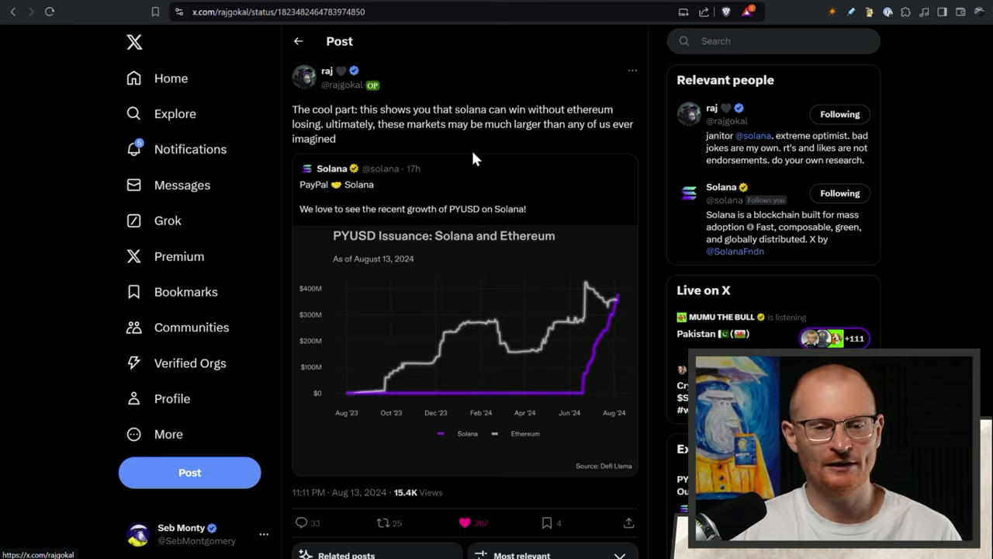
mouse_move(574, 158)
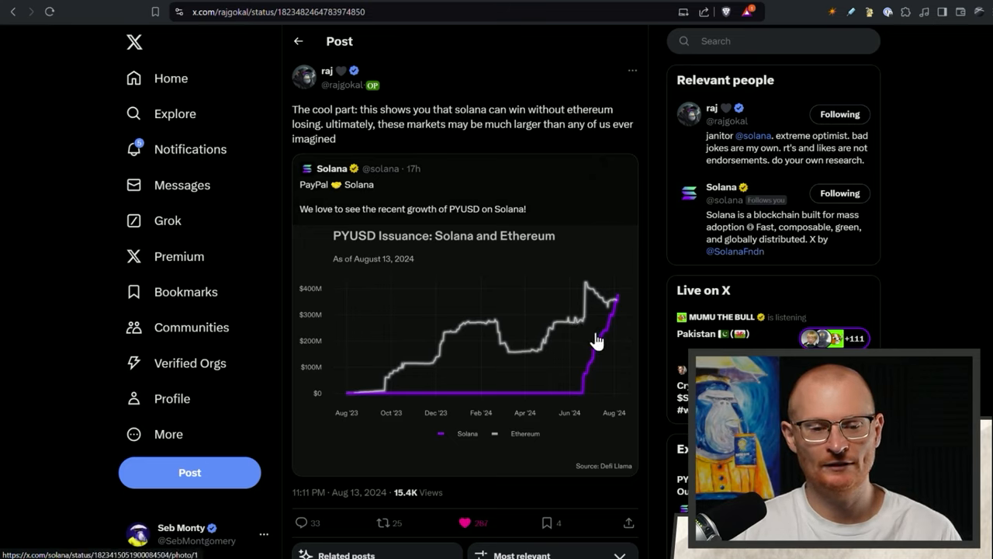
mouse_move(628, 295)
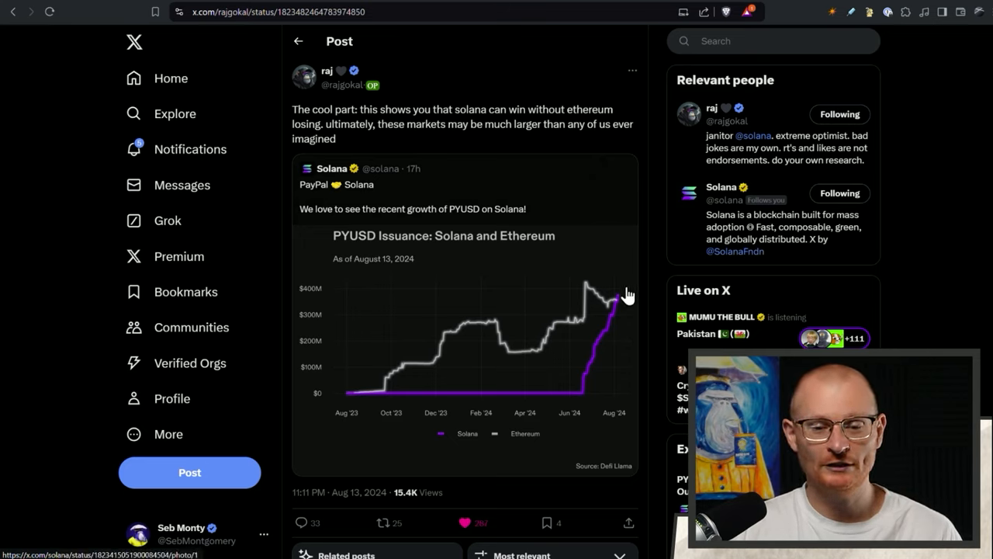
mouse_move(625, 301)
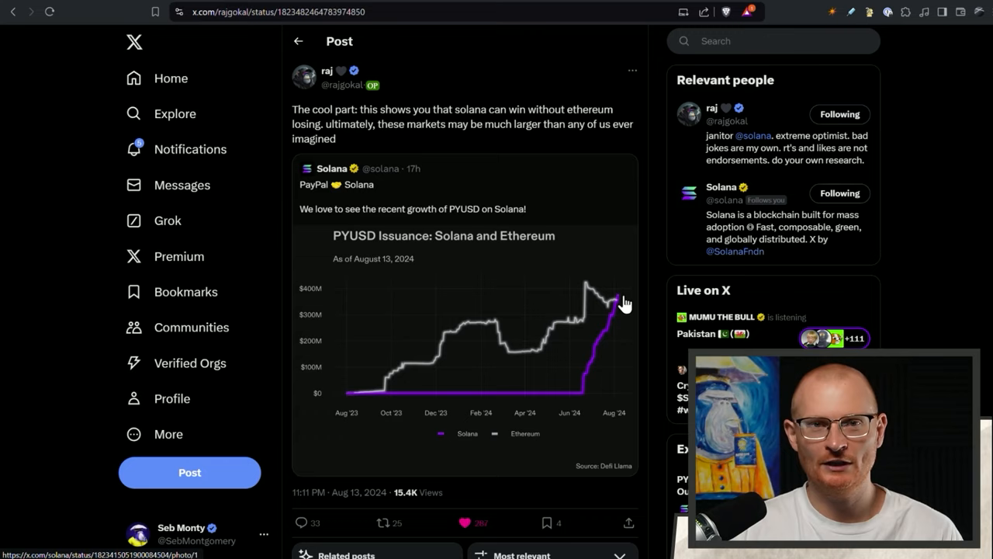
mouse_move(624, 308)
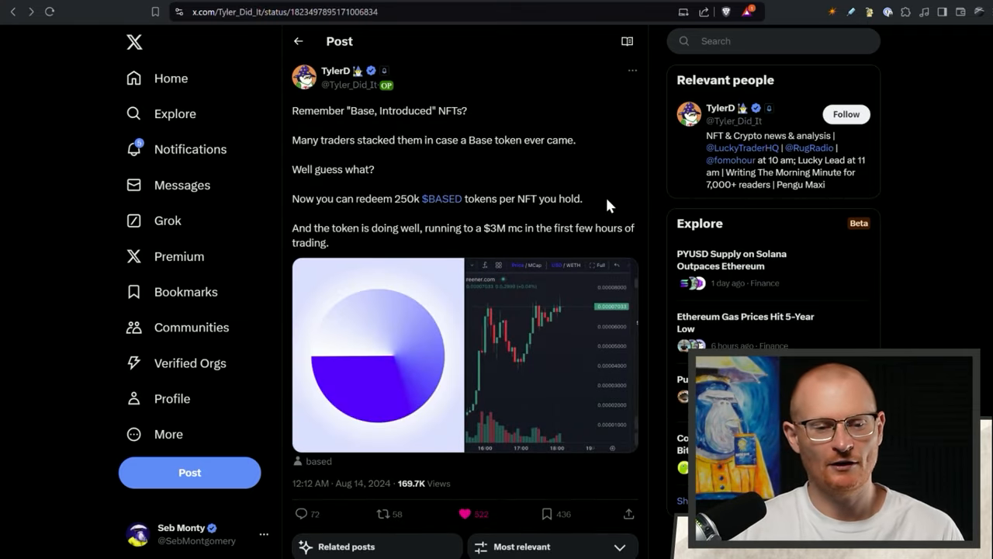
mouse_move(551, 199)
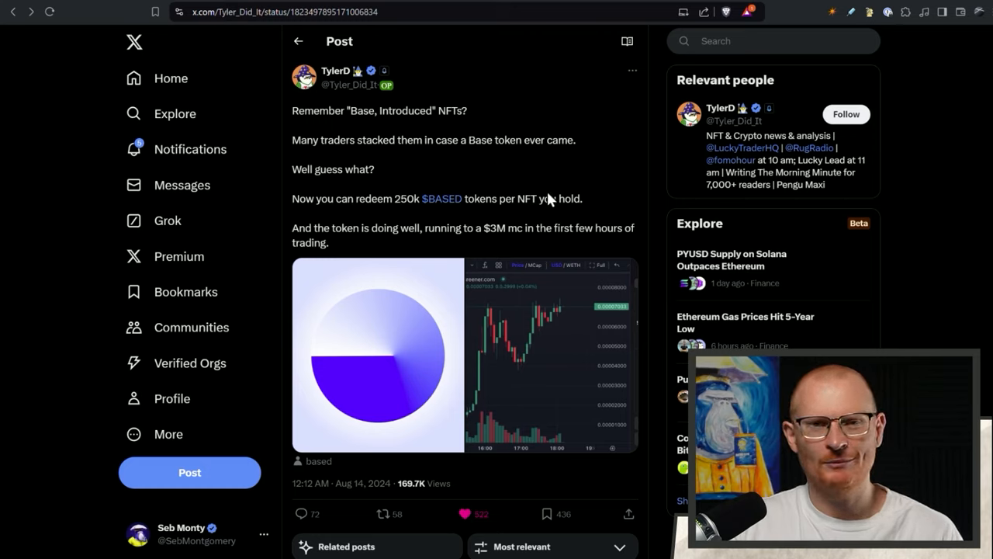
mouse_move(543, 193)
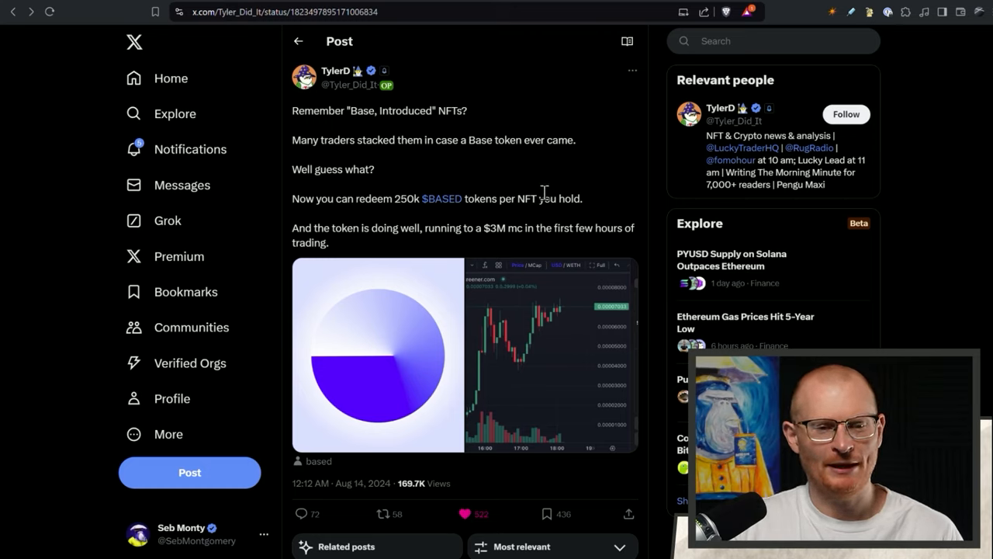
mouse_move(416, 180)
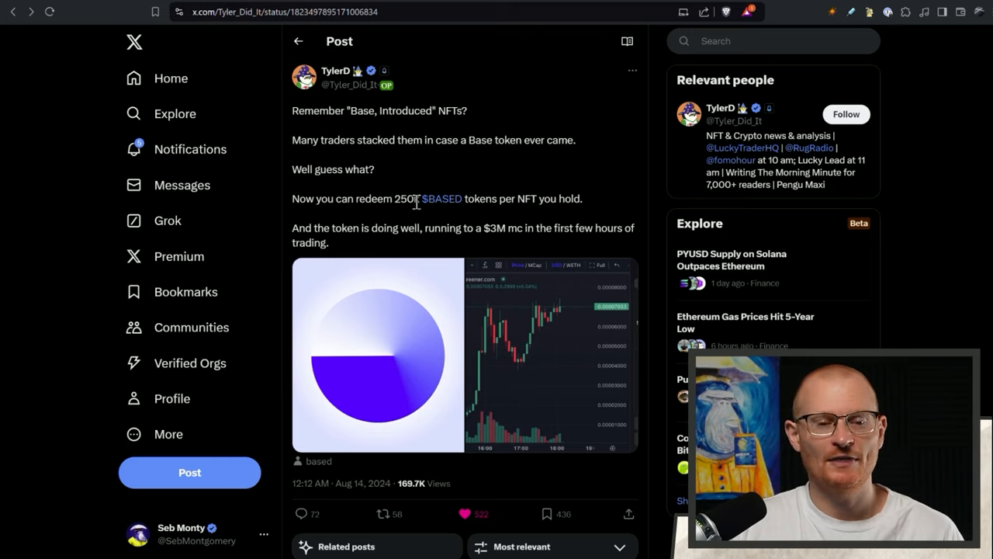
mouse_move(494, 214)
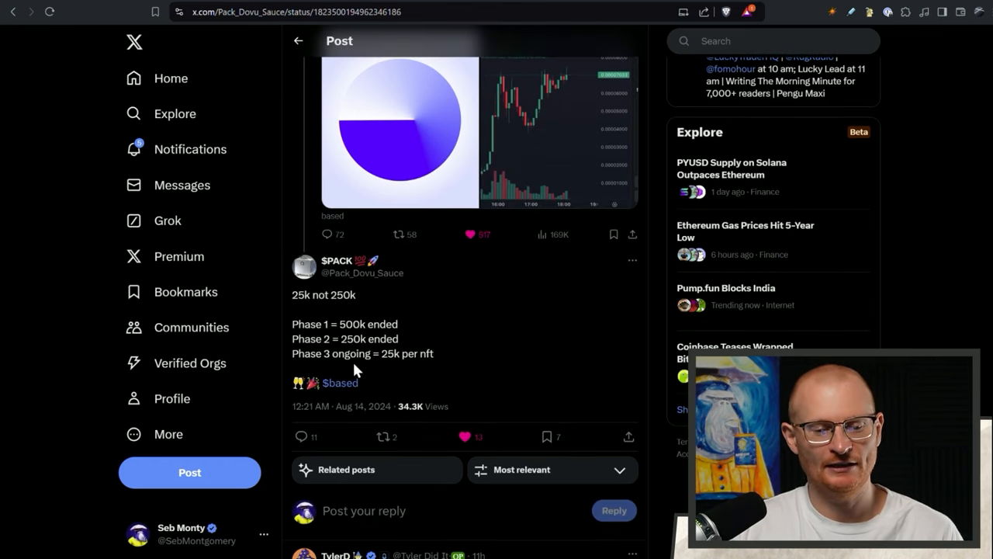
mouse_move(432, 371)
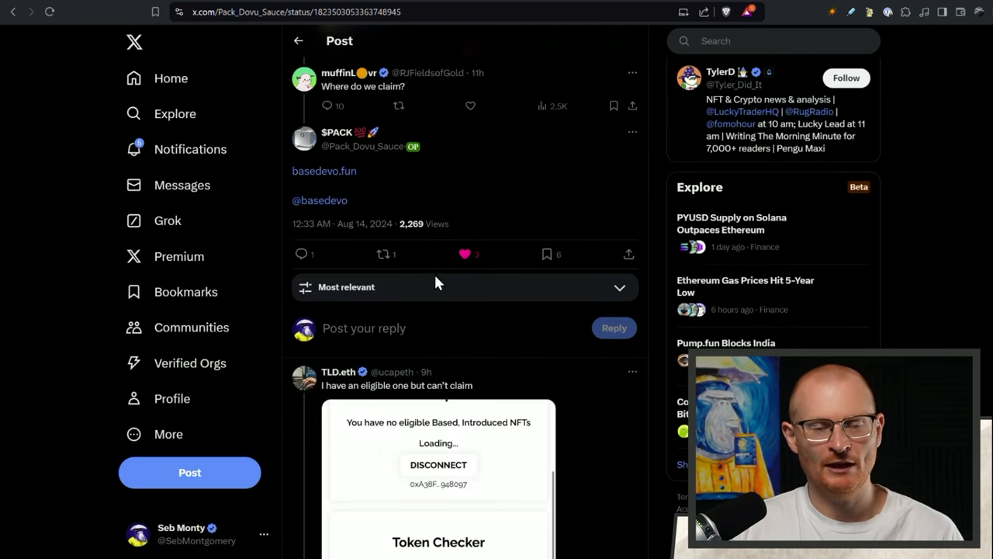
mouse_move(388, 195)
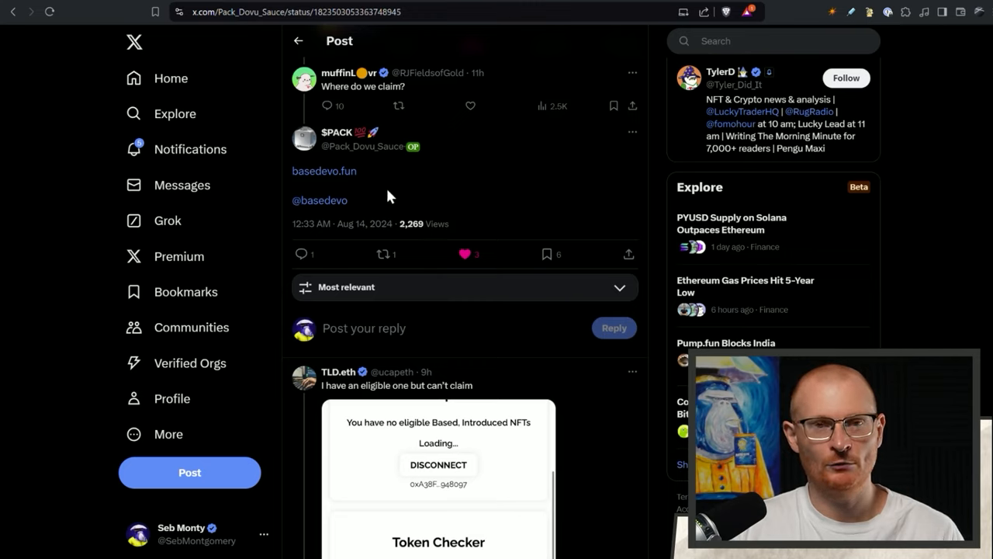
mouse_move(388, 193)
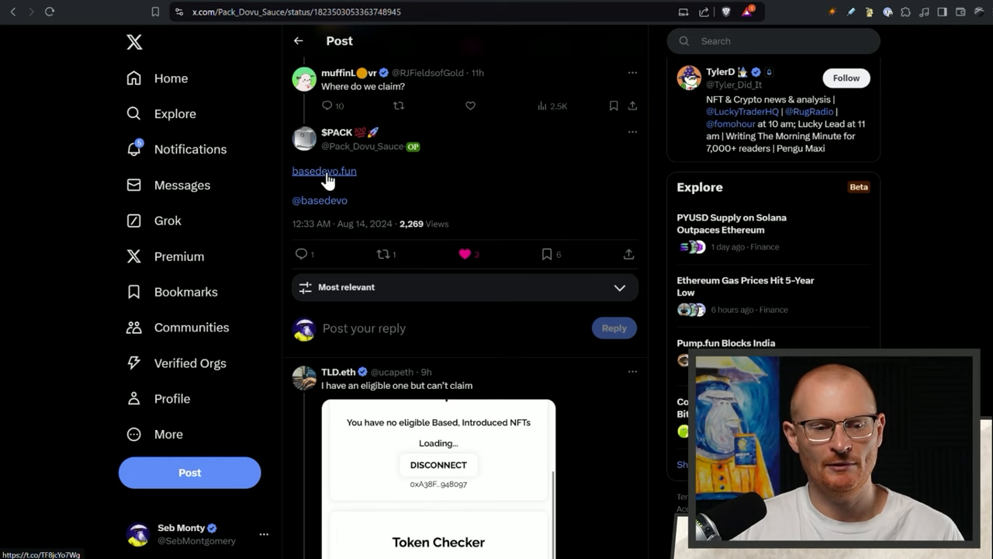
Step: Follow the basedevo.fun claim link to the Base $BASED token page on Birdeye
click(322, 170)
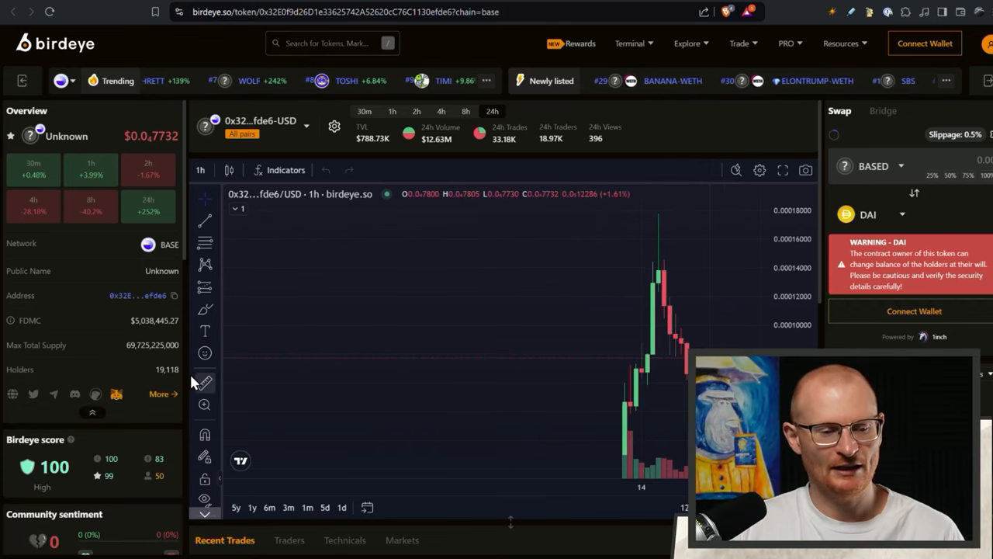
mouse_move(597, 350)
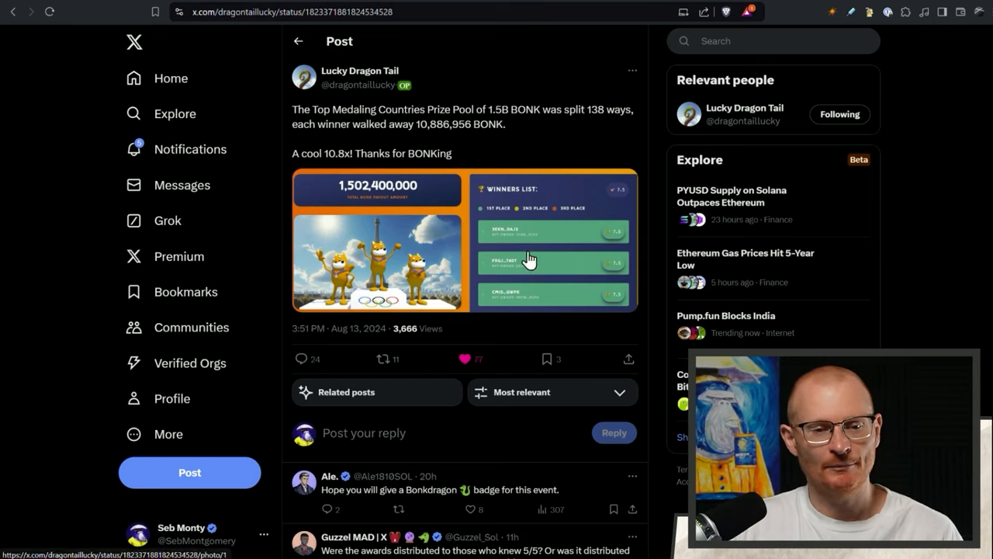
mouse_move(505, 224)
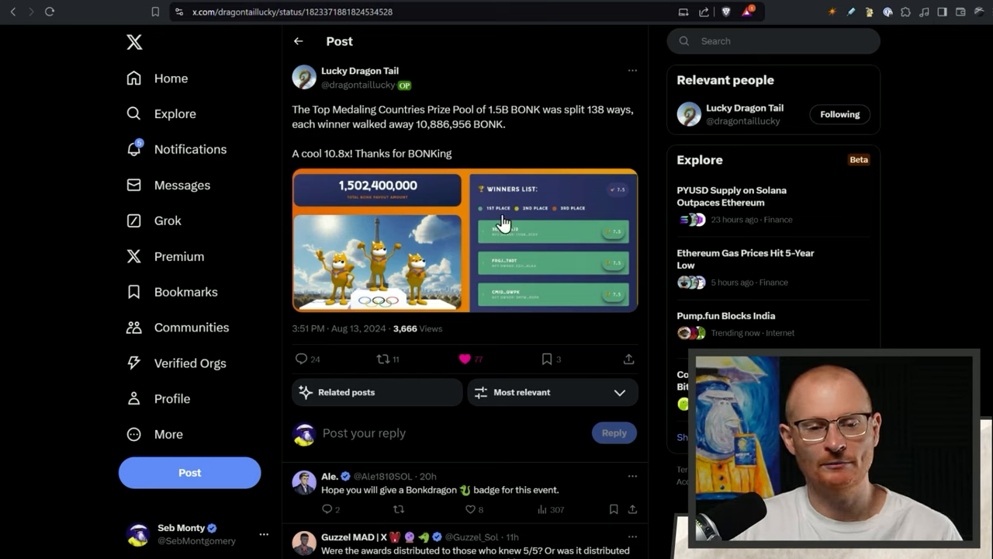
mouse_move(633, 307)
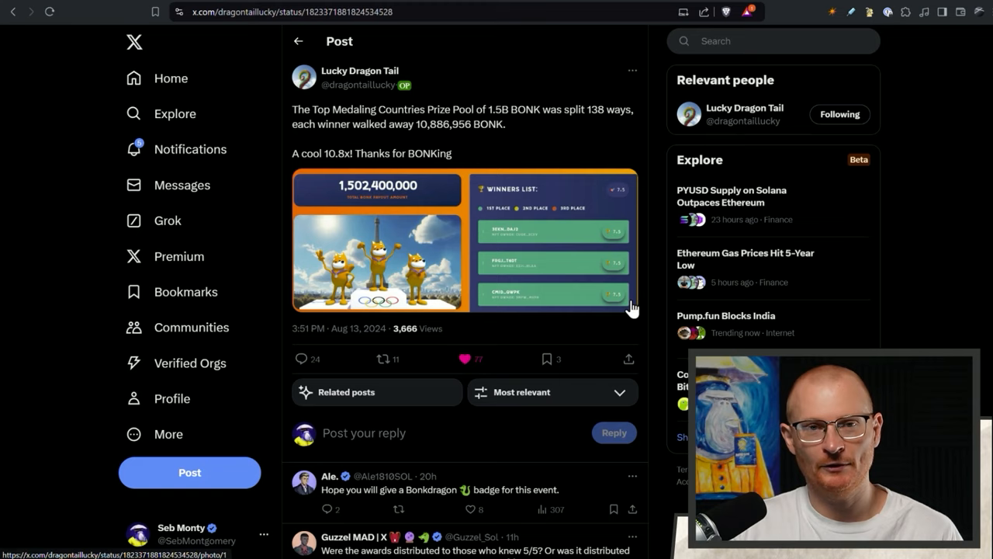
mouse_move(524, 139)
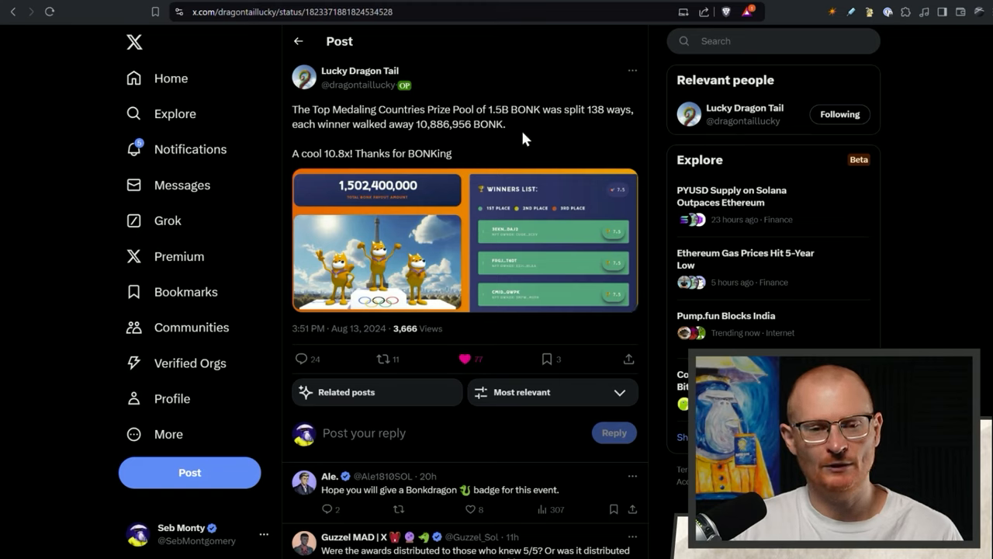
mouse_move(481, 168)
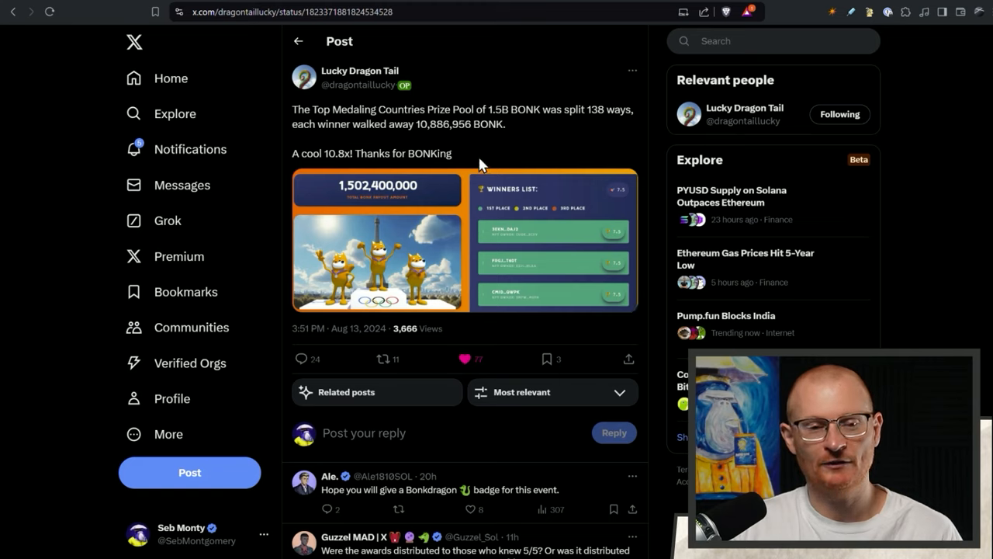
mouse_move(497, 158)
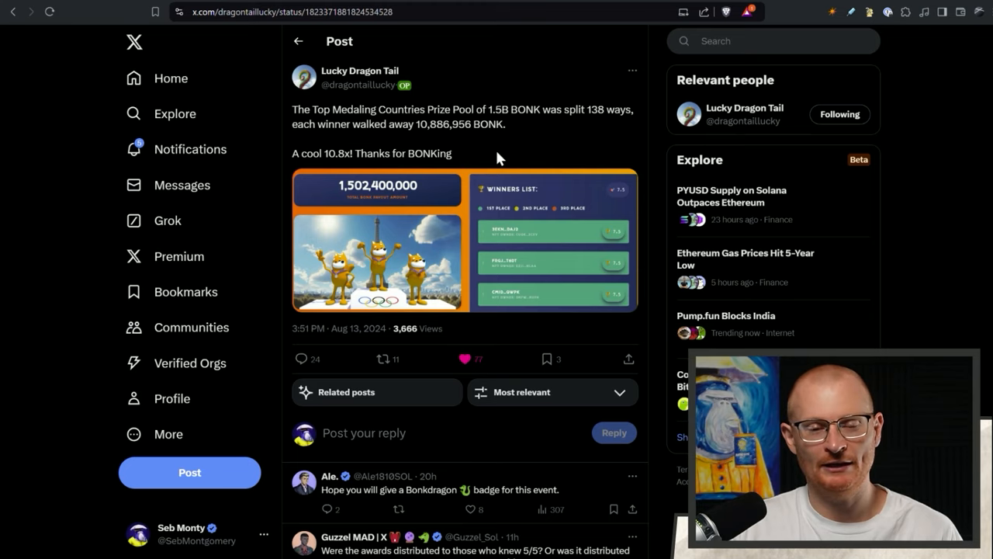
mouse_move(509, 160)
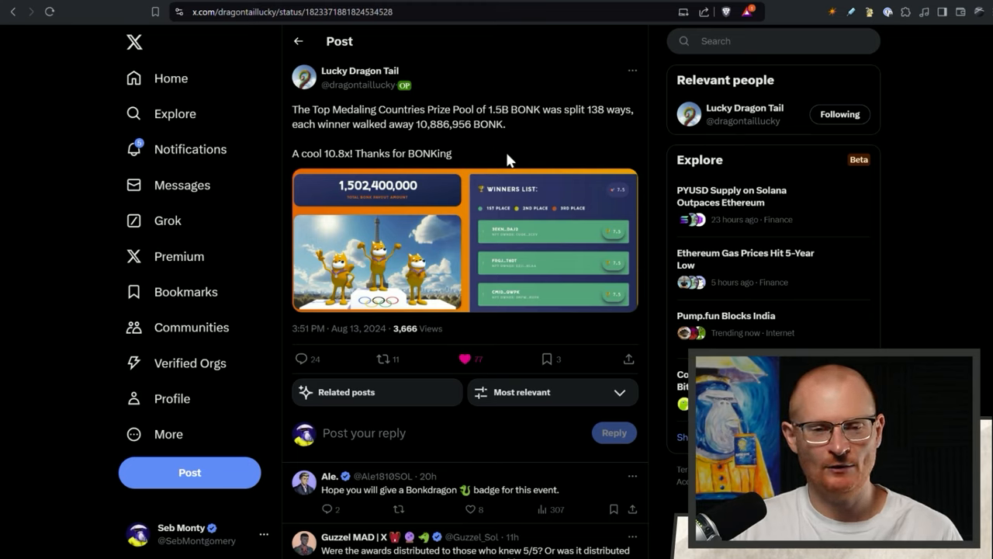
mouse_move(534, 89)
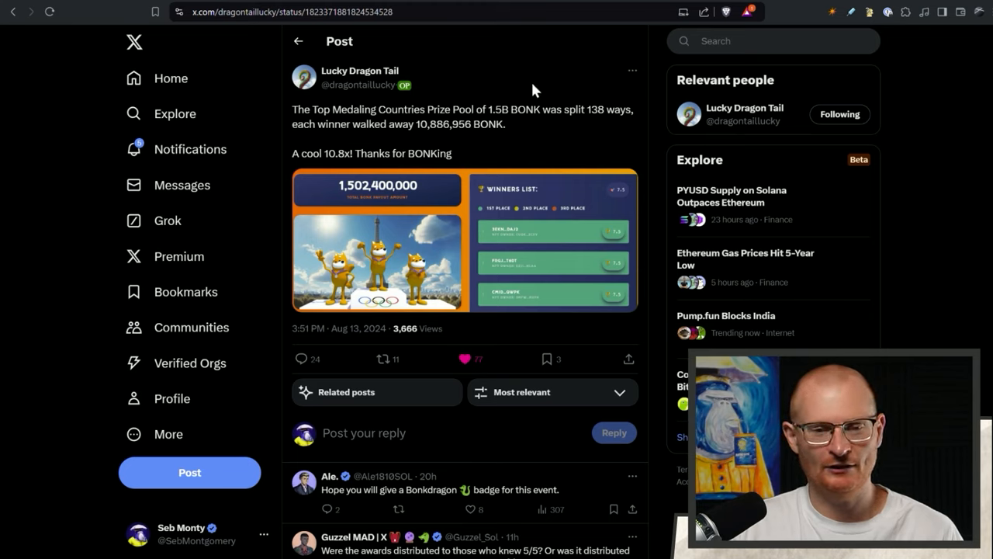
mouse_move(591, 124)
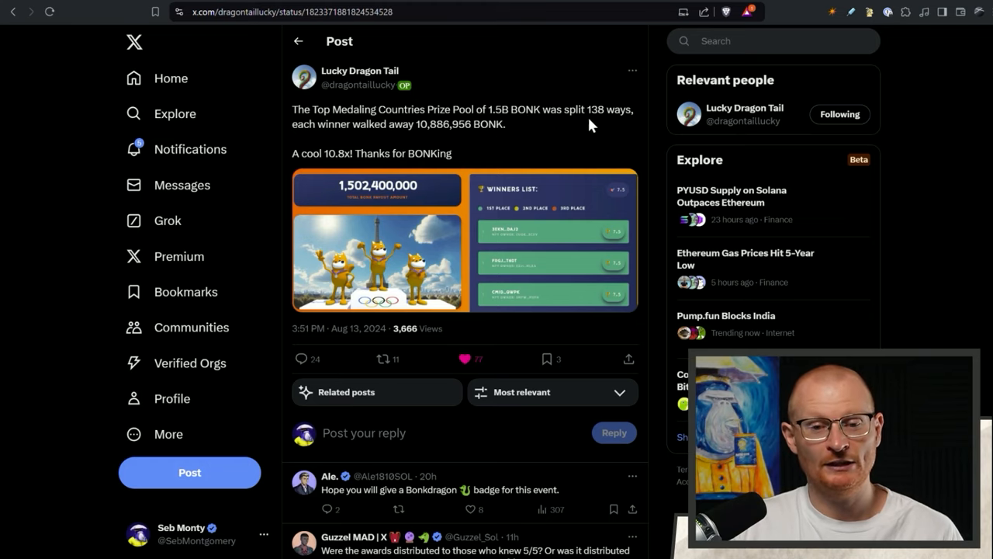
mouse_move(534, 146)
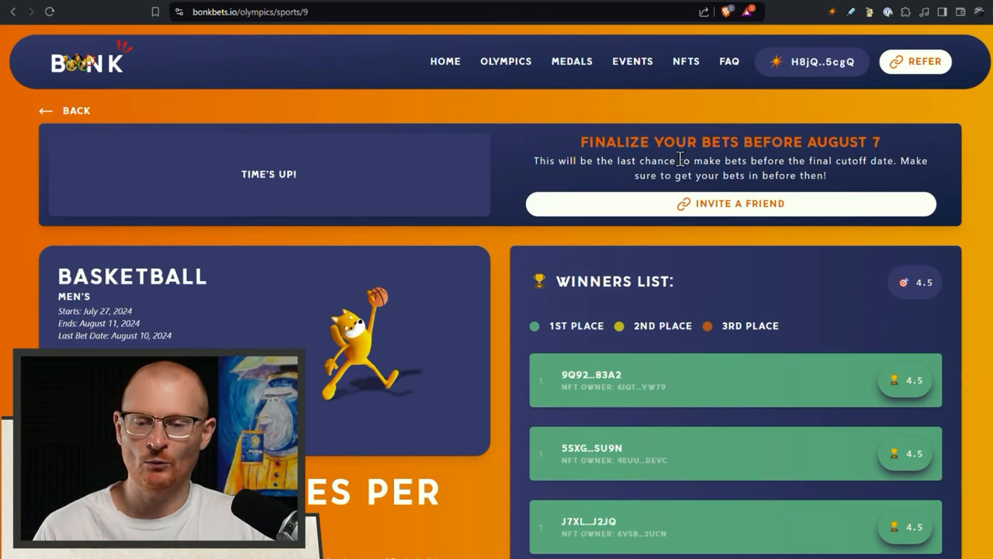
mouse_move(609, 185)
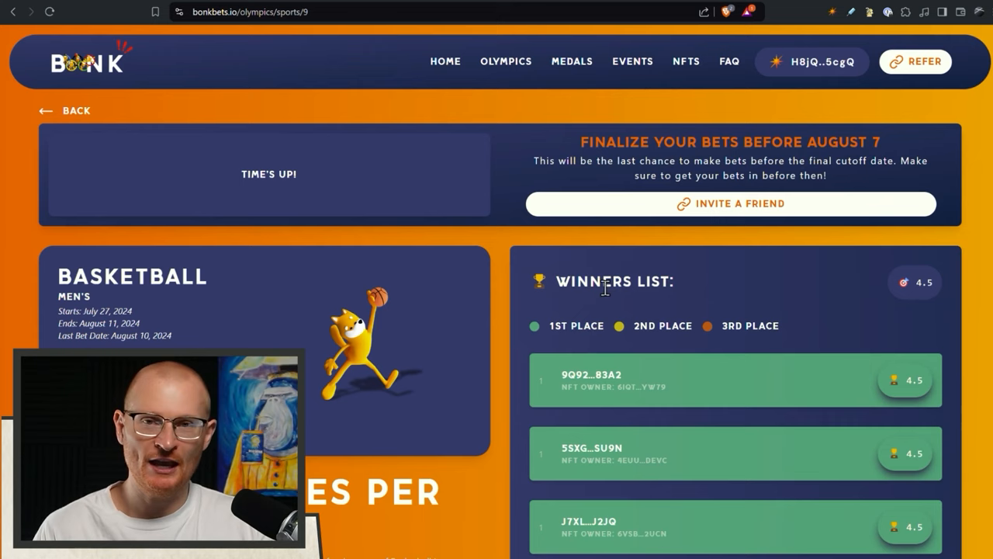
mouse_move(664, 277)
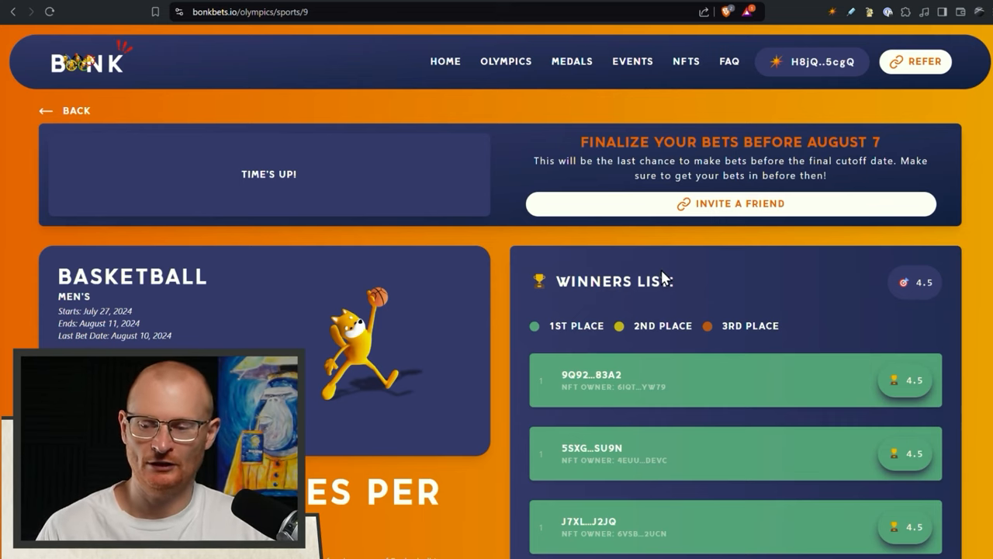
Step: Scroll the Men's Basketball winners list past the 4.5-score entries down to the 3.6 and 3 scores
scroll(down, 3)
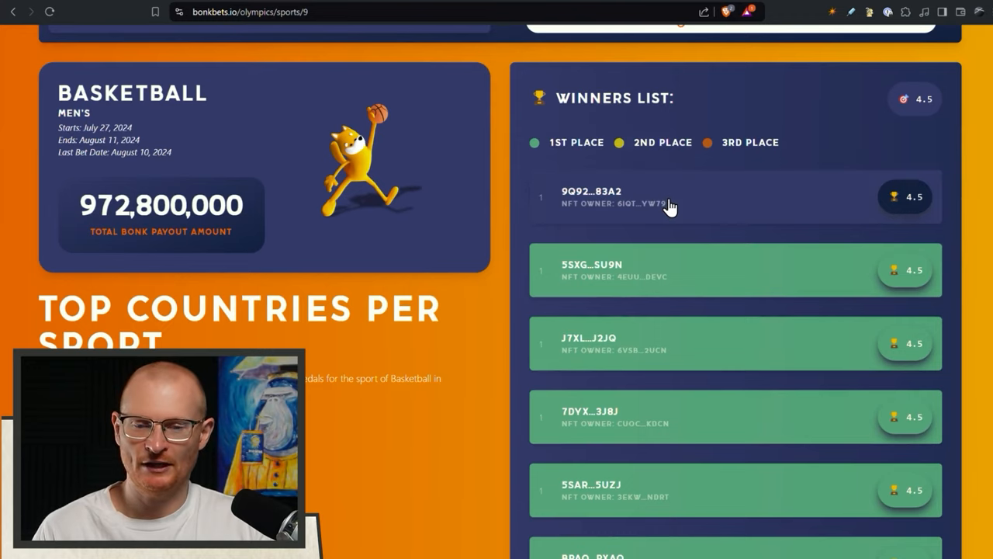
scroll(down, 3)
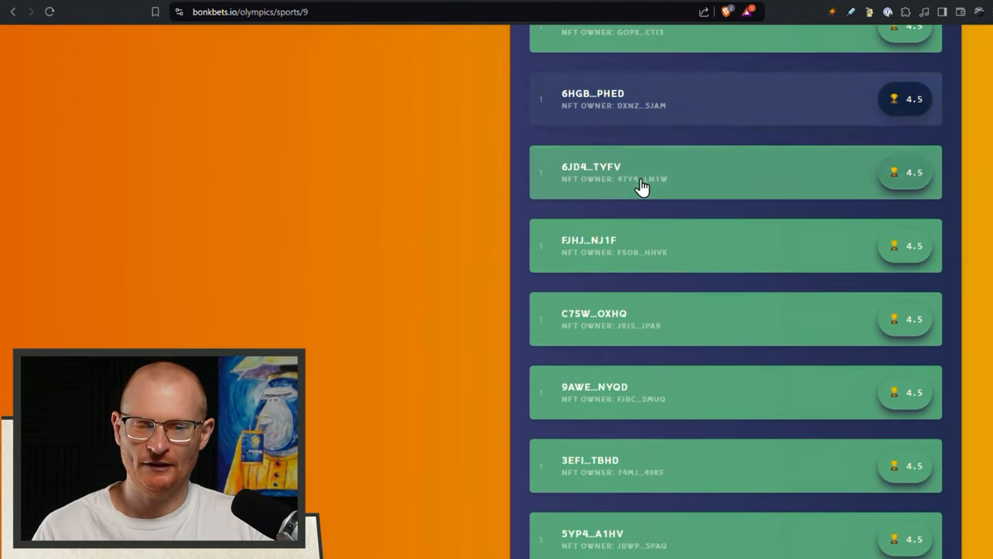
scroll(up, 3)
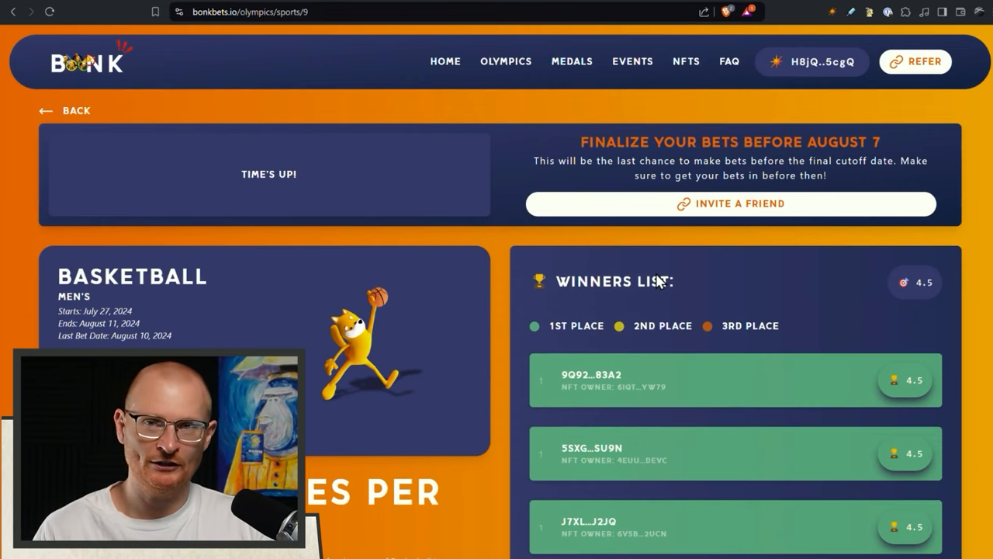
scroll(down, 3)
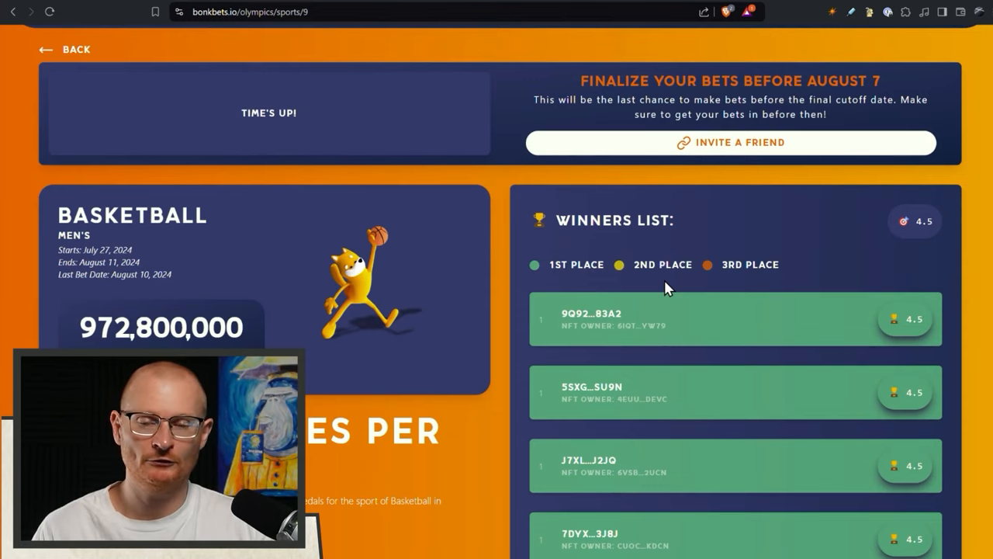
scroll(down, 3)
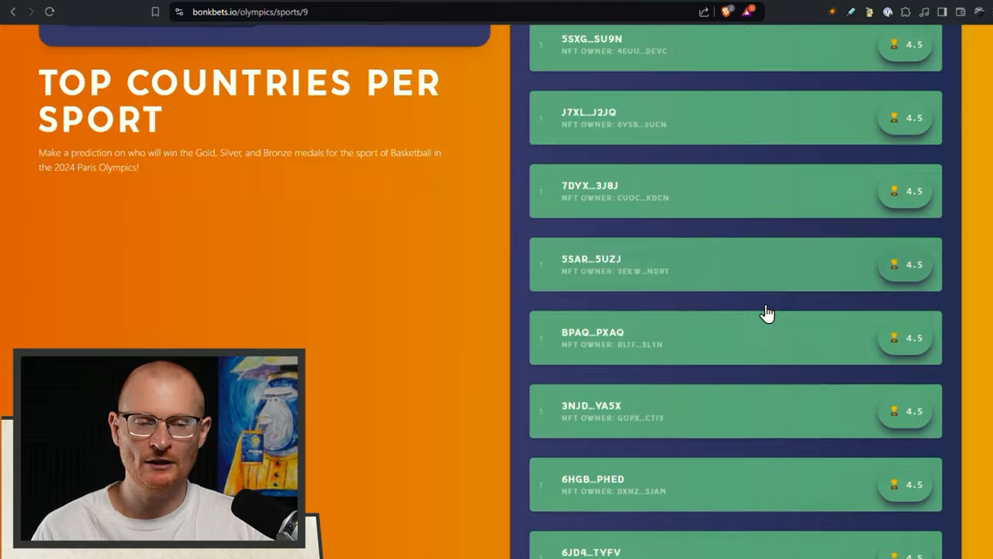
scroll(down, 3)
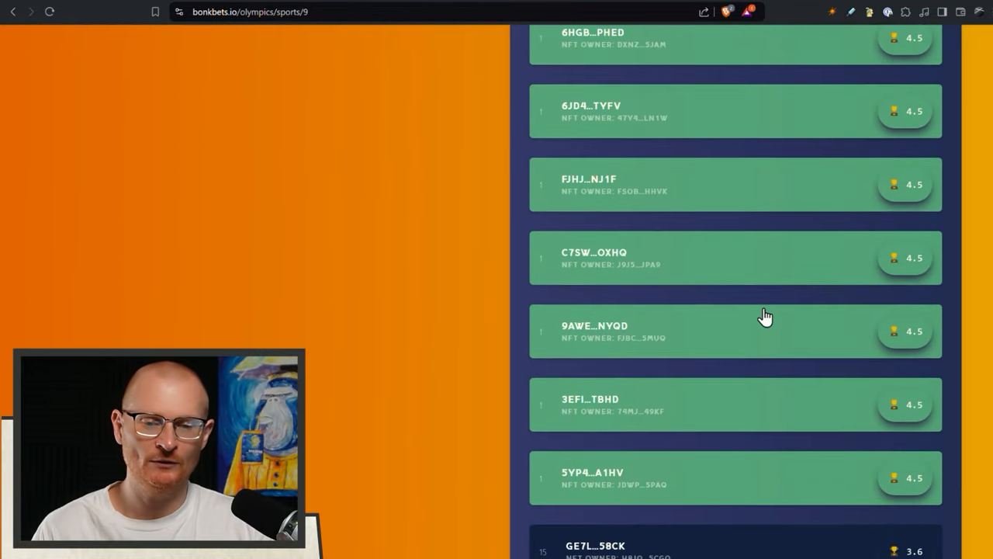
scroll(down, 3)
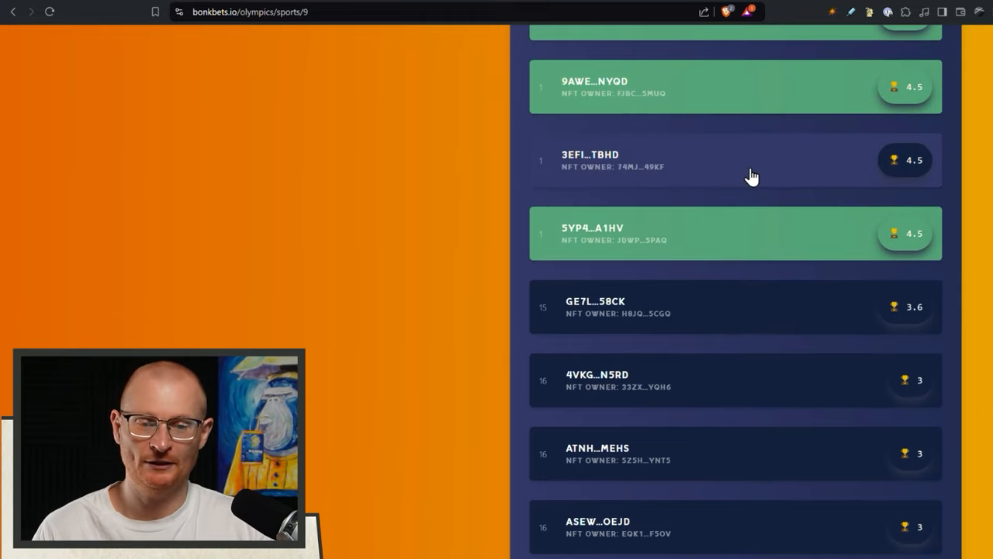
mouse_move(679, 324)
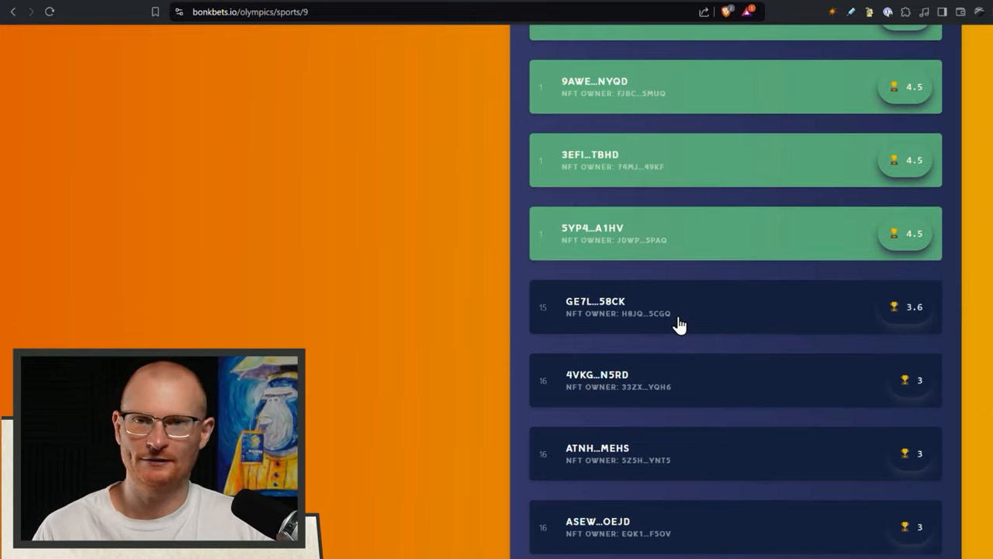
mouse_move(869, 307)
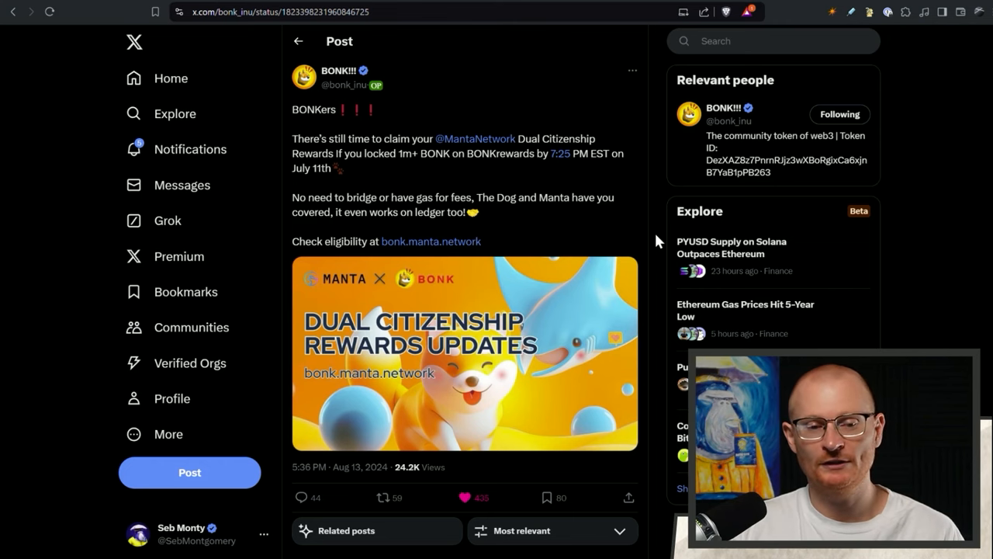
mouse_move(422, 134)
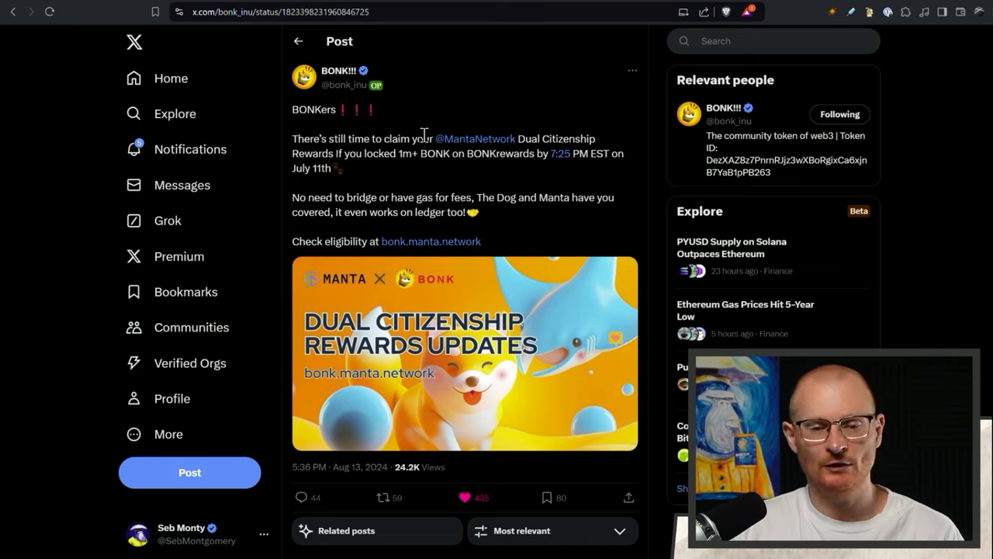
mouse_move(482, 282)
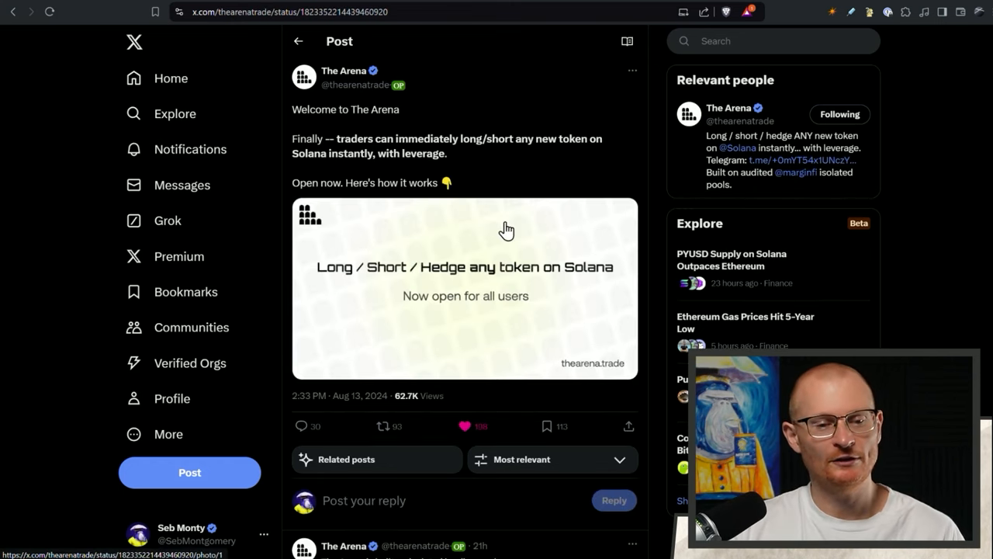
mouse_move(510, 216)
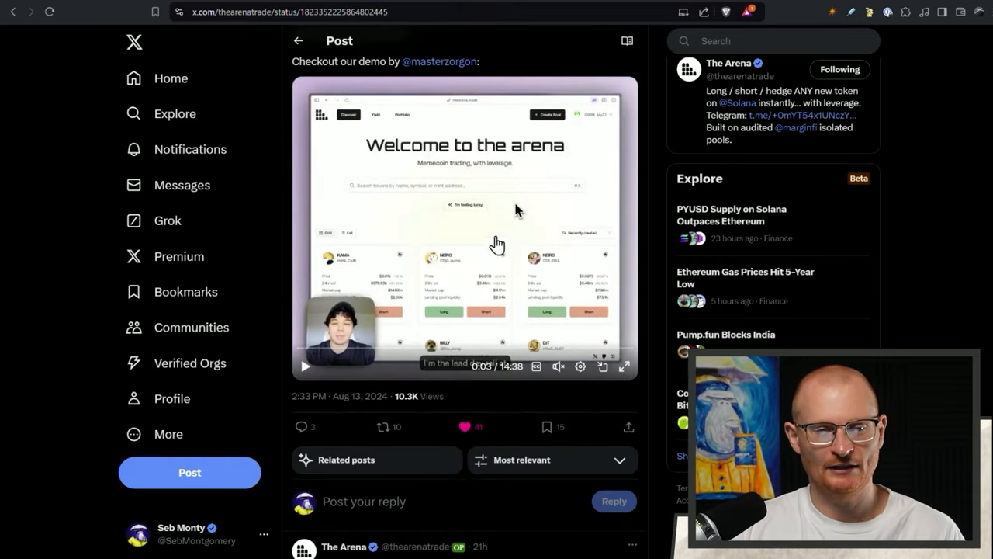
mouse_move(439, 62)
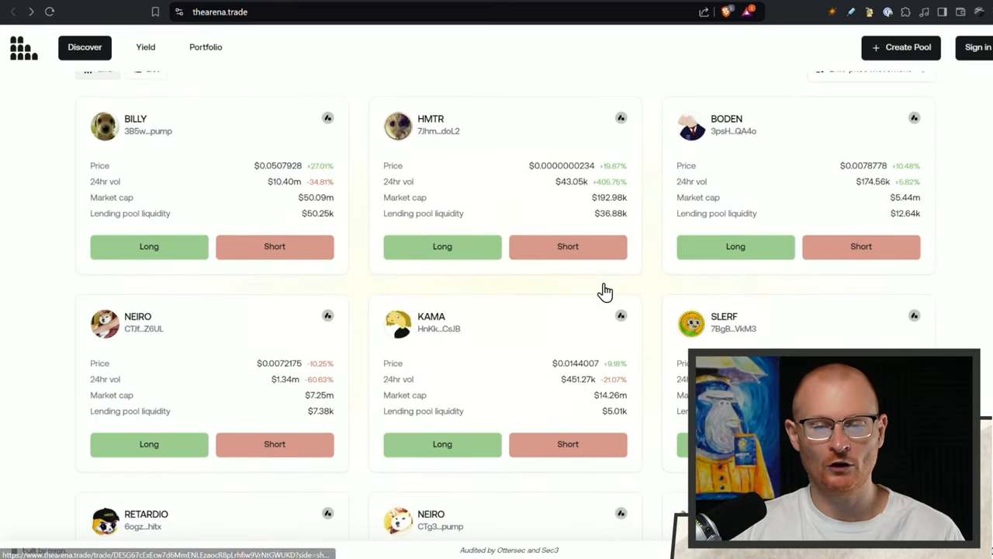
Step: Scroll through the Discover grid of memecoin token cards and return toward the welcome heading
scroll(down, 3)
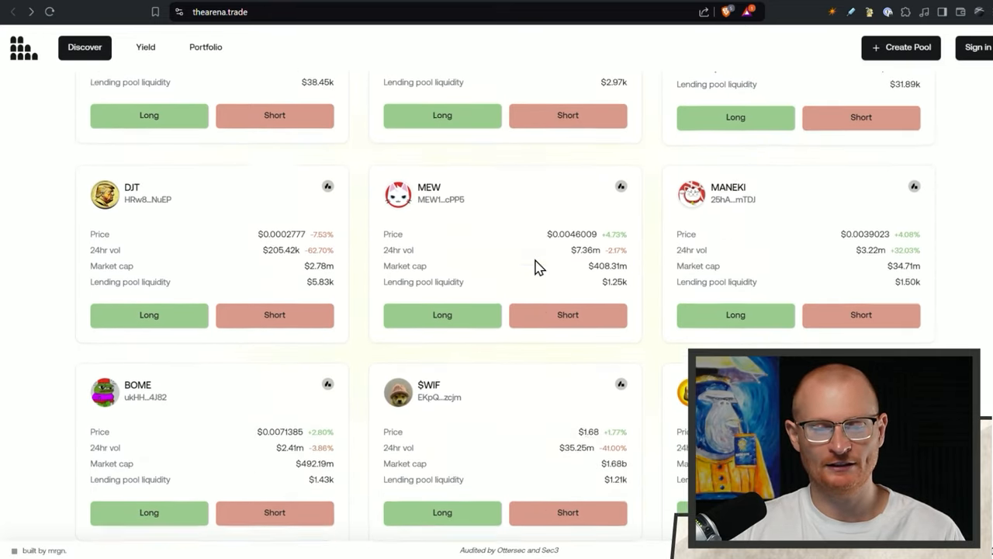
scroll(down, 3)
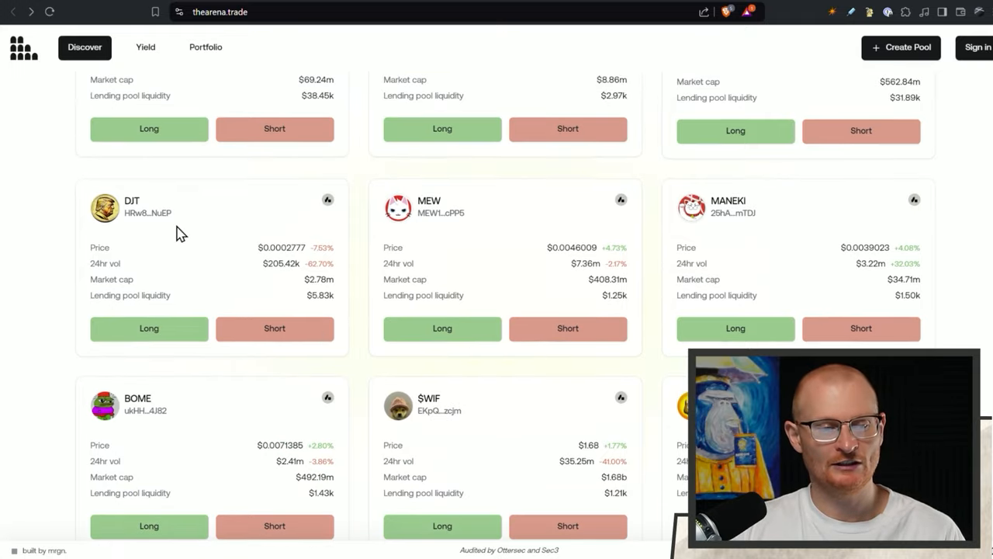
mouse_move(329, 282)
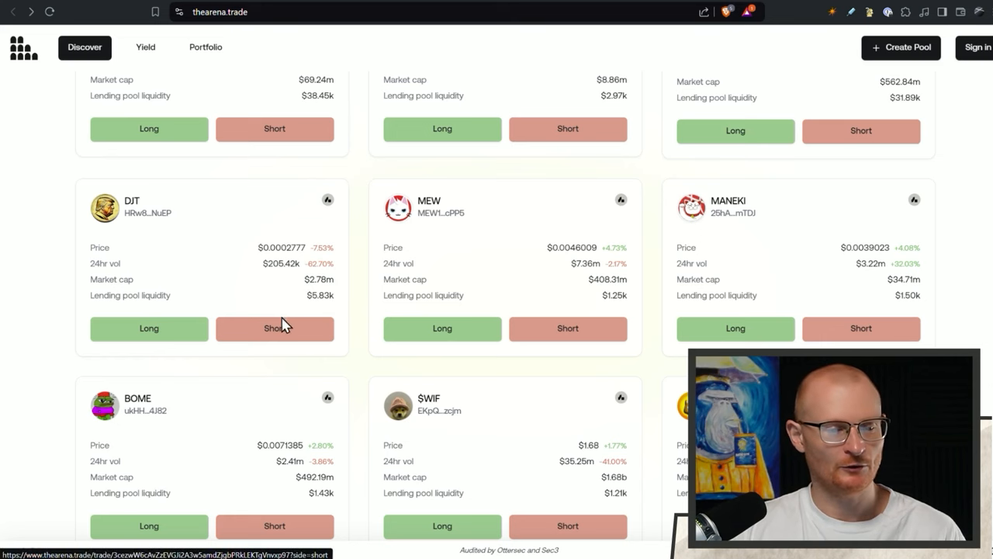
scroll(down, 3)
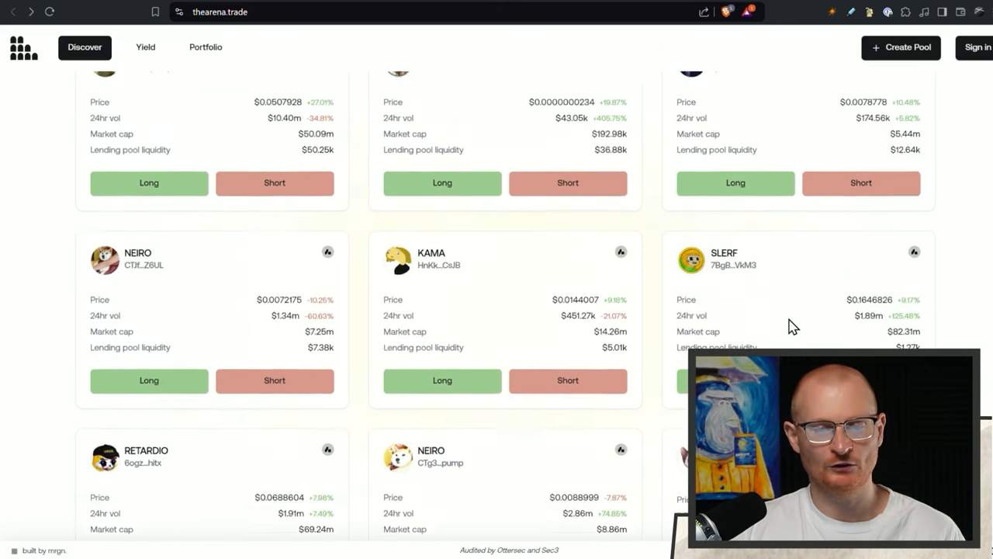
scroll(up, 3)
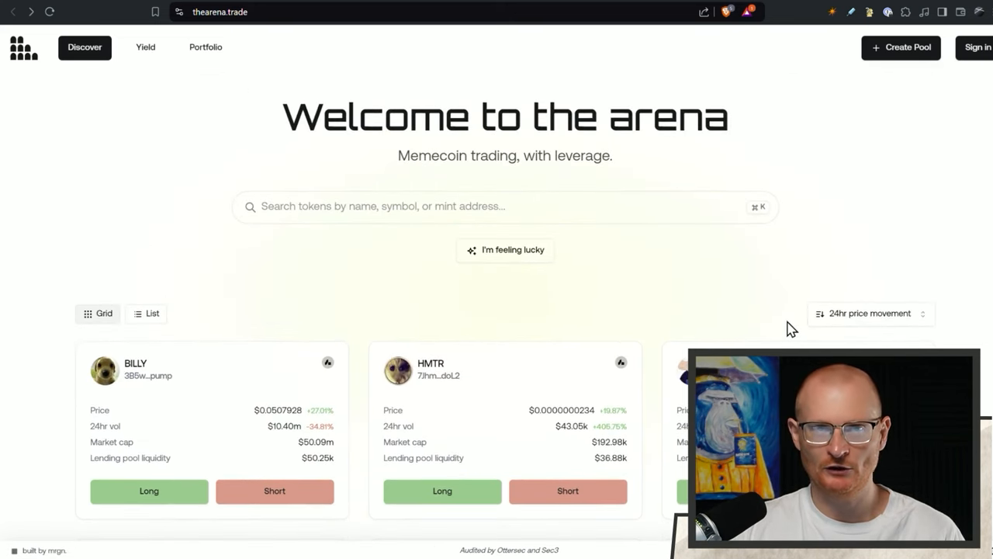
mouse_move(772, 332)
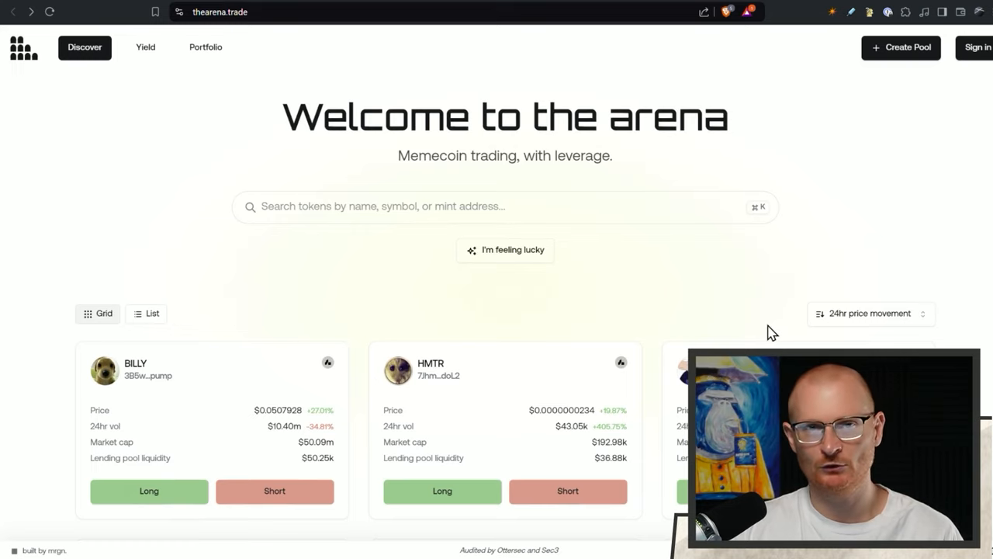
mouse_move(761, 332)
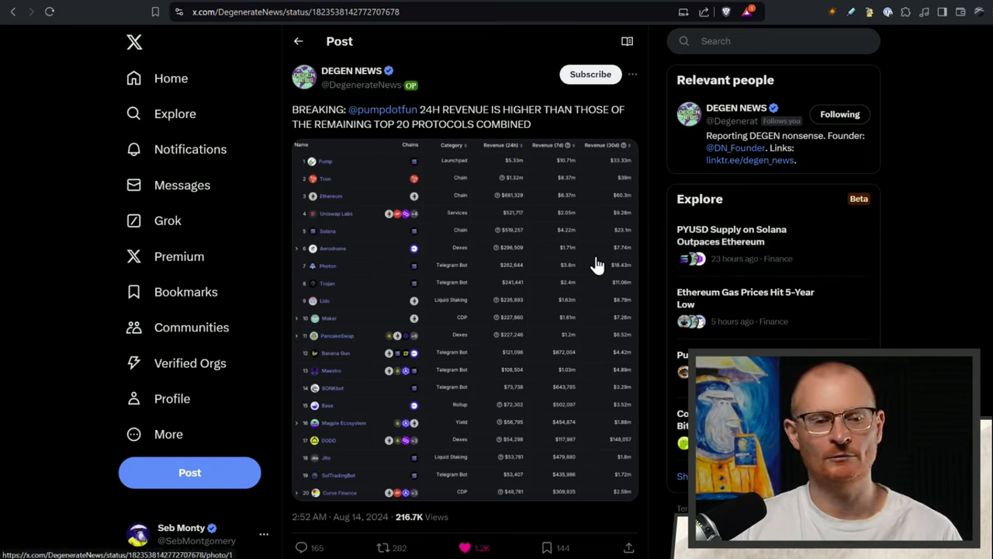
mouse_move(599, 202)
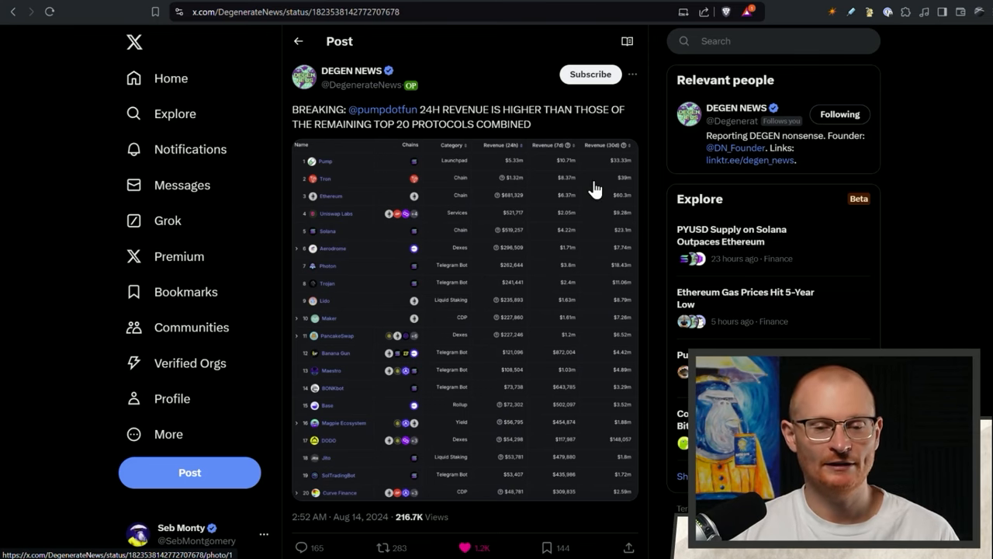
Step: Open SolanaFloor's post on Pump.fun accruing 0.1% of Solana's supply via fees
click(466, 311)
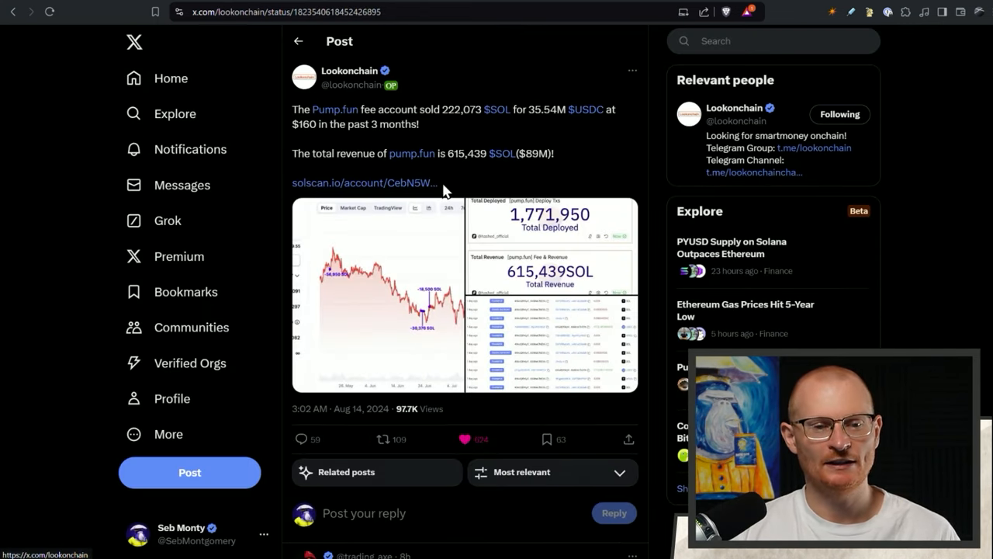
mouse_move(450, 136)
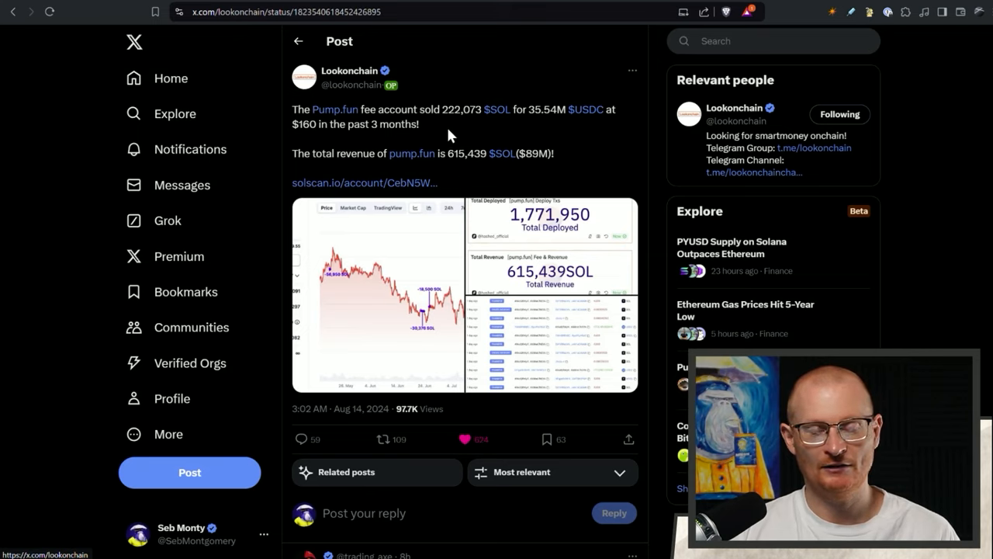
mouse_move(503, 138)
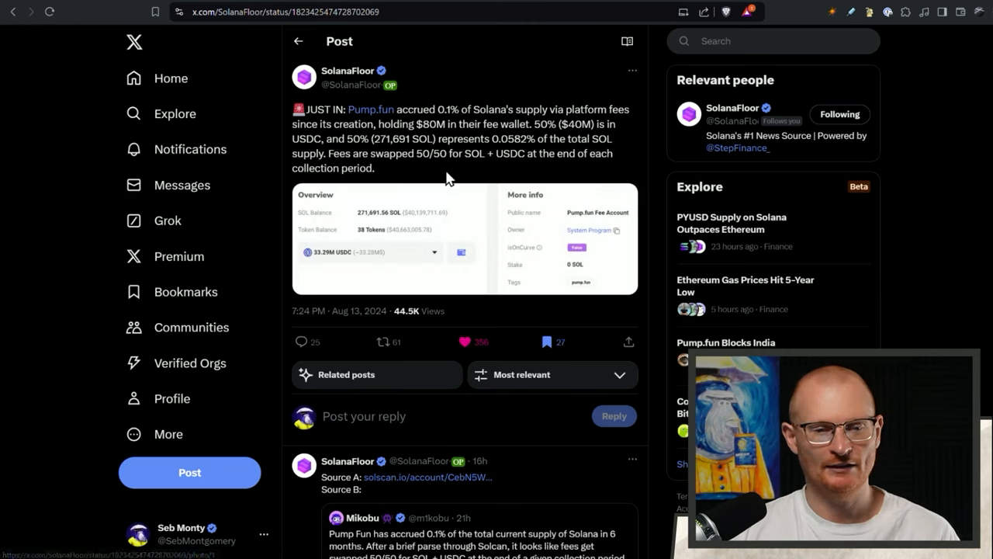
mouse_move(373, 273)
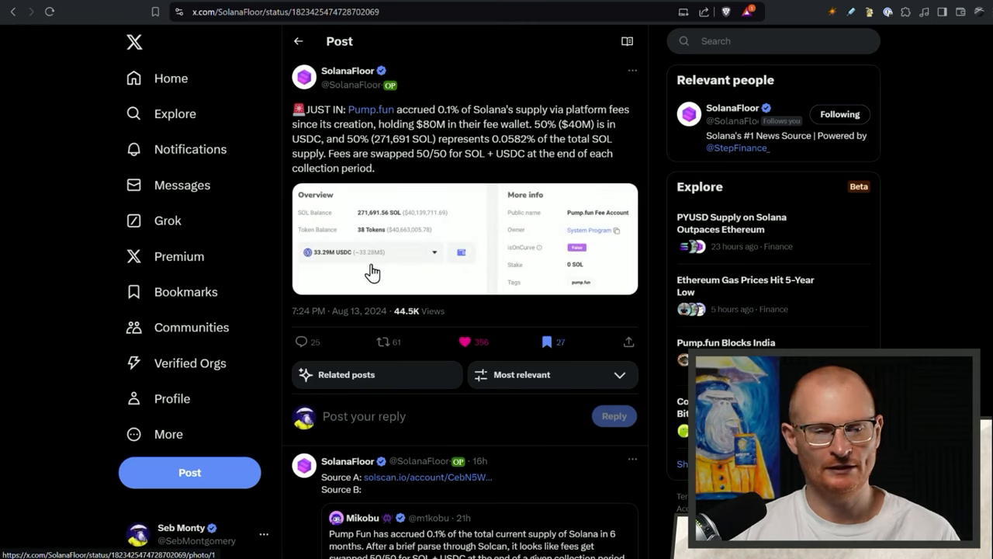
mouse_move(419, 217)
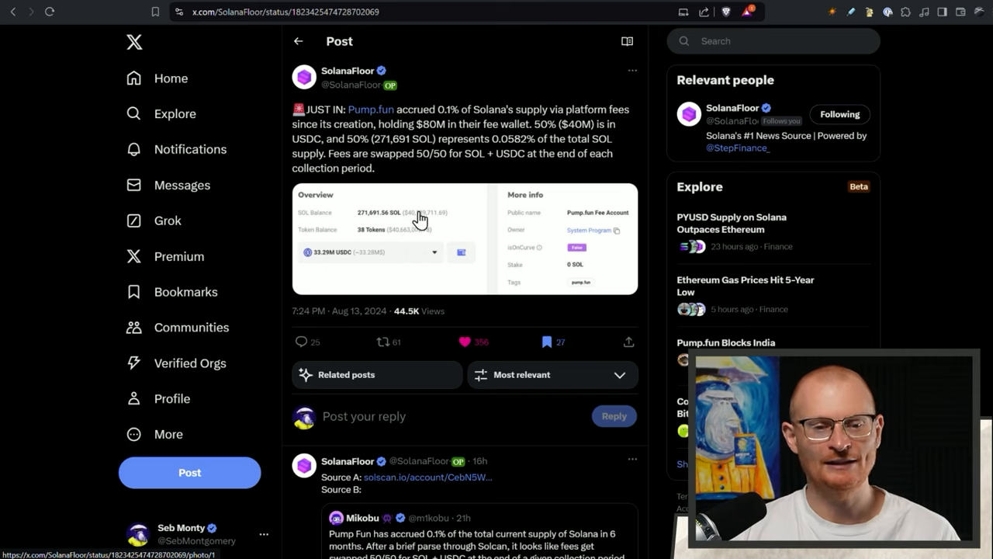
mouse_move(380, 241)
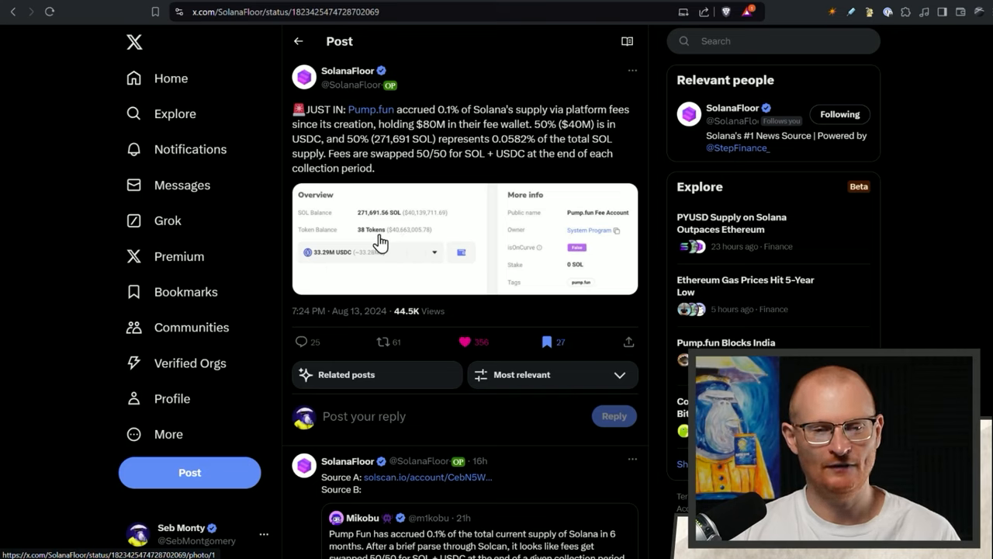
mouse_move(472, 258)
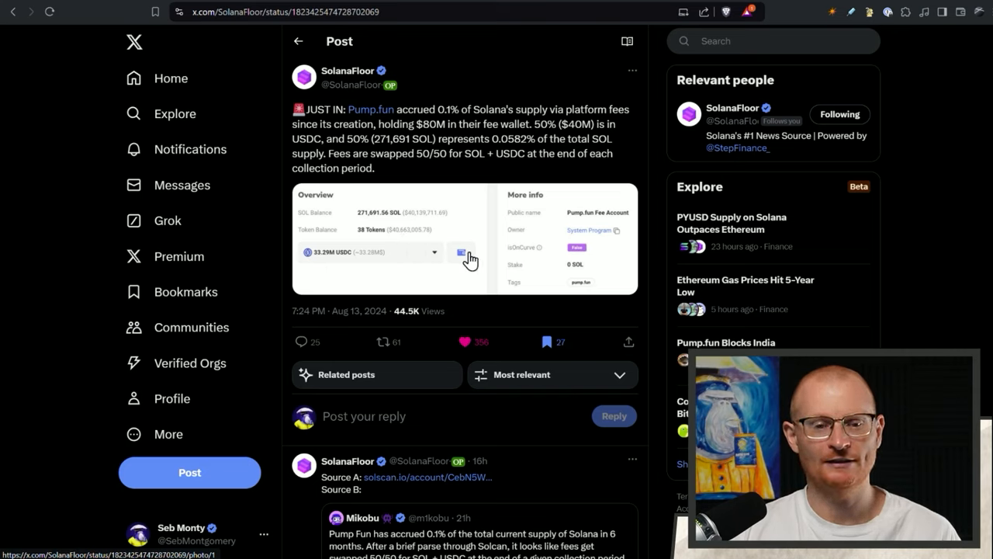
mouse_move(360, 258)
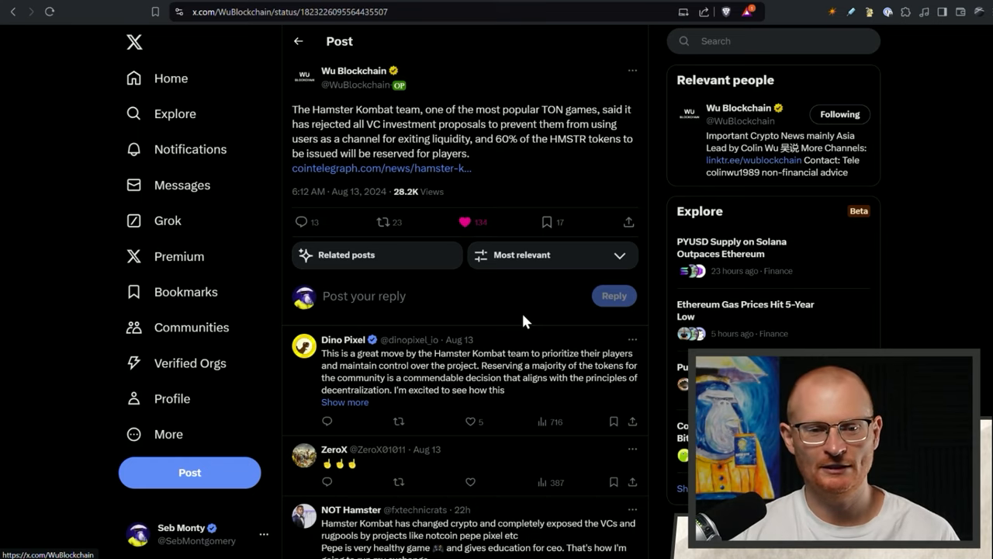
mouse_move(565, 105)
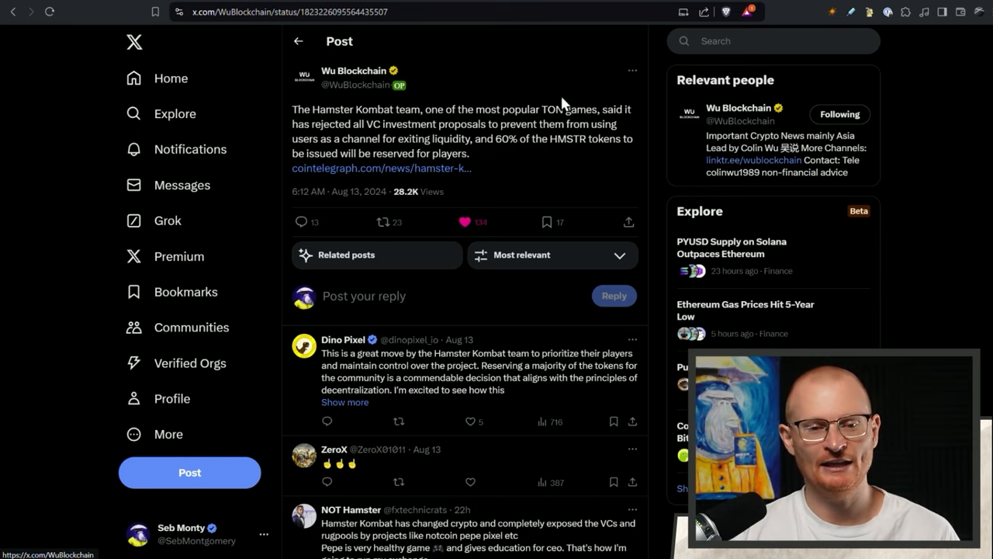
Step: Open Cointelegraph's Hamster Kombat article and read its 'largest airdrop in crypto history' section
click(380, 167)
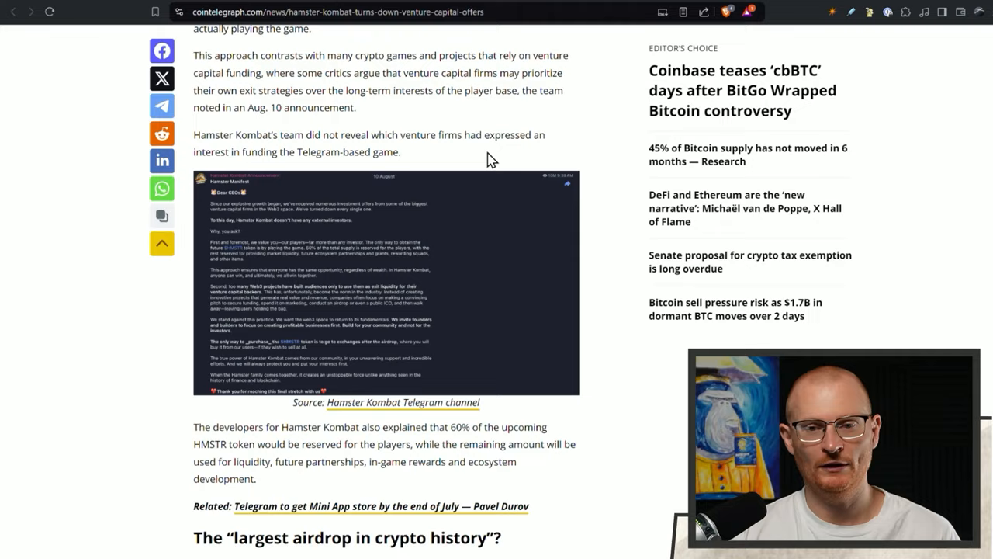
scroll(down, 3)
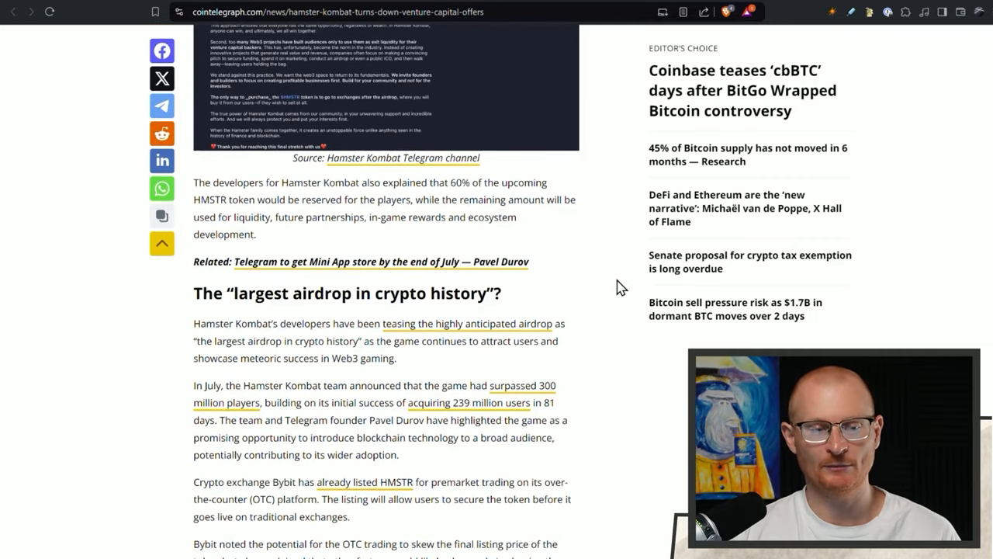
scroll(down, 3)
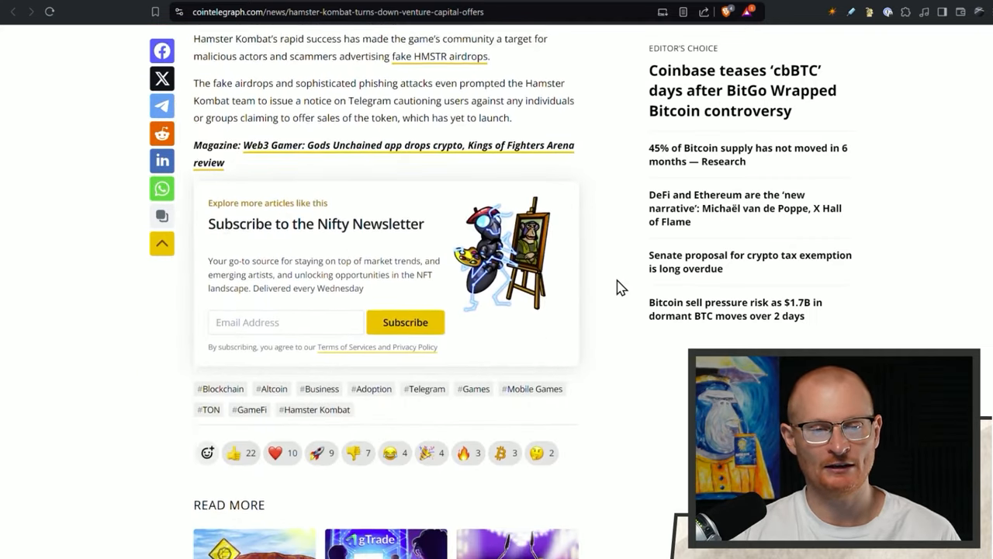
scroll(up, 3)
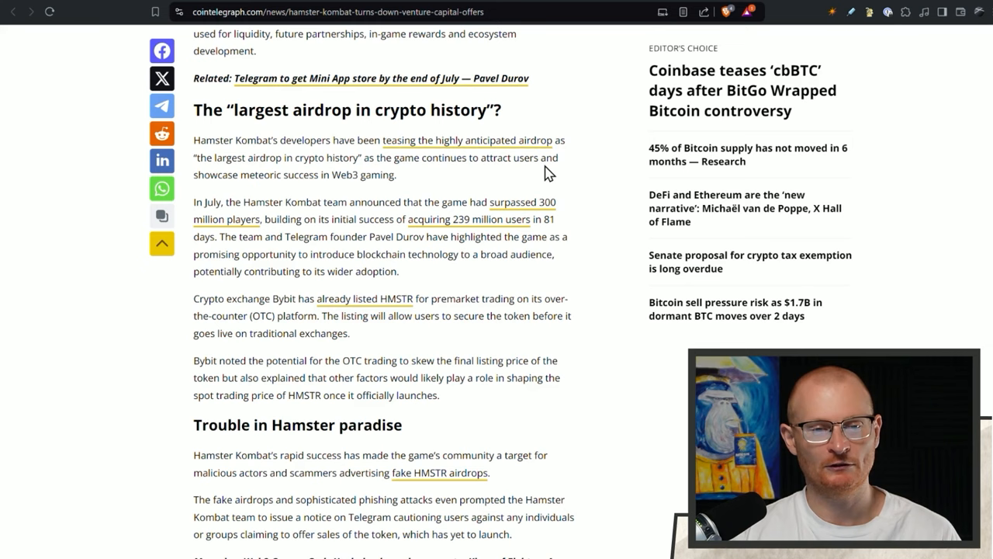
mouse_move(553, 208)
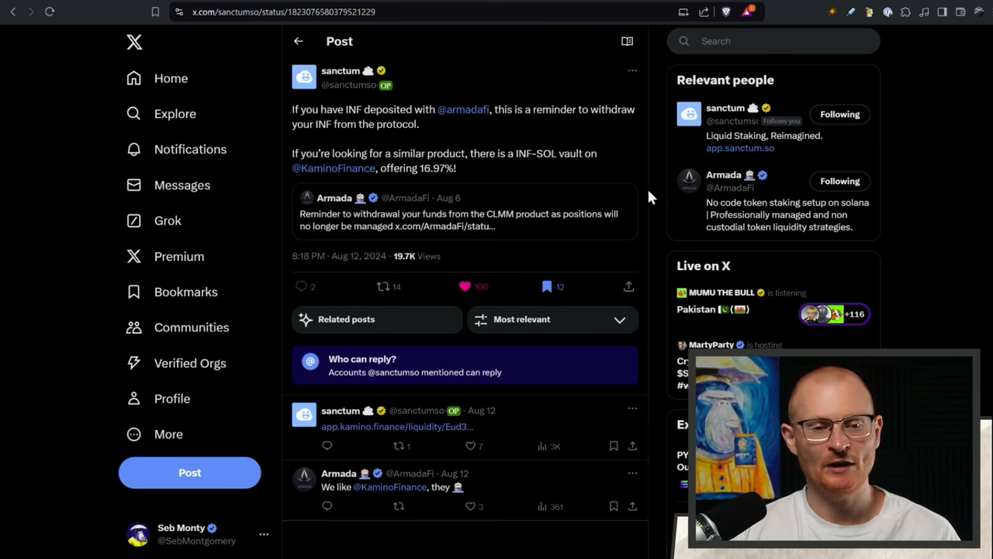
mouse_move(504, 149)
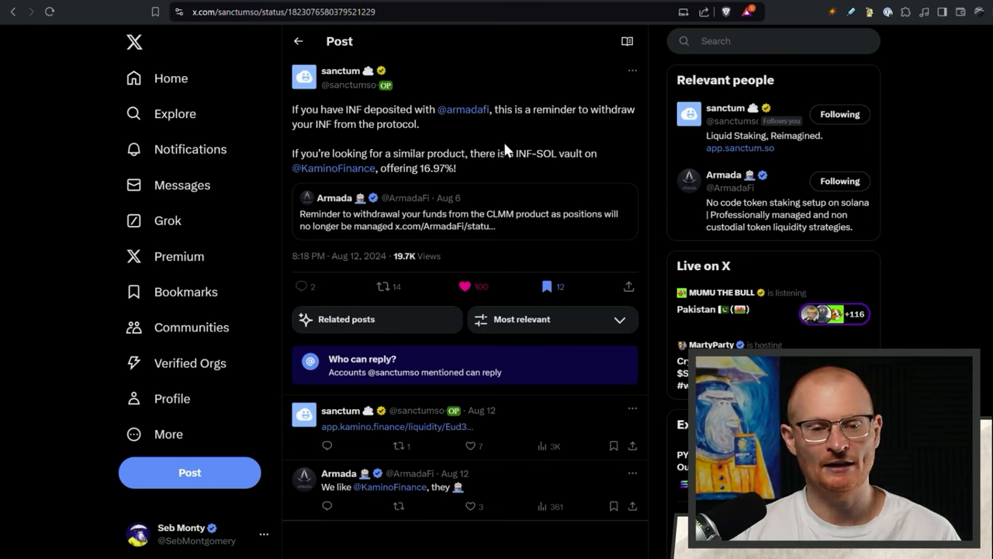
mouse_move(484, 138)
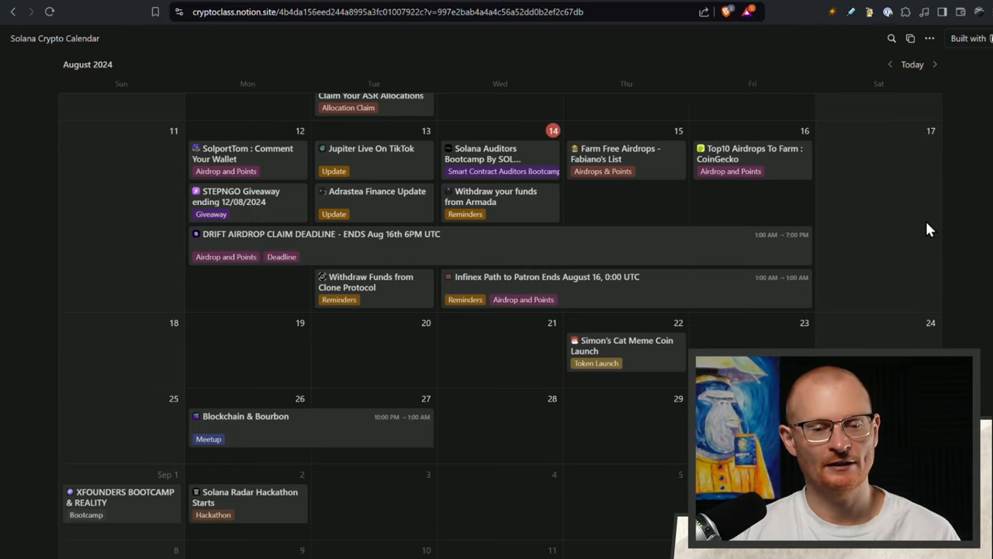
mouse_move(619, 226)
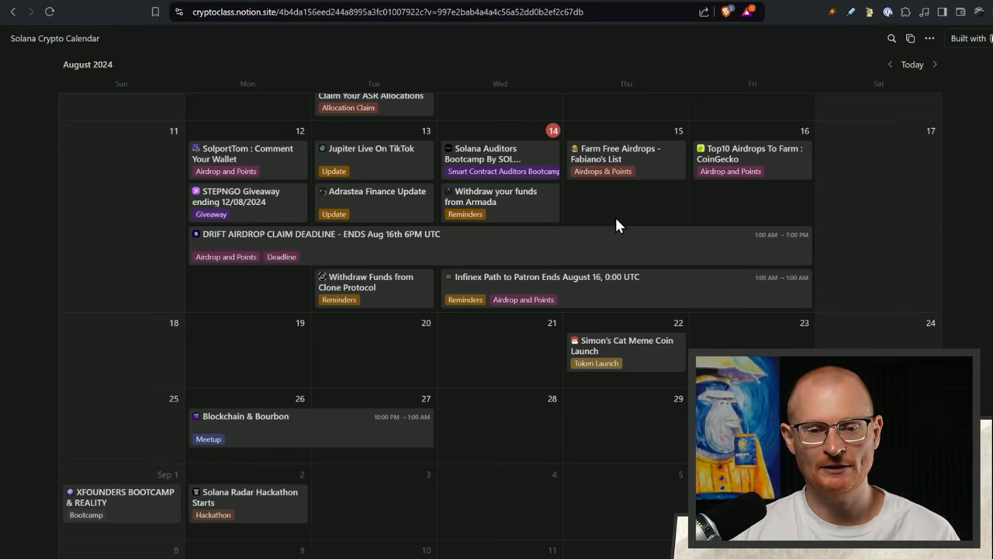
Step: Review the August 2024 airdrops, updates and deadlines in the Solana Crypto Calendar
scroll(up, 3)
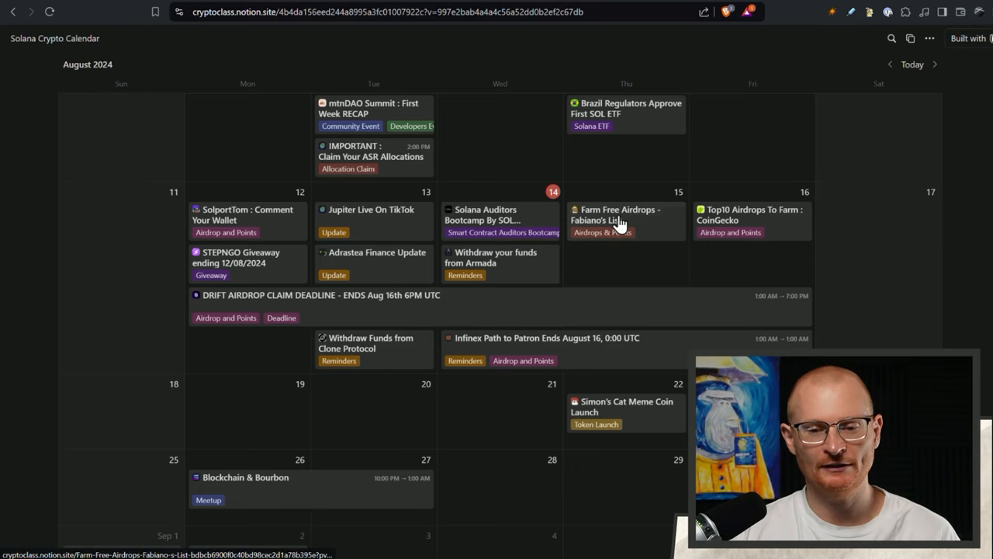
mouse_move(566, 225)
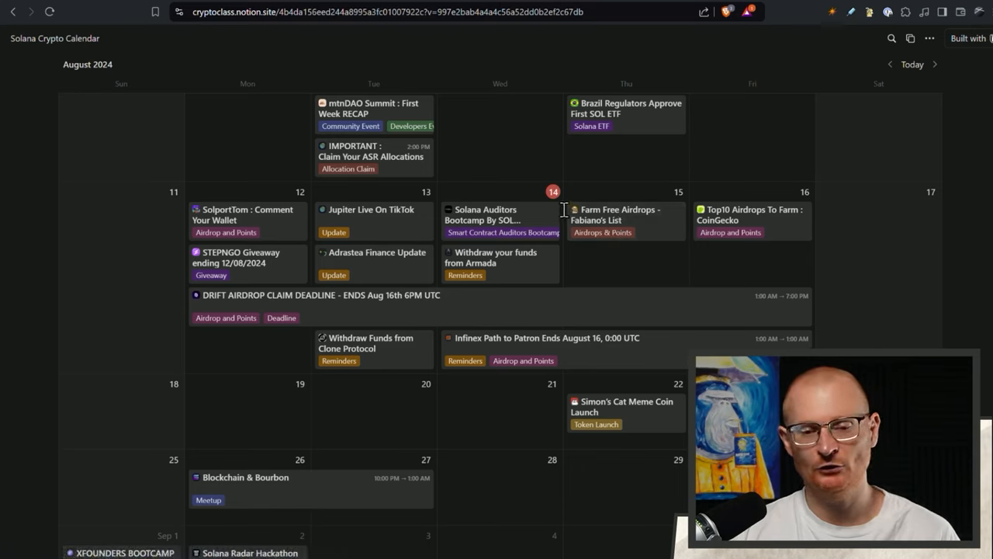
mouse_move(794, 255)
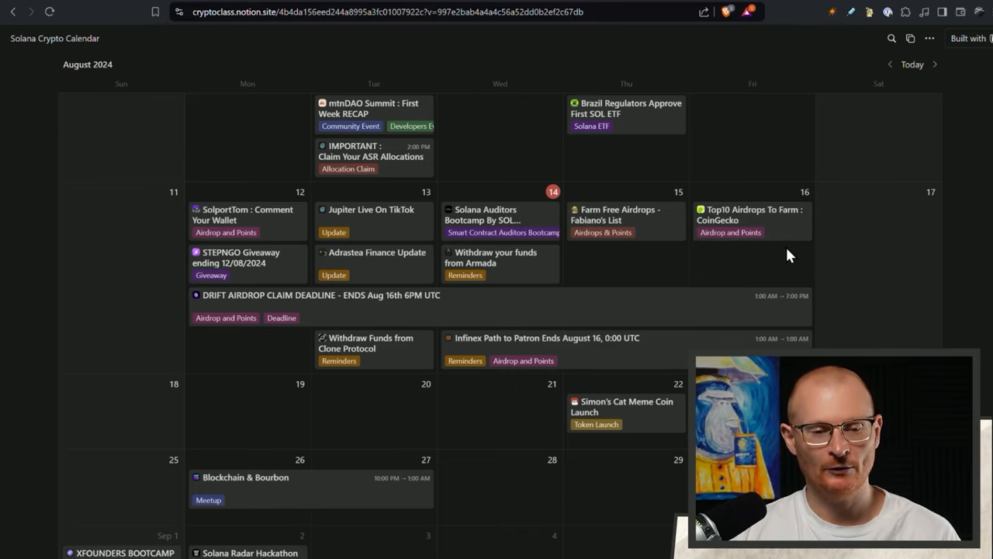
mouse_move(540, 225)
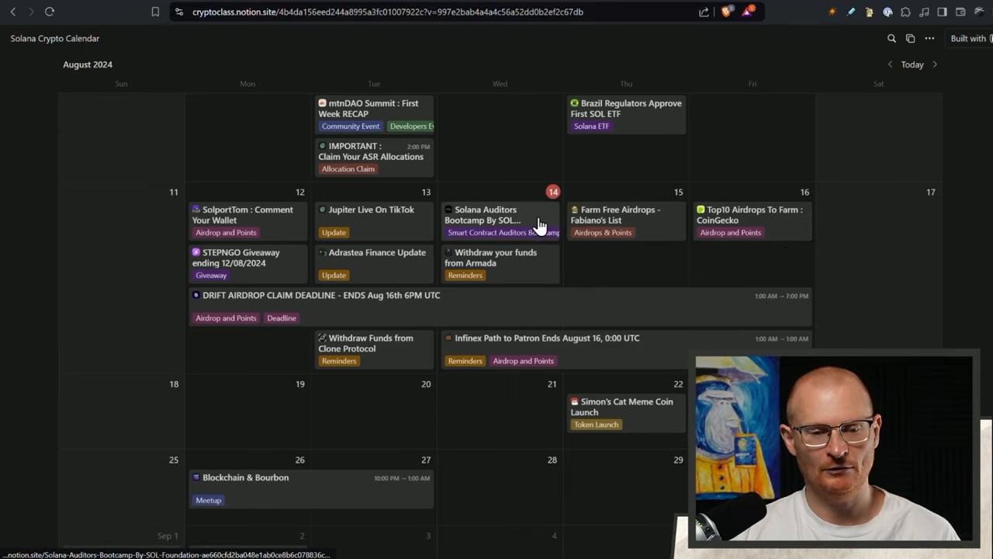
click(489, 214)
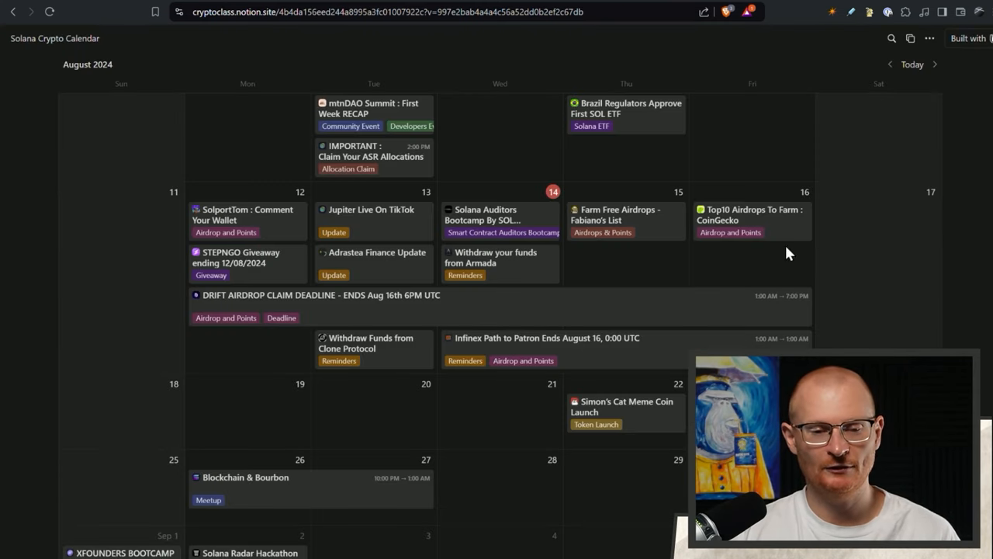
mouse_move(583, 255)
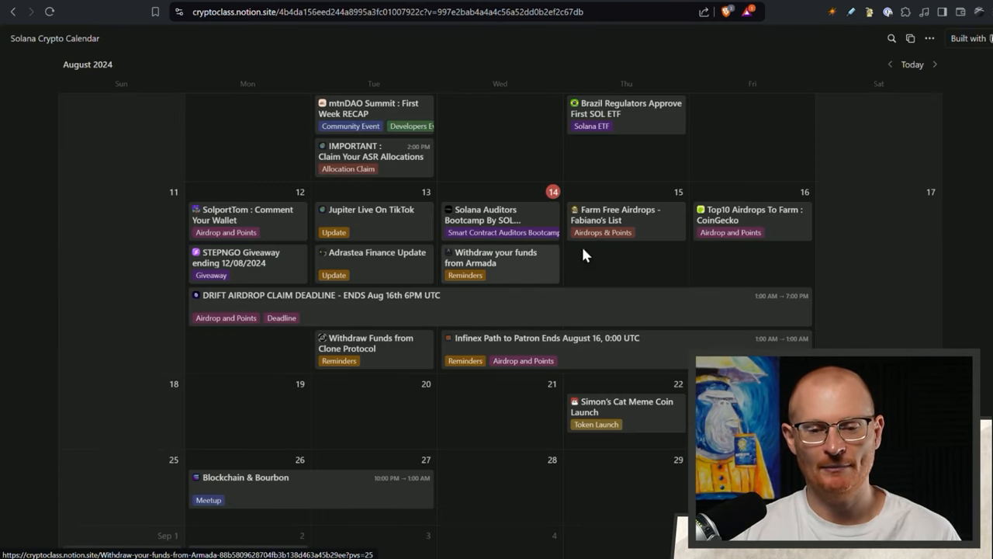
mouse_move(664, 225)
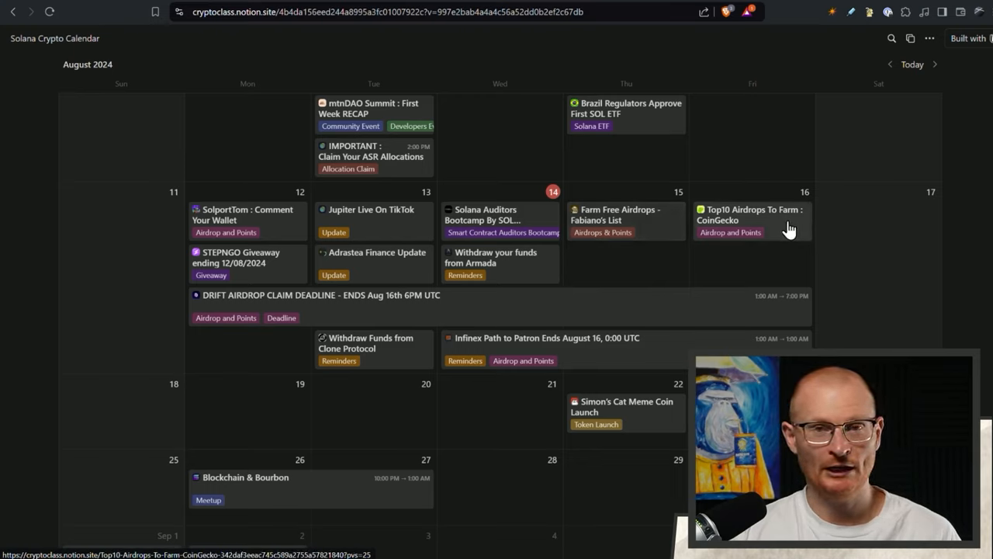
mouse_move(254, 311)
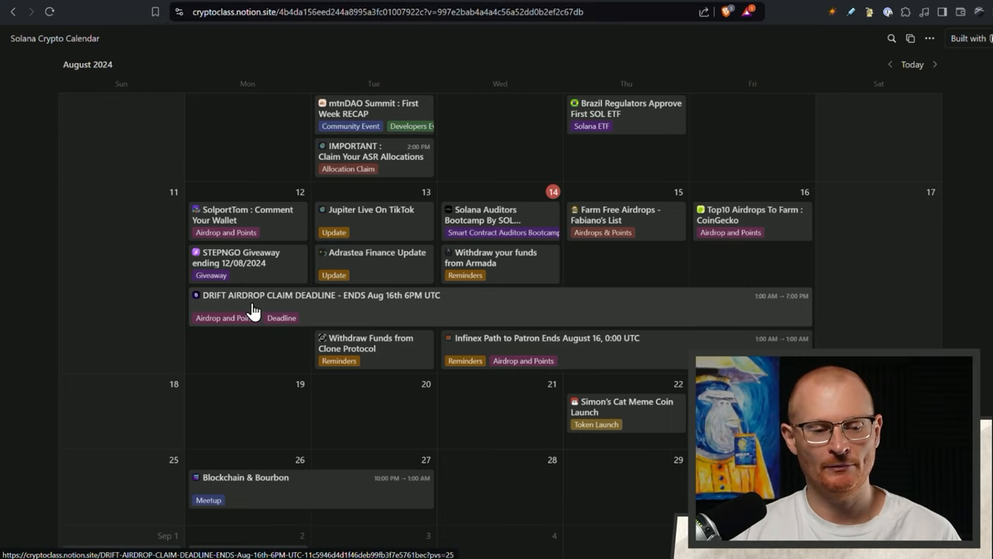
mouse_move(425, 311)
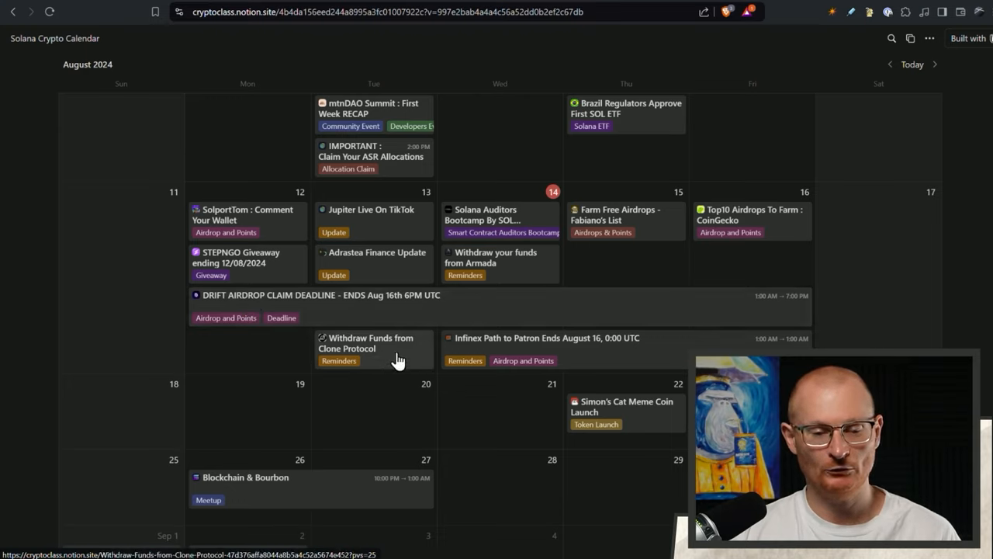
mouse_move(605, 355)
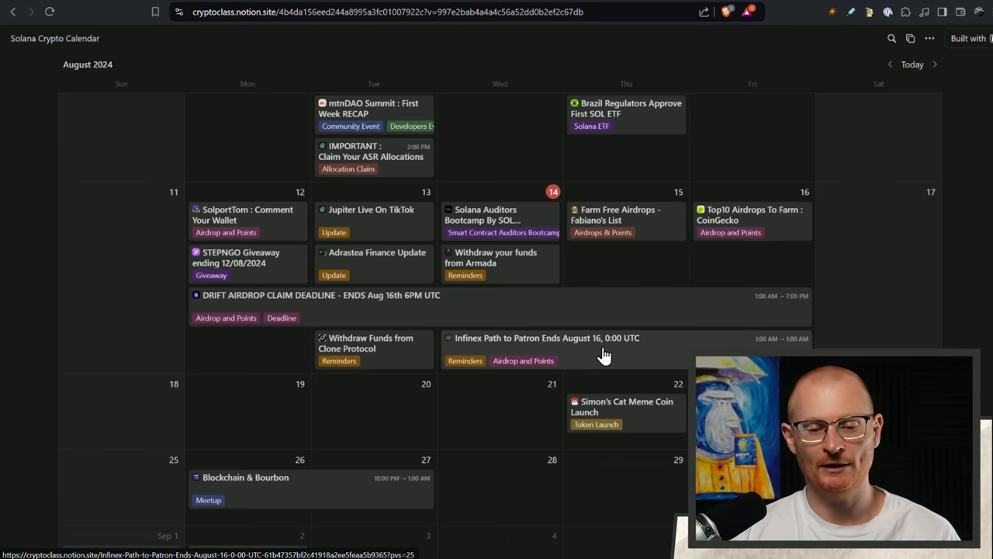
scroll(down, 3)
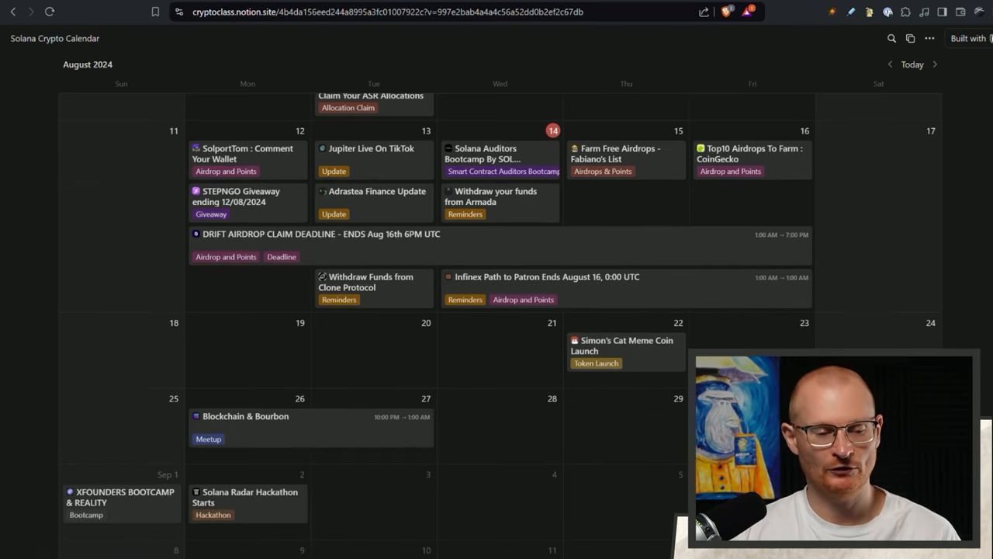
scroll(down, 3)
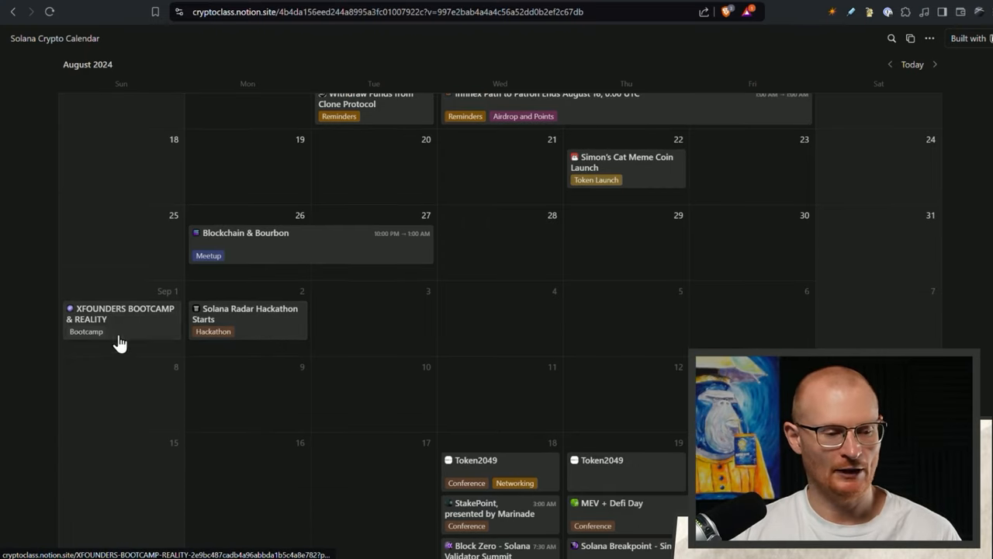
scroll(up, 3)
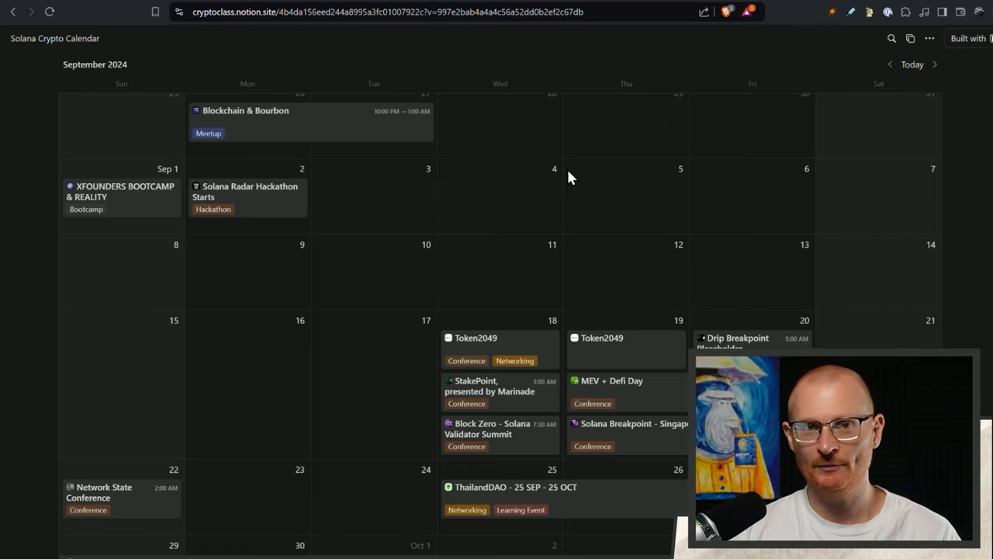
Step: Scroll into September 2024 to see Token2049 and Solana Breakpoint Singapore entries
scroll(down, 3)
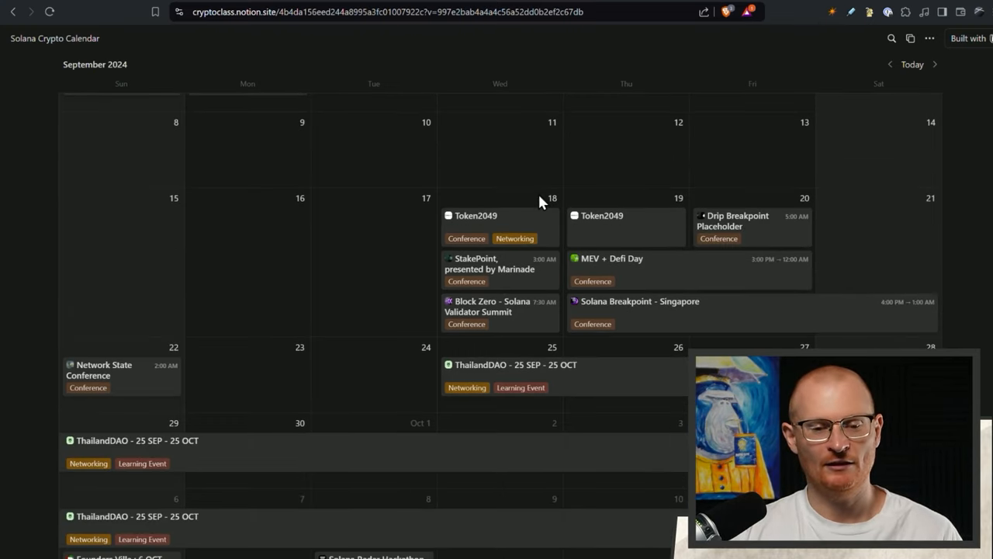
mouse_move(627, 226)
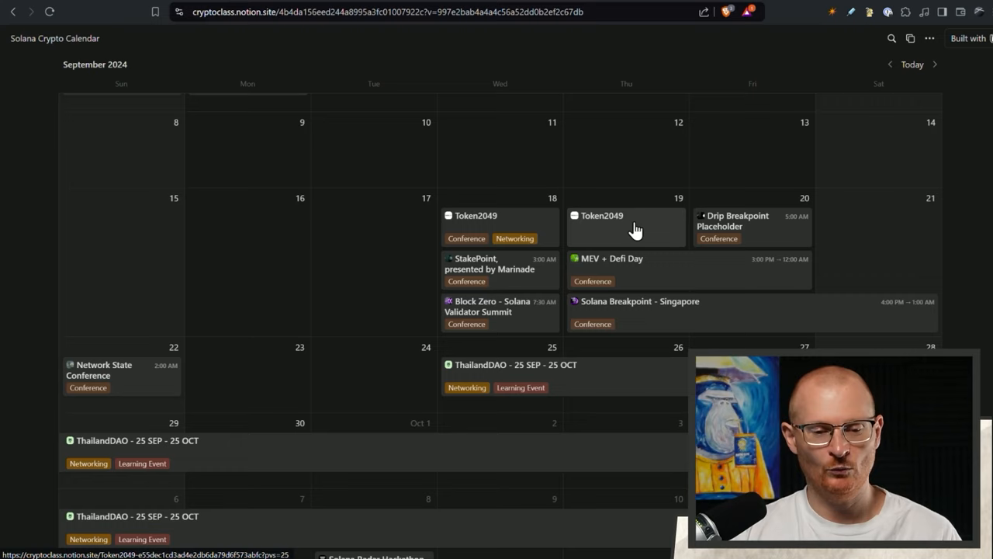
mouse_move(636, 318)
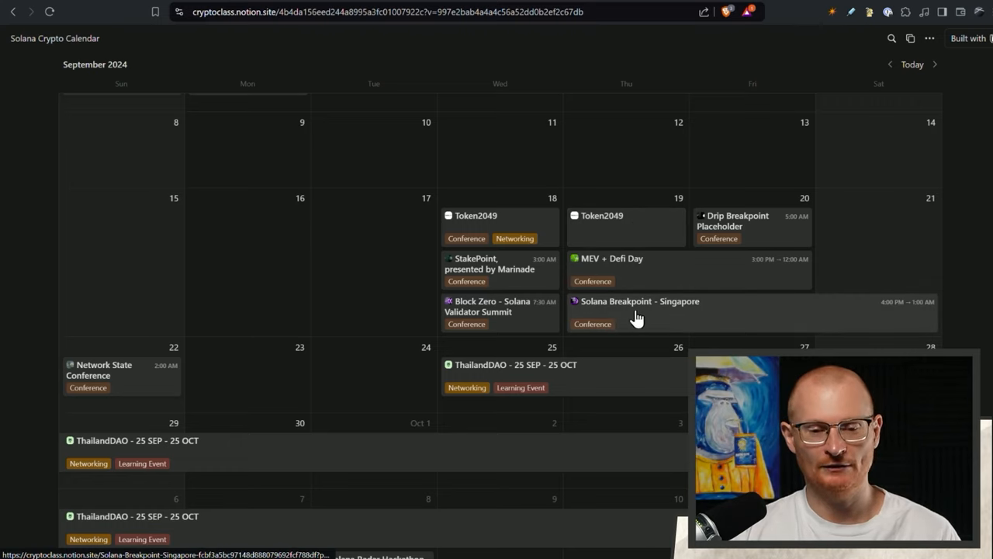
mouse_move(652, 271)
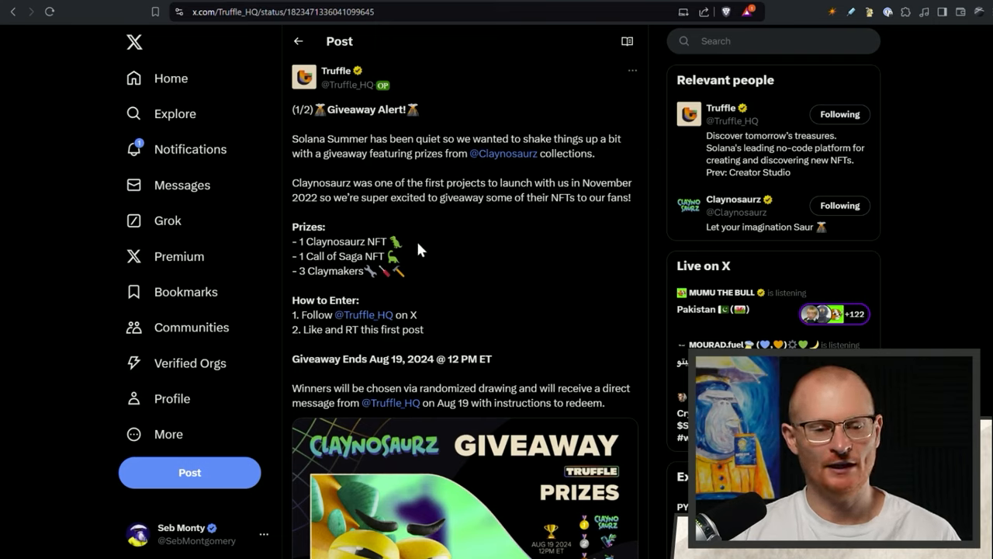
mouse_move(459, 273)
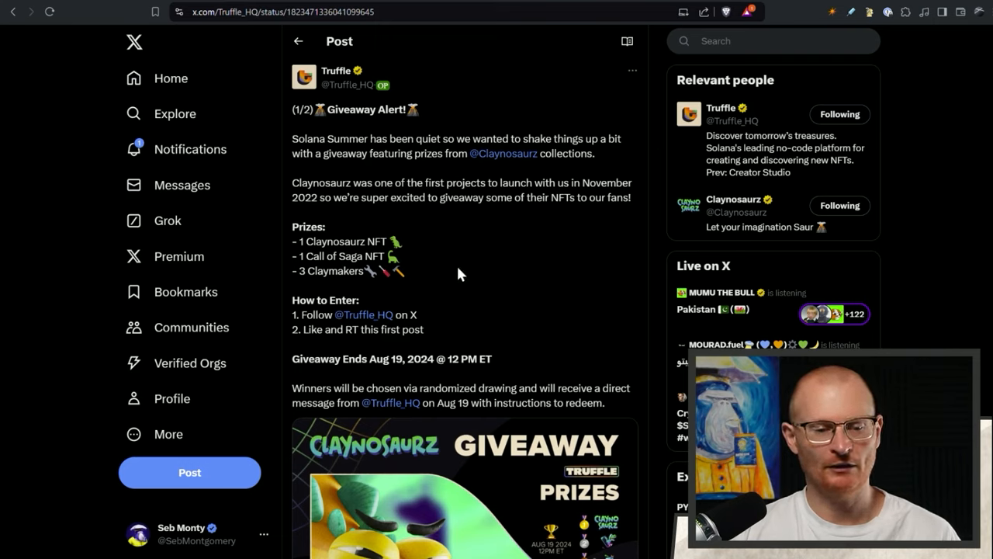
mouse_move(301, 183)
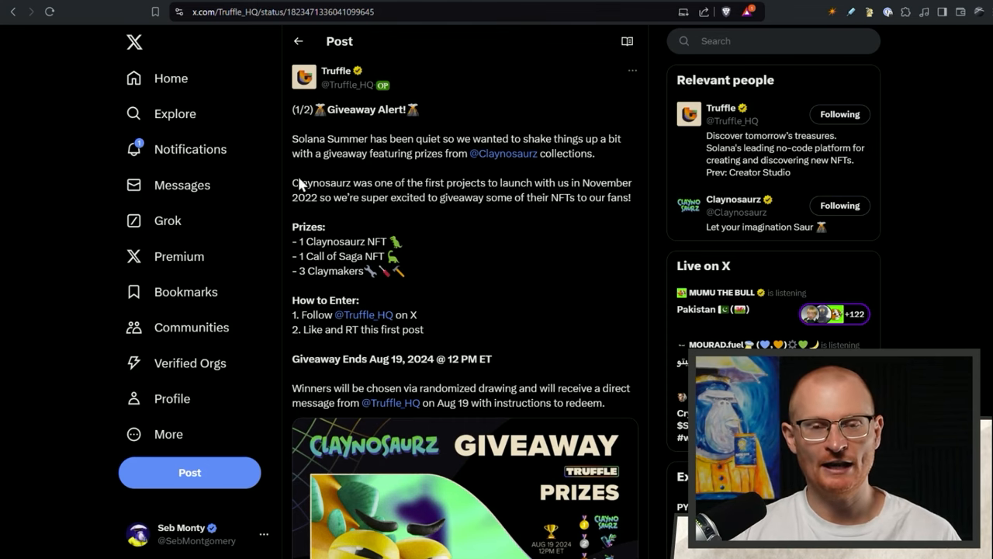
Step: Read Truffle's Claynosaurz NFT giveaway post down to its prize image
scroll(down, 3)
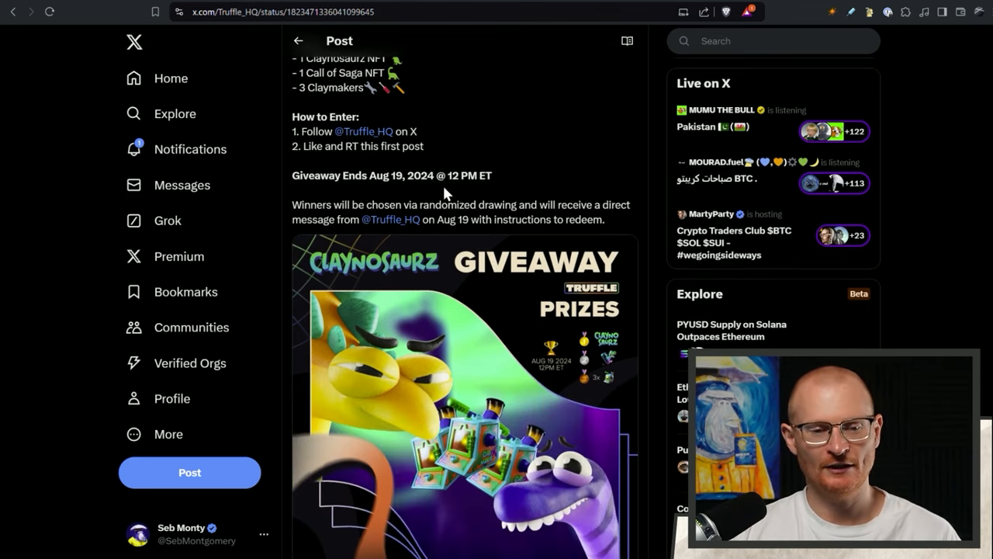
scroll(down, 3)
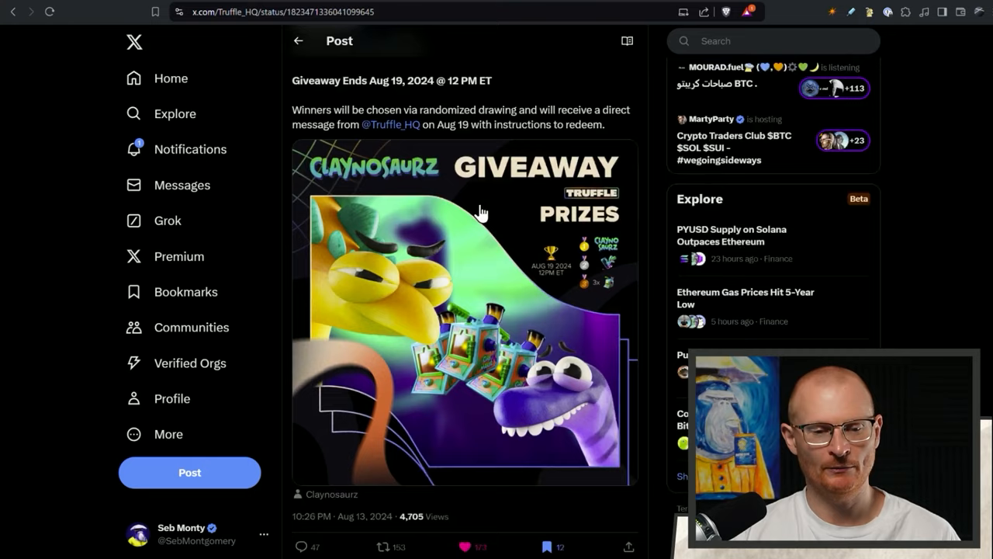